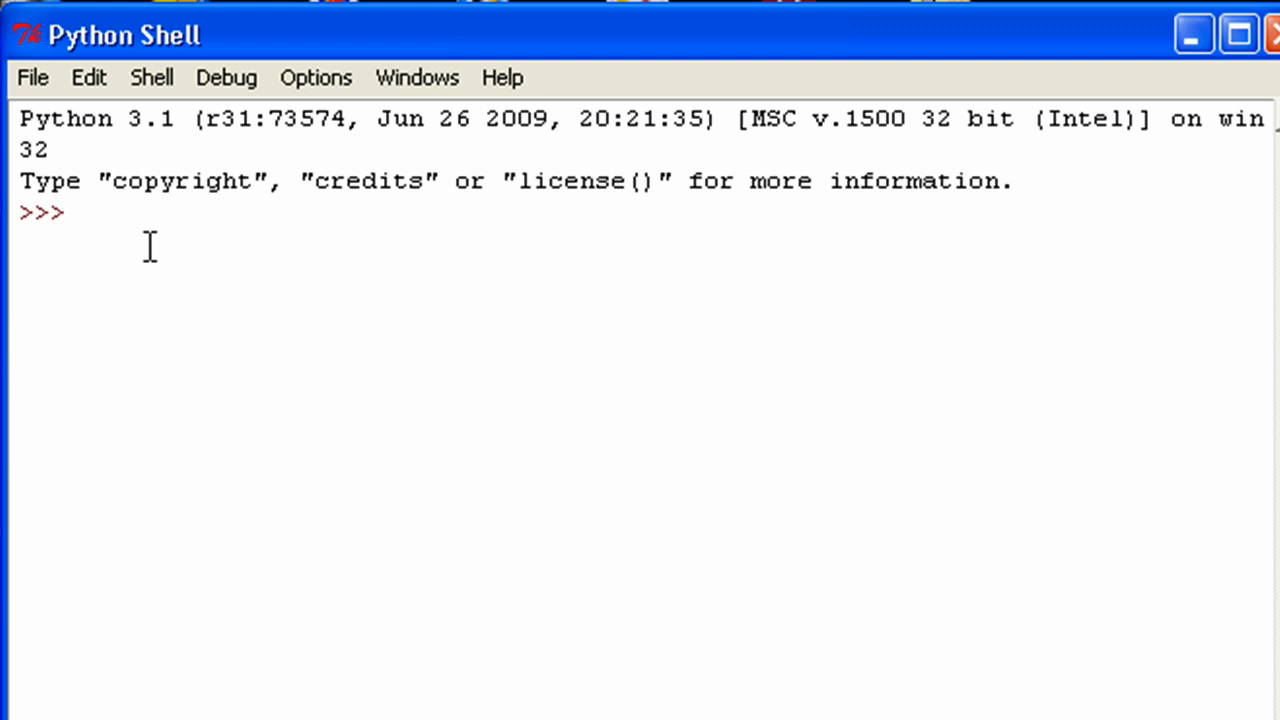
# - Enter and run 'for i in range(1,5): print(i)' to print 1 through 4
pyautogui.click(82, 212)
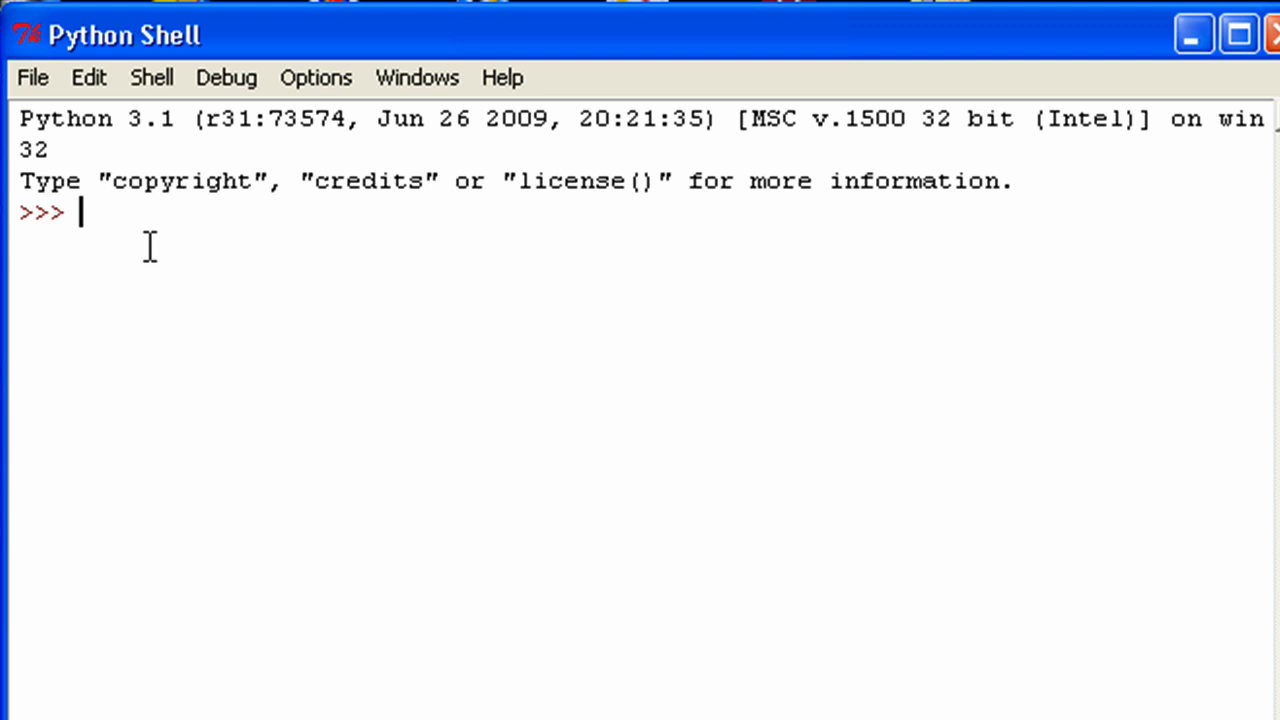
pyautogui.write('for')
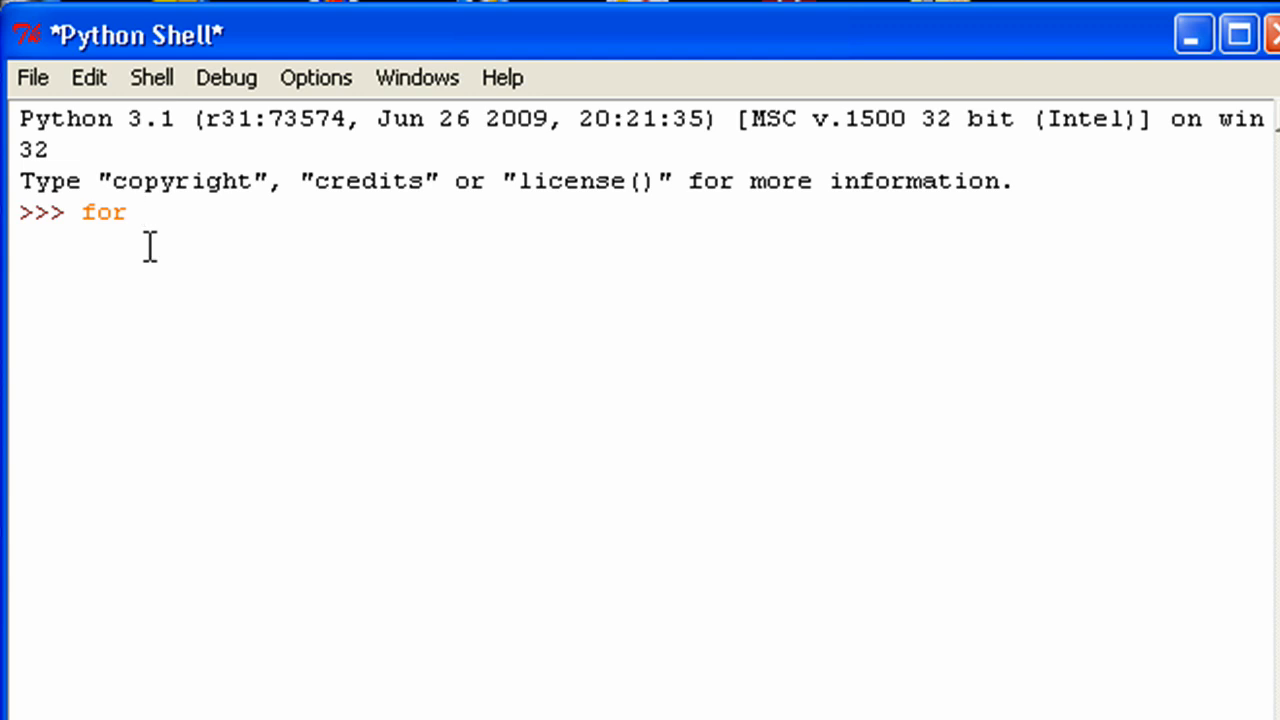
pyautogui.write('i')
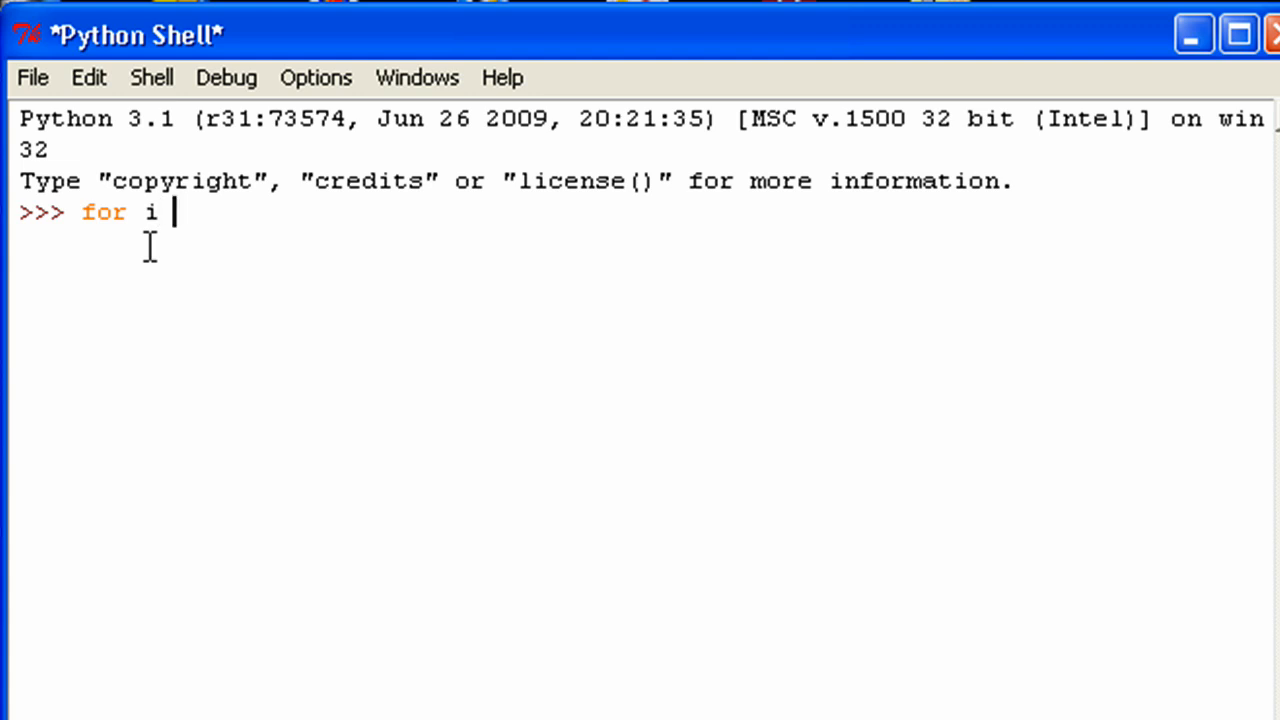
pyautogui.write('in')
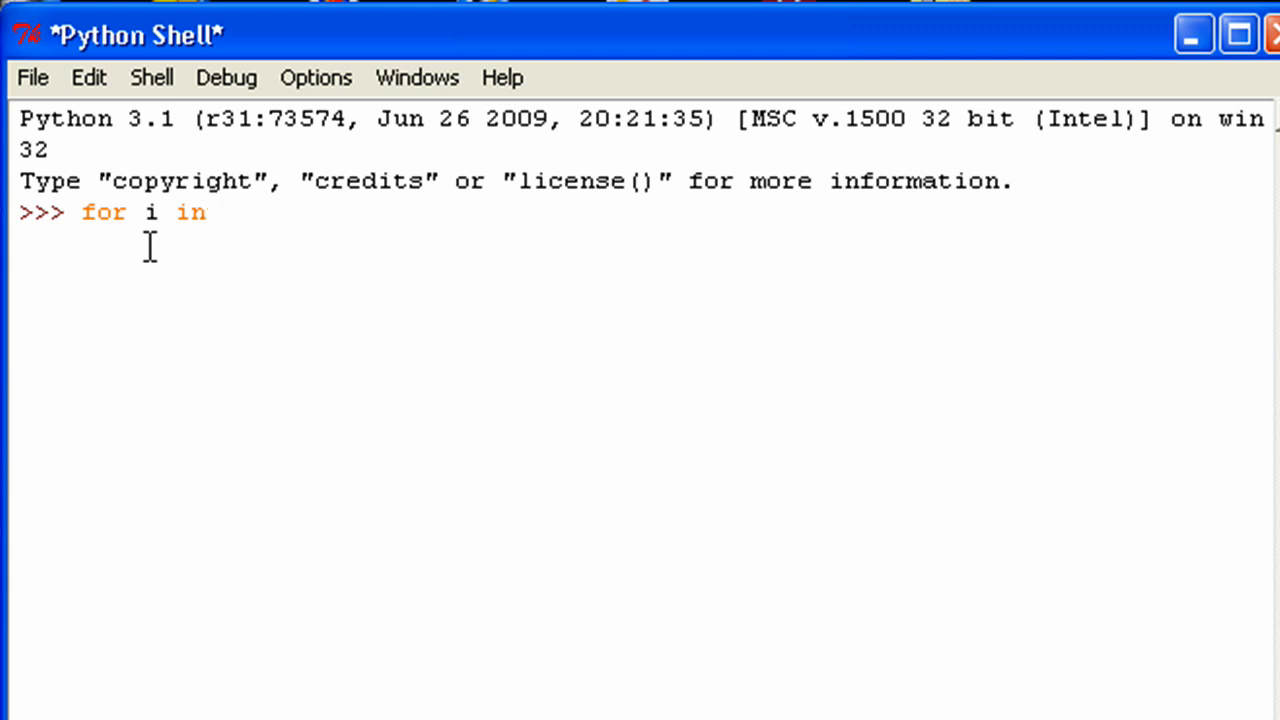
pyautogui.write('range')
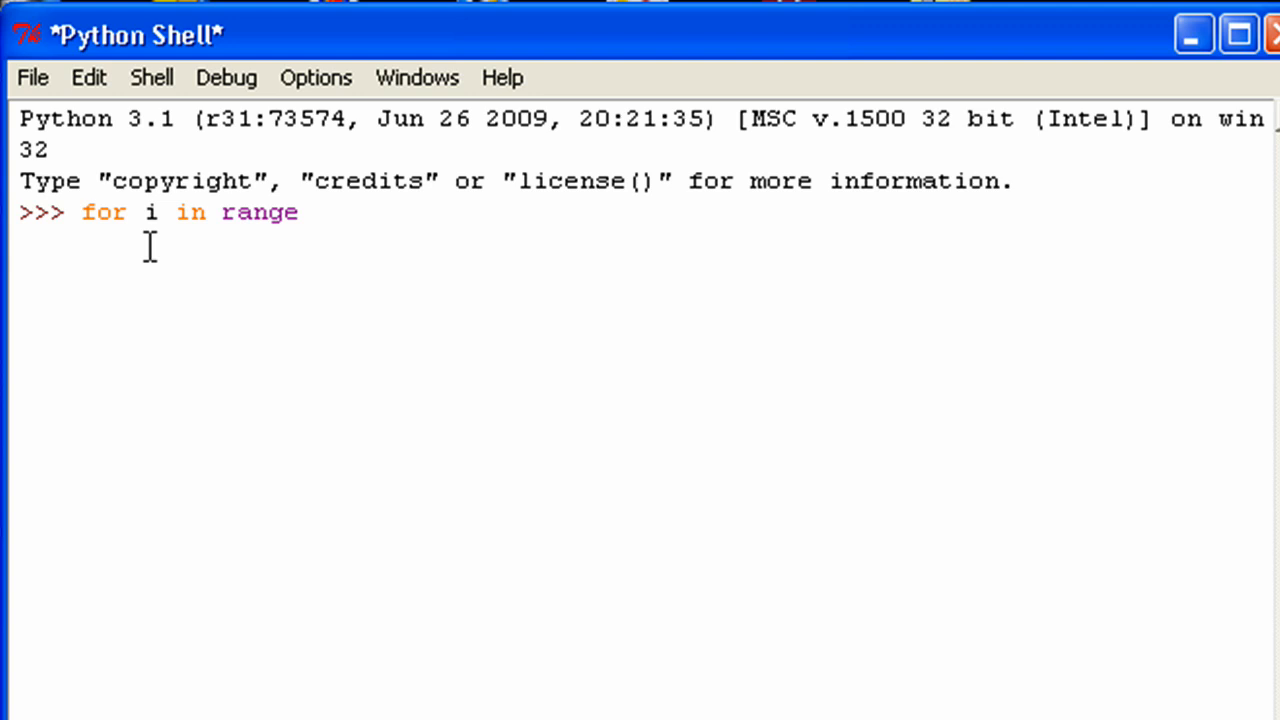
pyautogui.write('()')
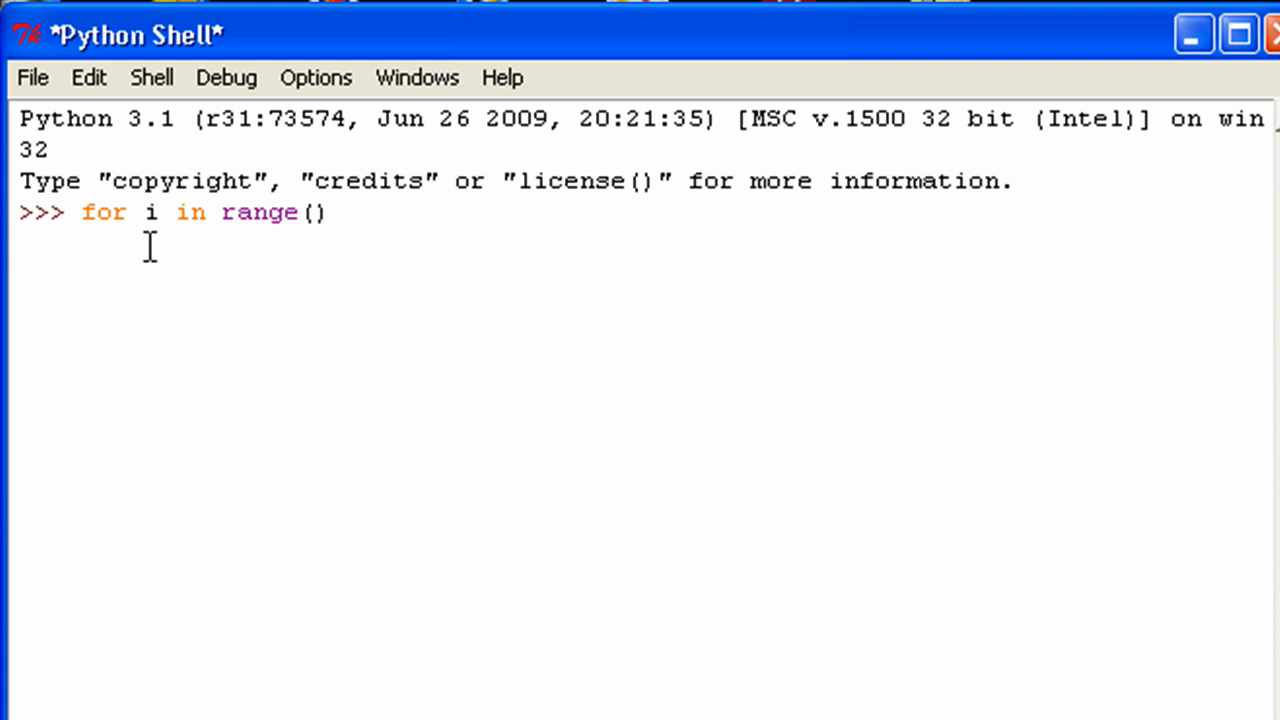
pyautogui.write('1,5')
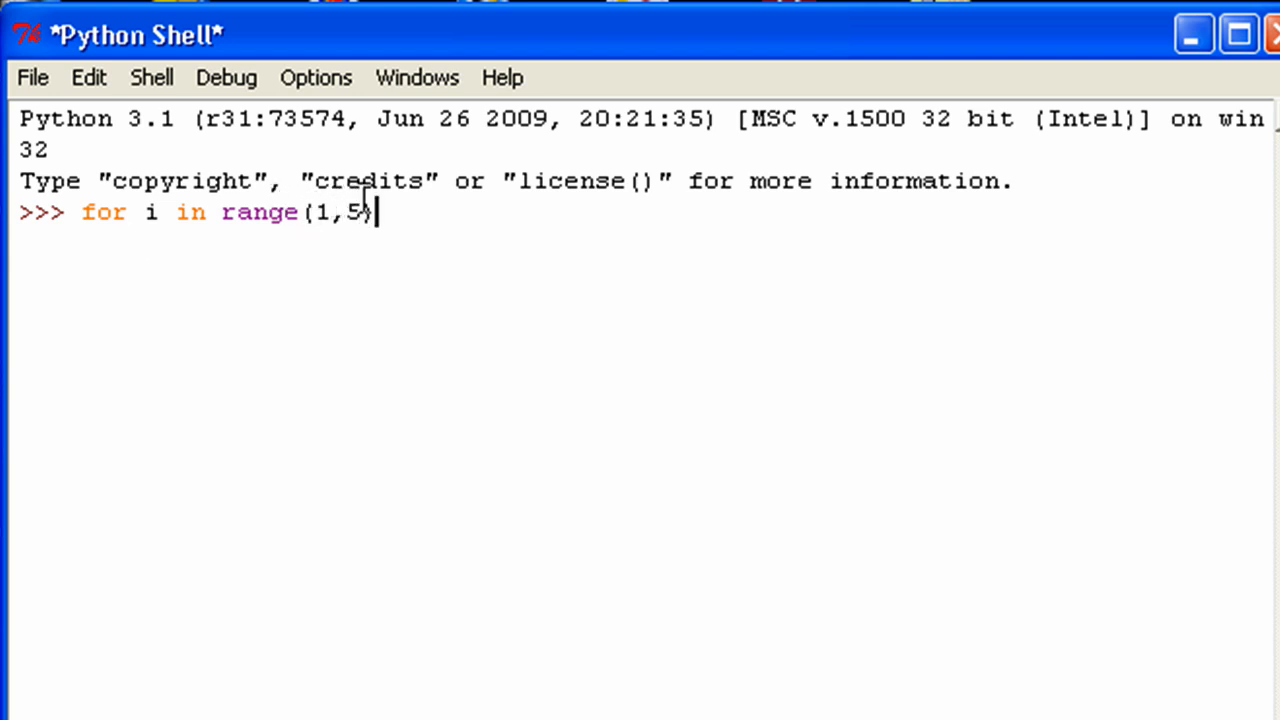
pyautogui.moveTo(275, 212)
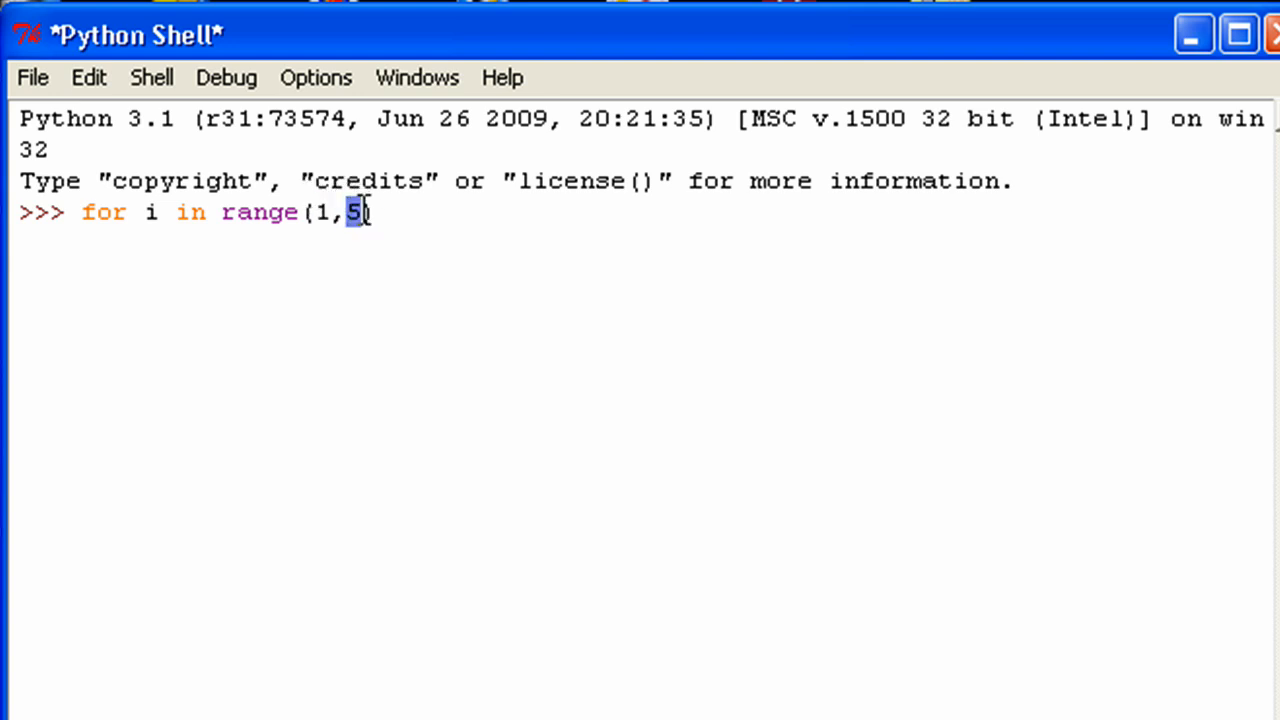
pyautogui.write(')')
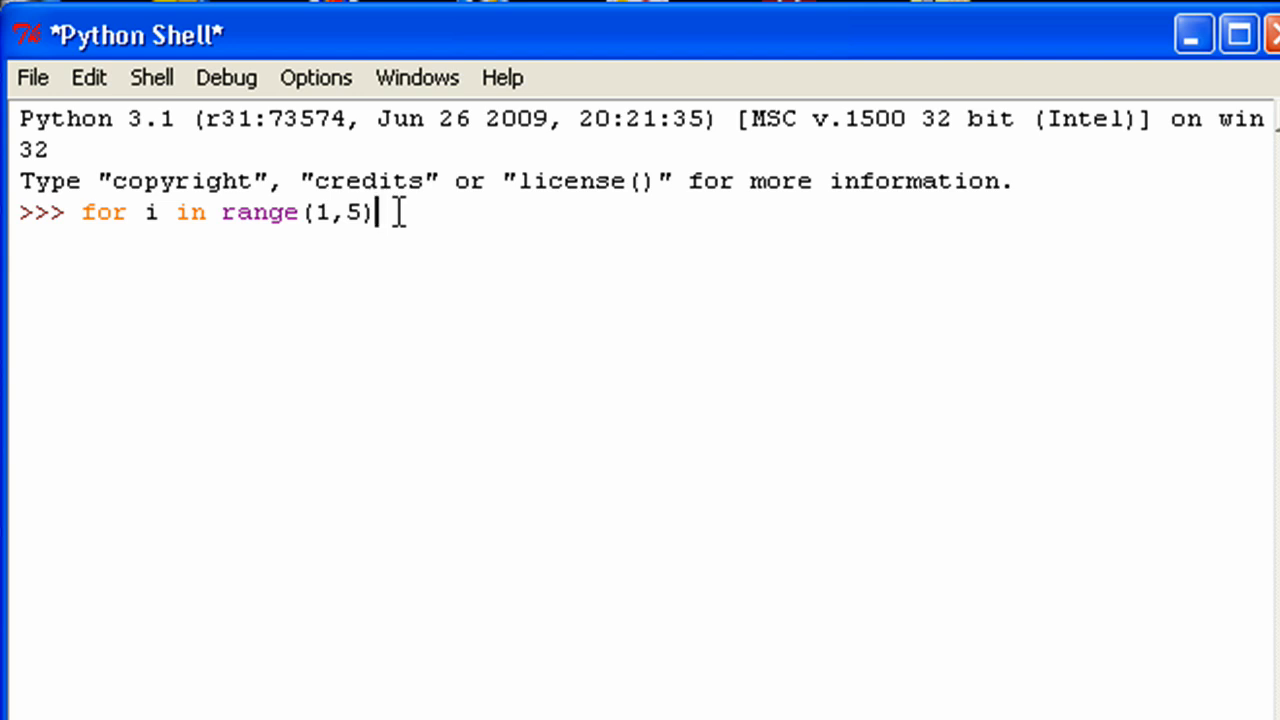
pyautogui.write(':')
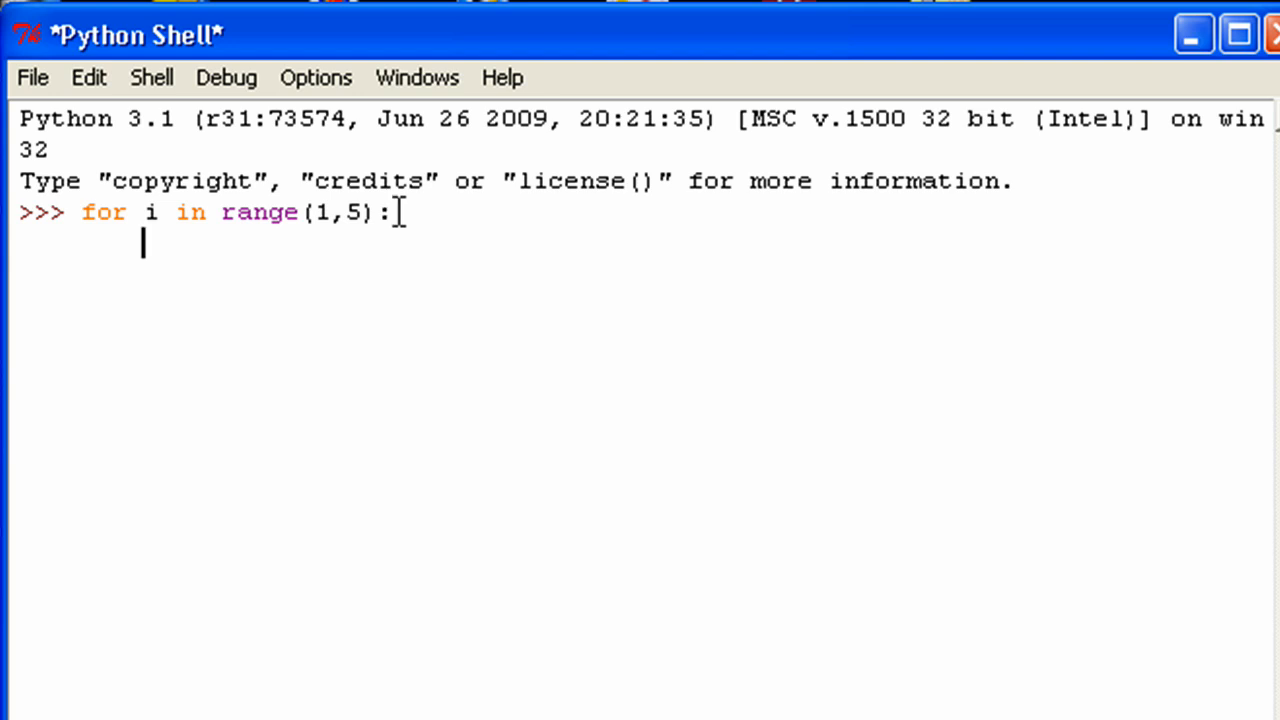
pyautogui.write('print')
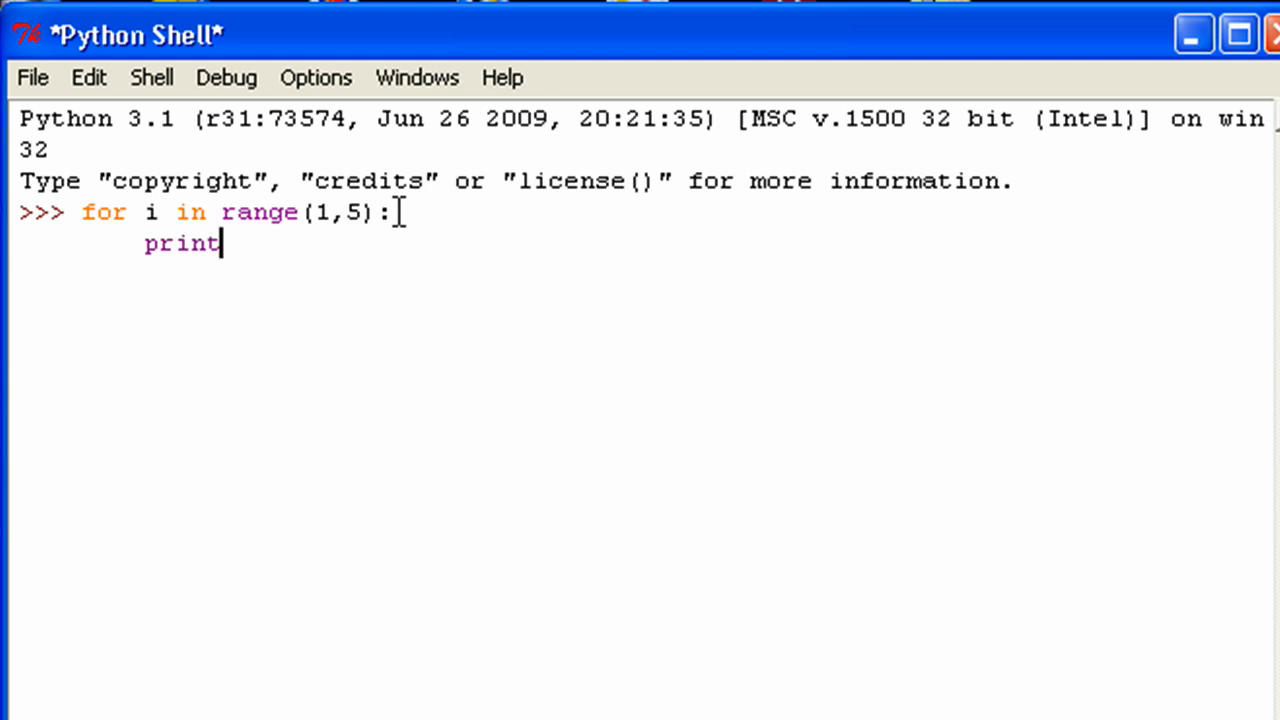
pyautogui.write('(i)')
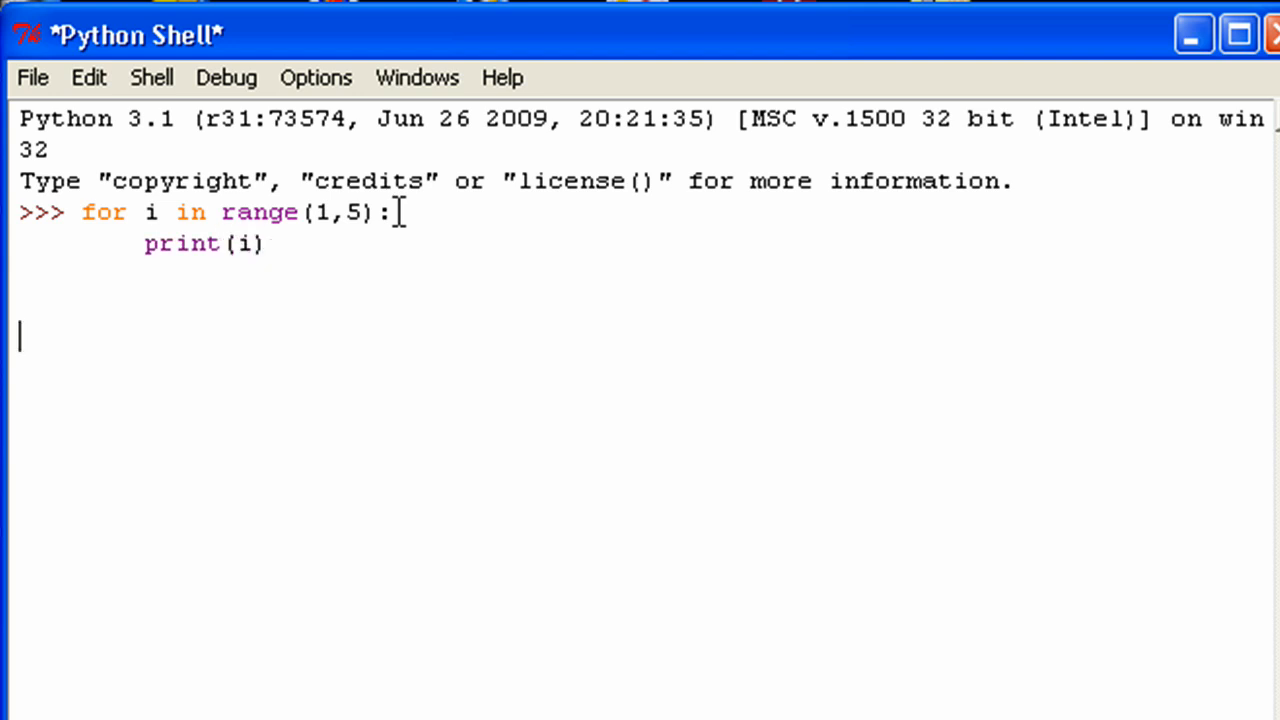
pyautogui.press('Return')
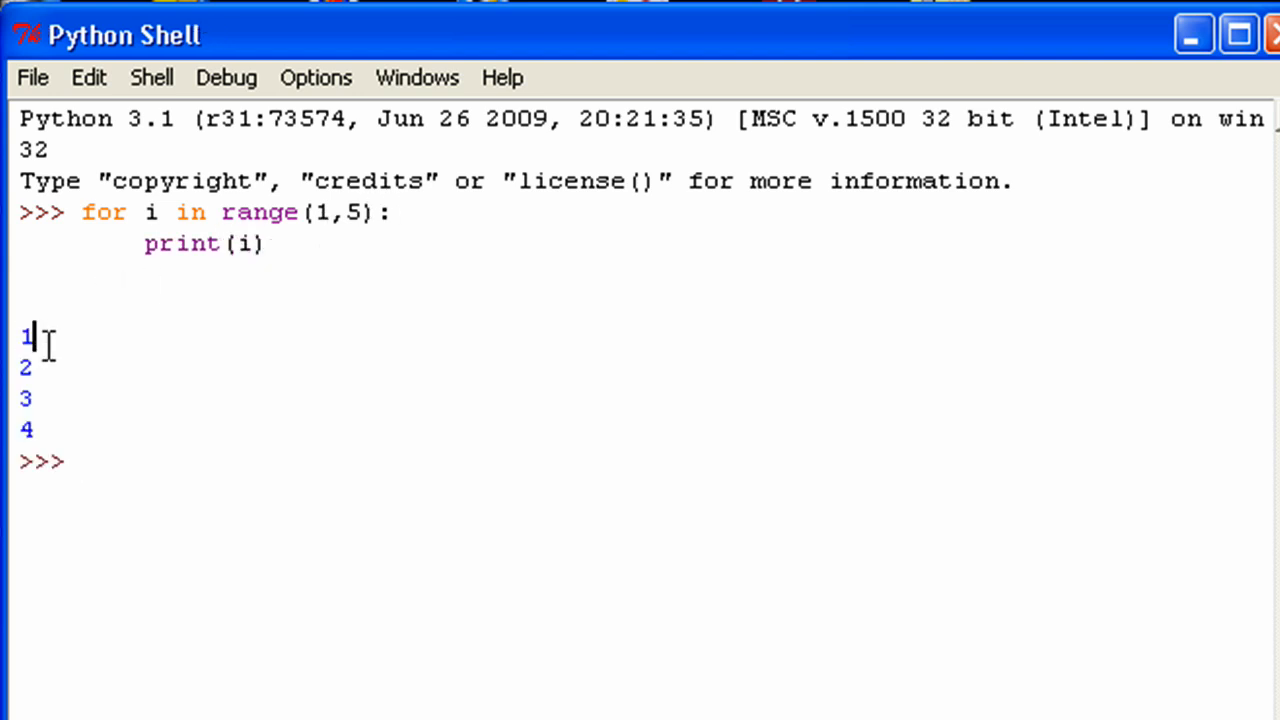
pyautogui.moveTo(124, 440)
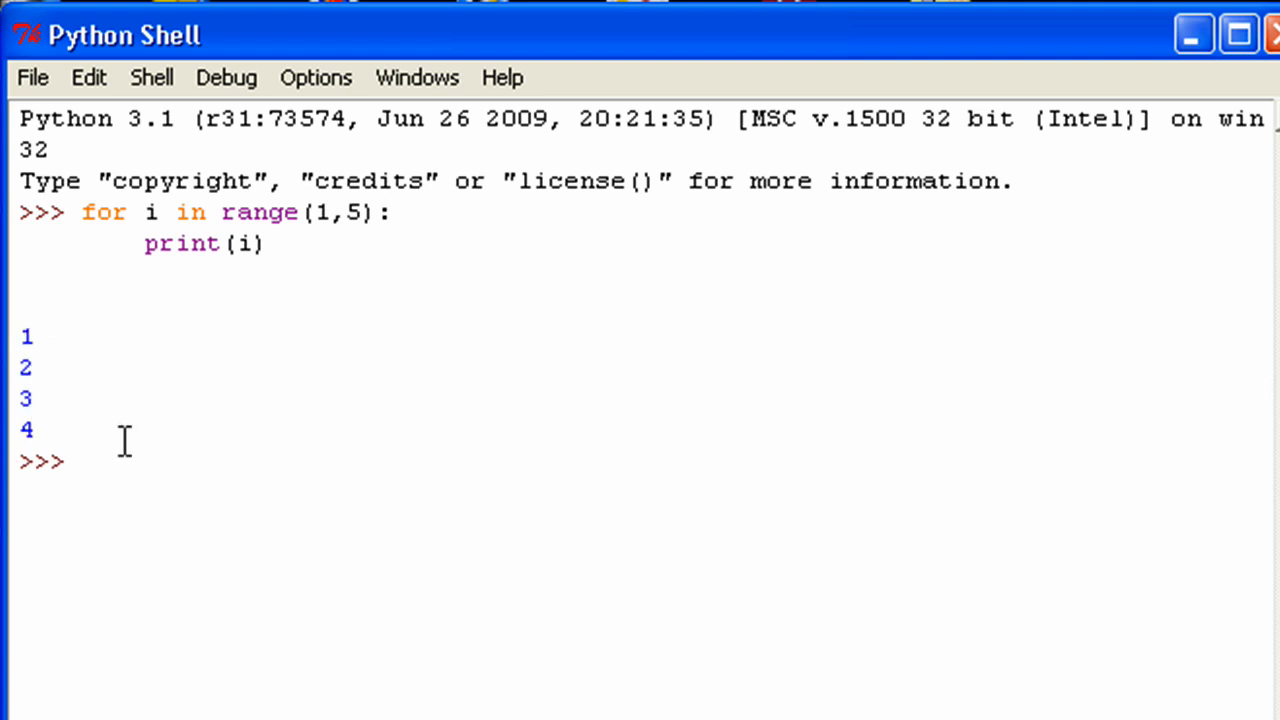
# - Evaluate list(range(1,5)) and compare its [1, 2, 3, 4] with the loop output
pyautogui.write('list(')
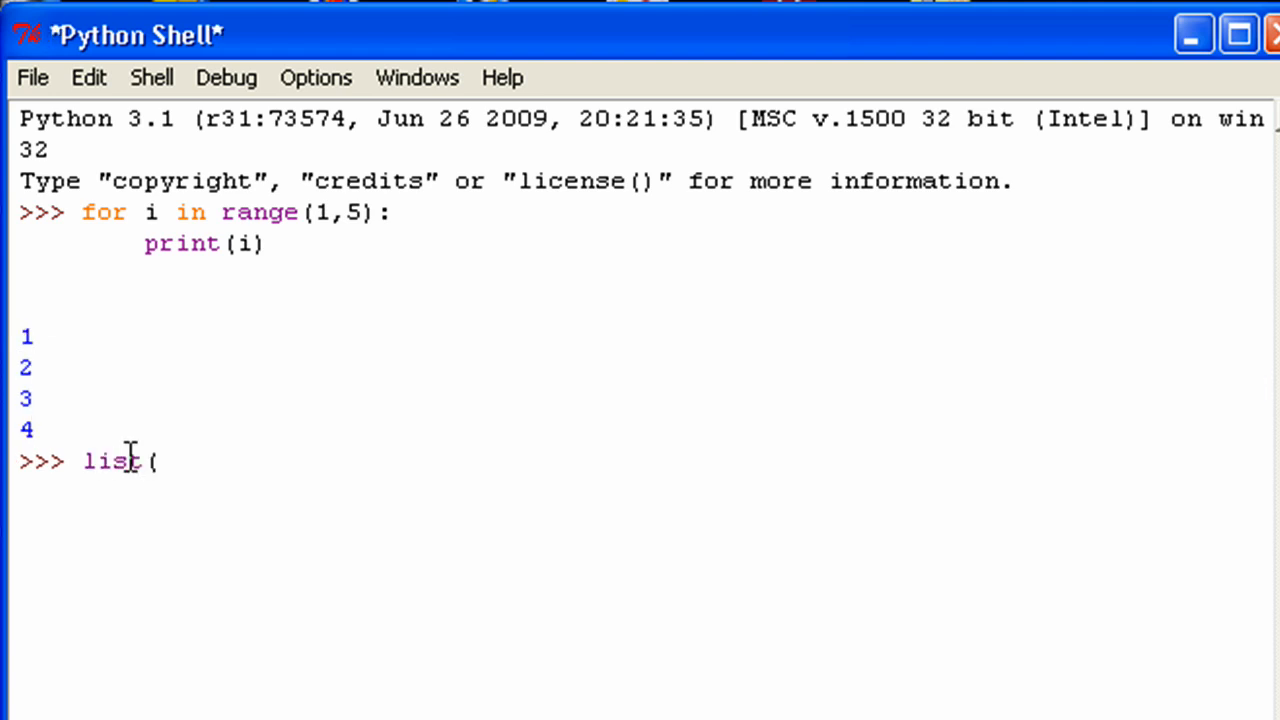
pyautogui.write('range(1,5')
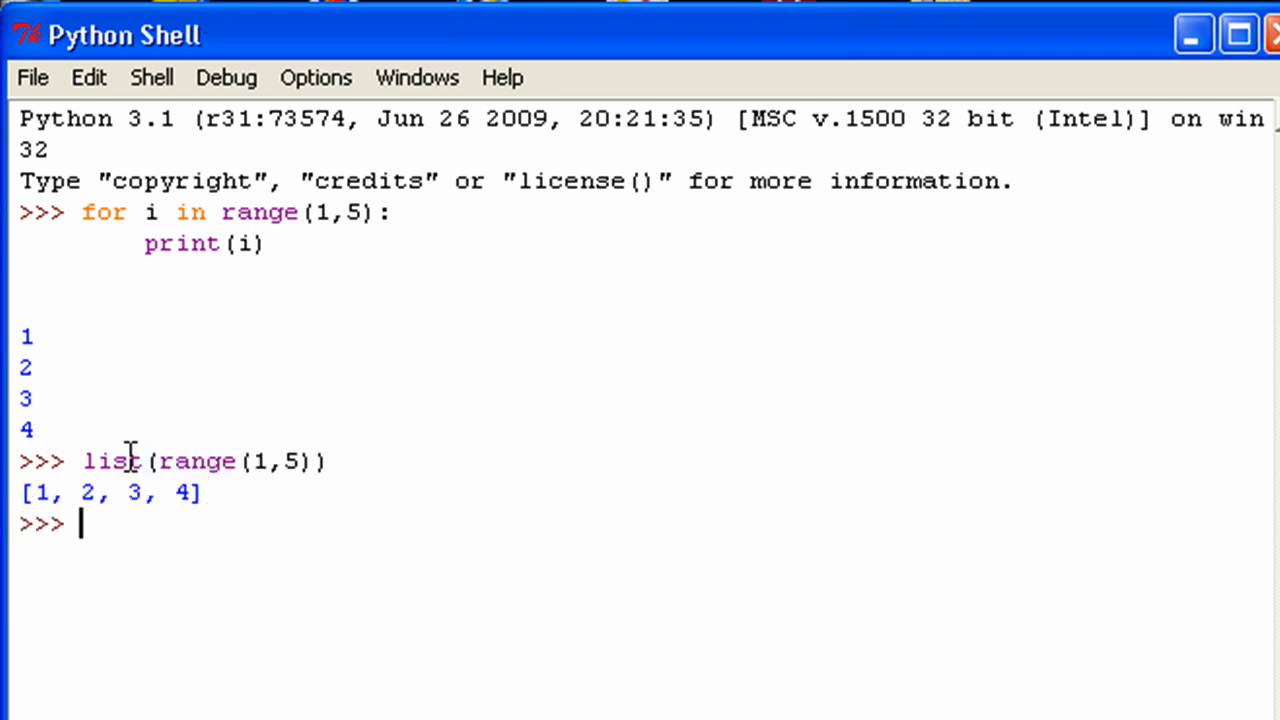
pyautogui.moveTo(153, 210)
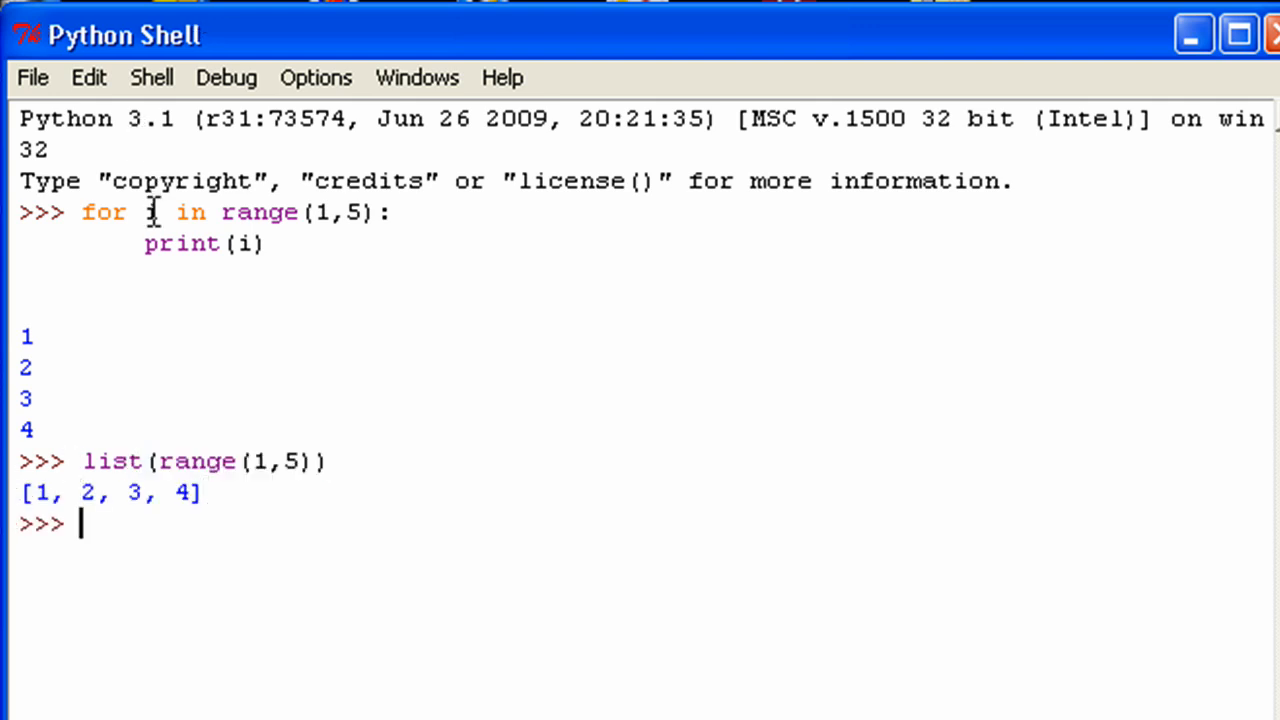
pyautogui.doubleClick(150, 212)
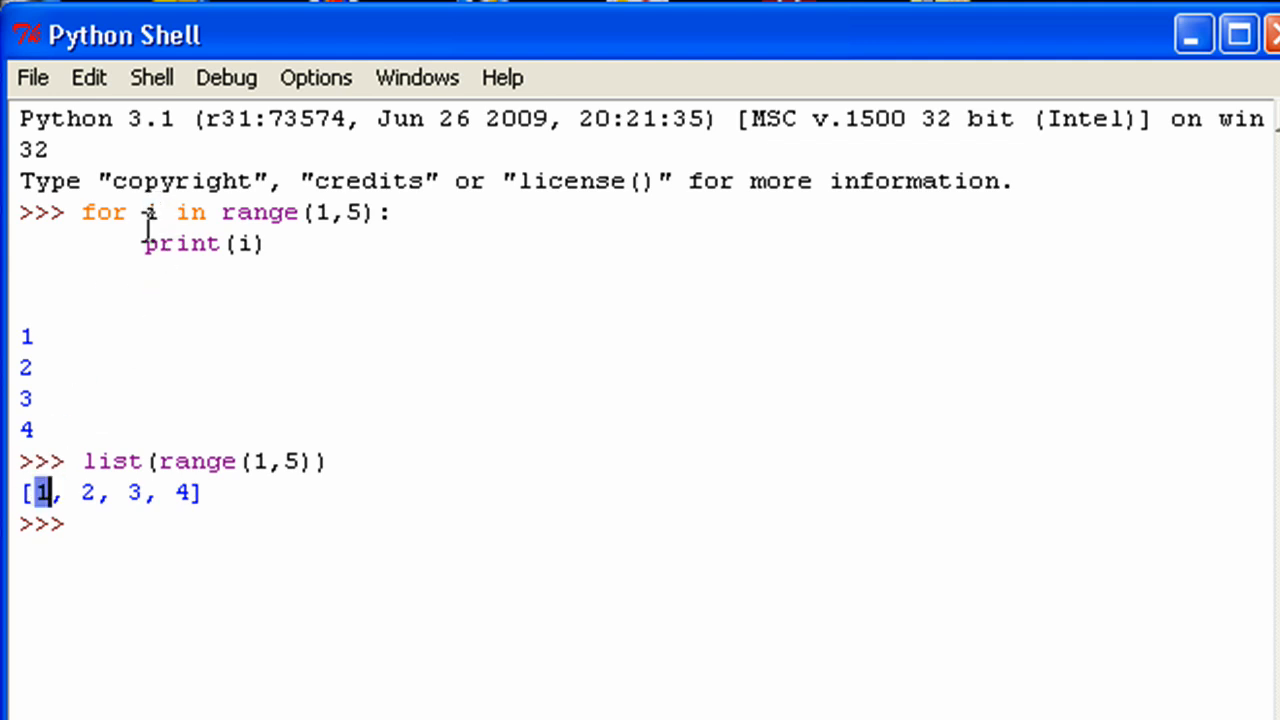
pyautogui.doubleClick(148, 212)
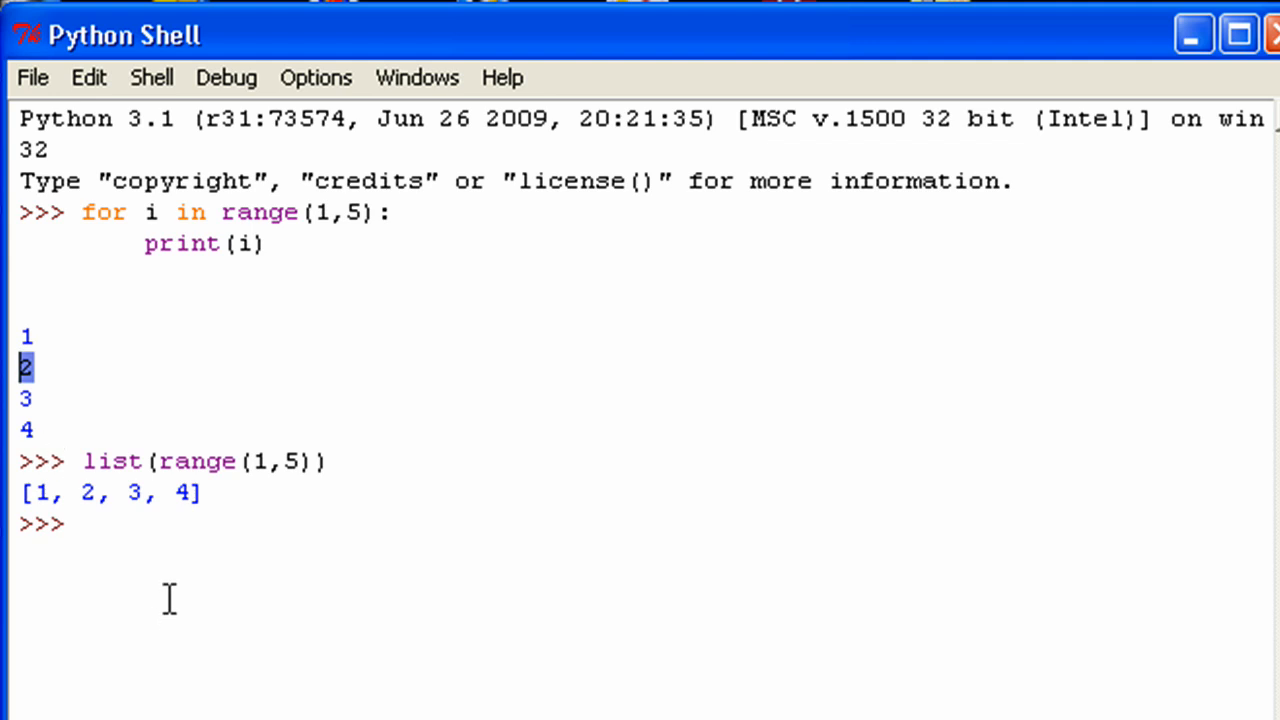
pyautogui.moveTo(157, 453)
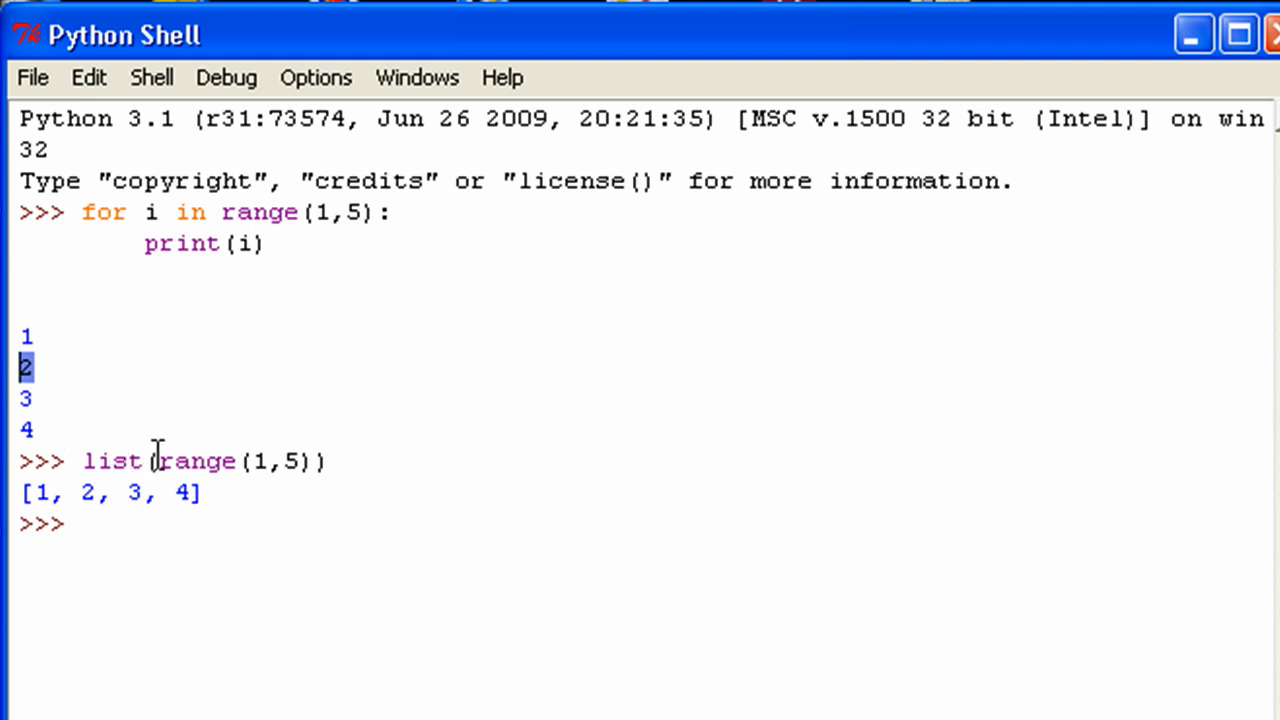
pyautogui.click(80, 523)
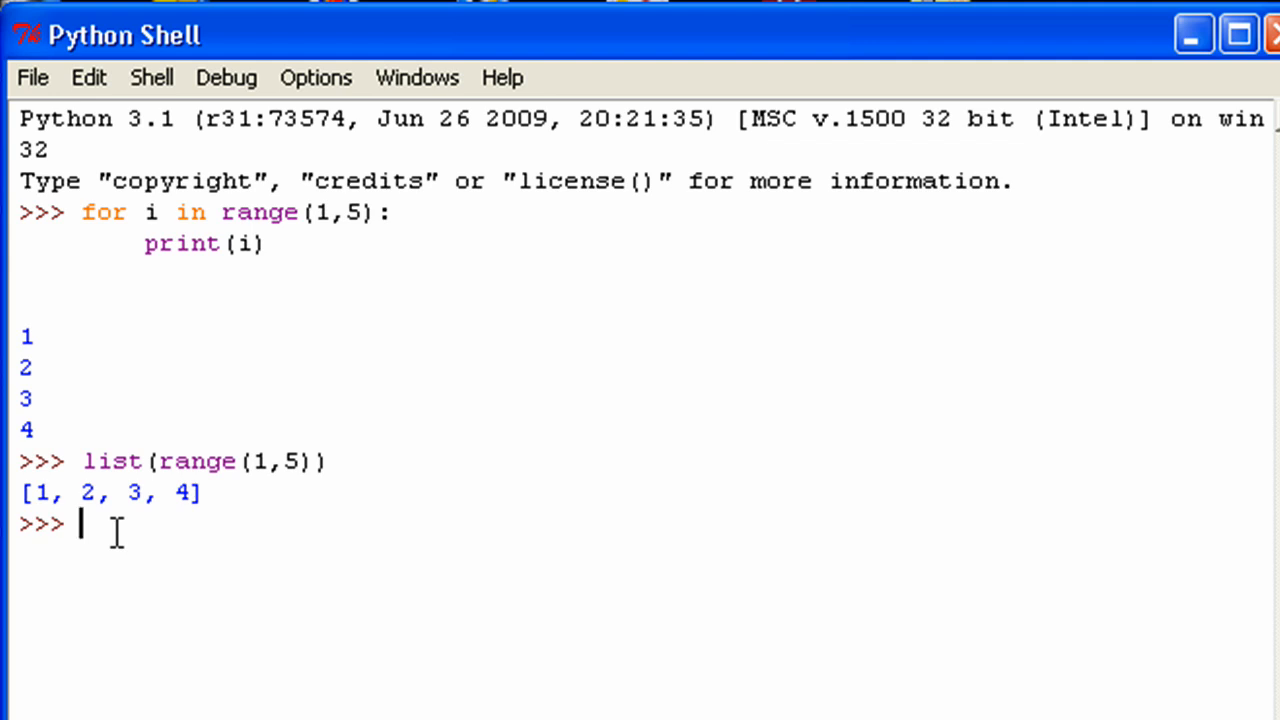
# - Assign list and list1, each holding 'green', 'yellow', 'red'
pyautogui.write('li')
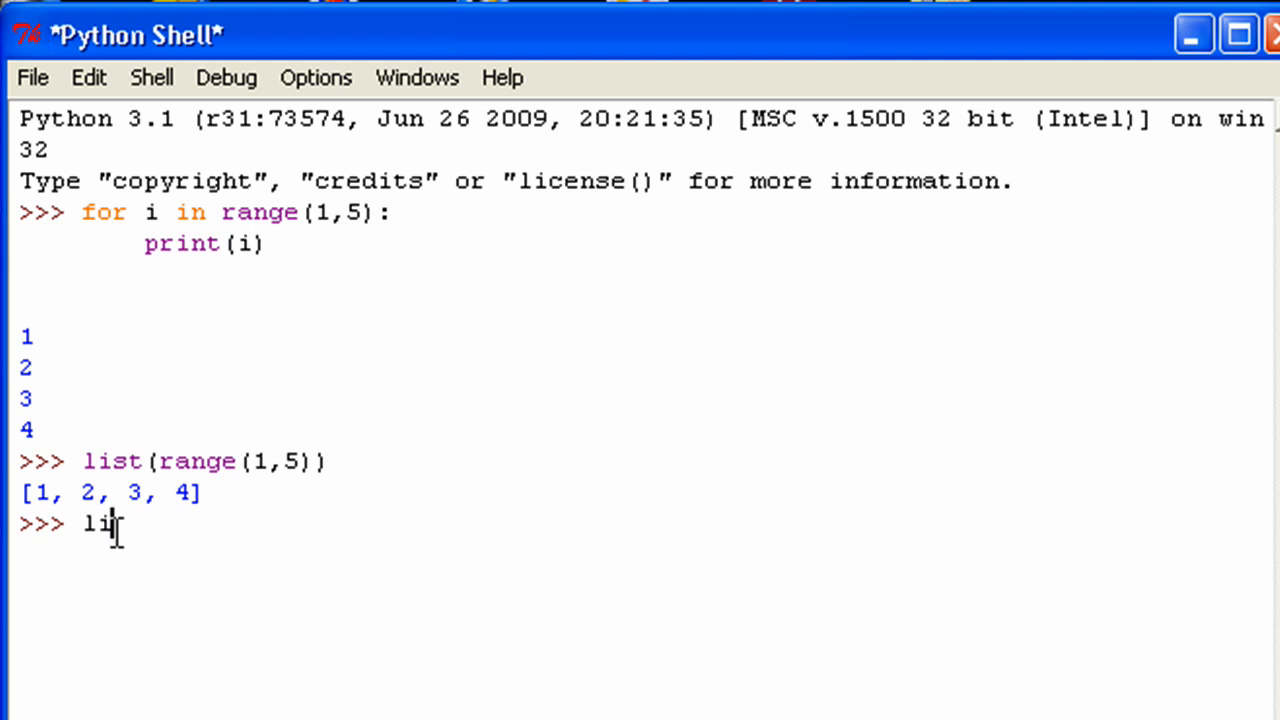
pyautogui.write("st = ['")
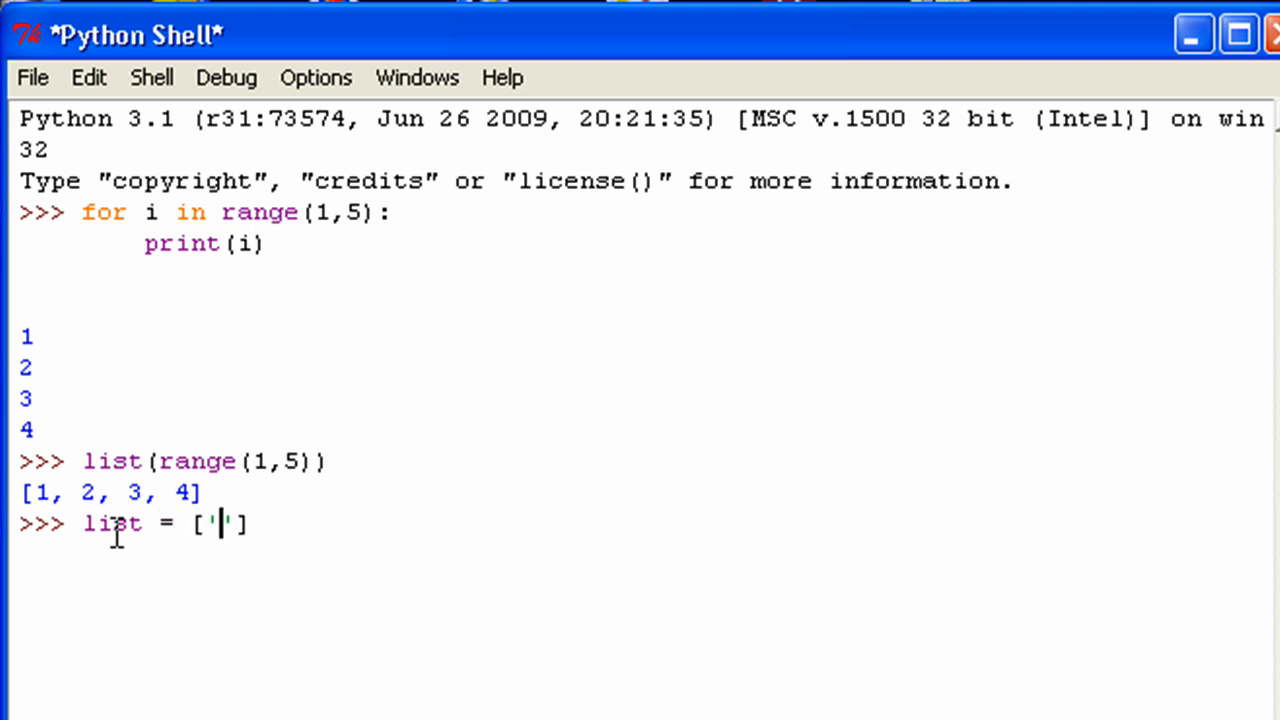
pyautogui.write("green',")
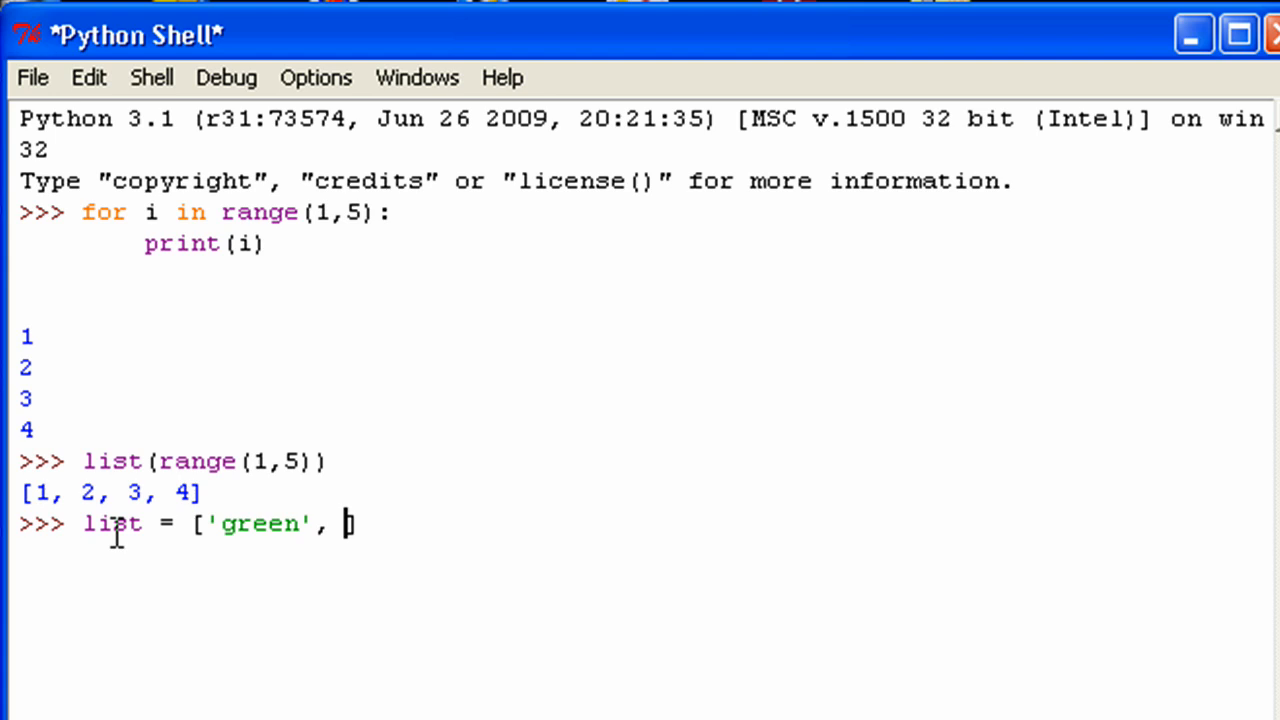
pyautogui.write("'yellow'")
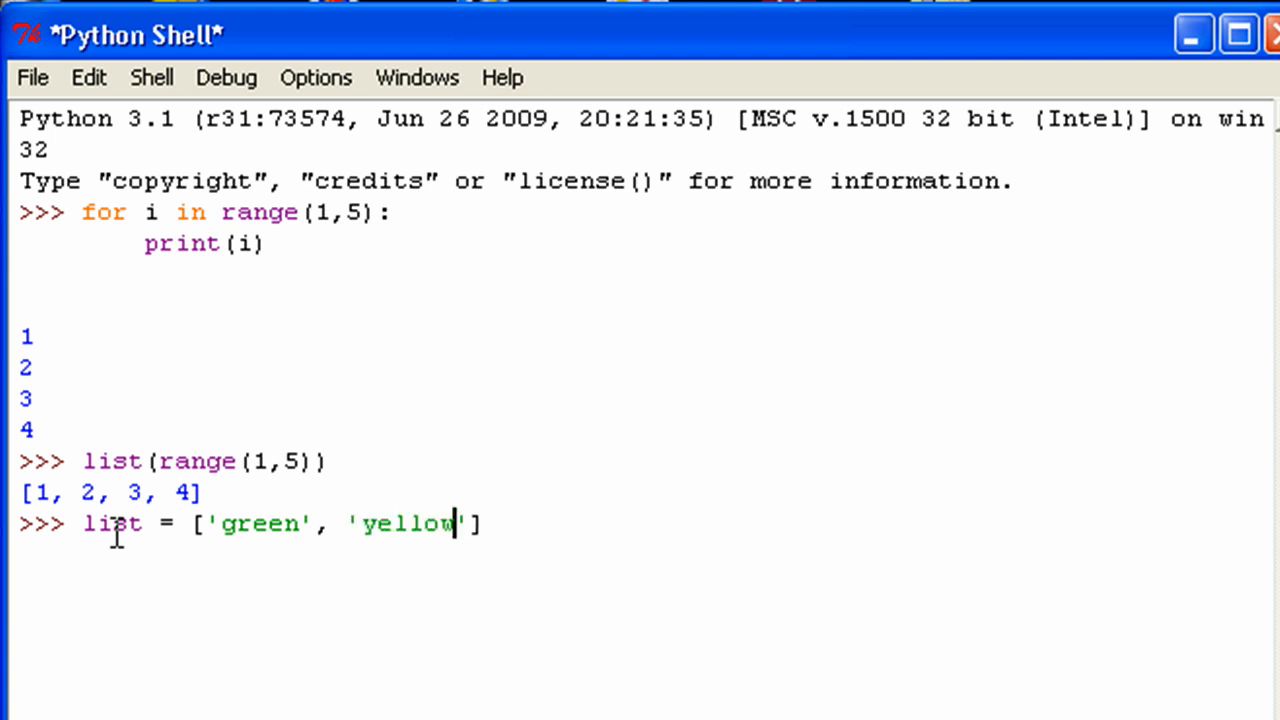
pyautogui.write(", 'red'")
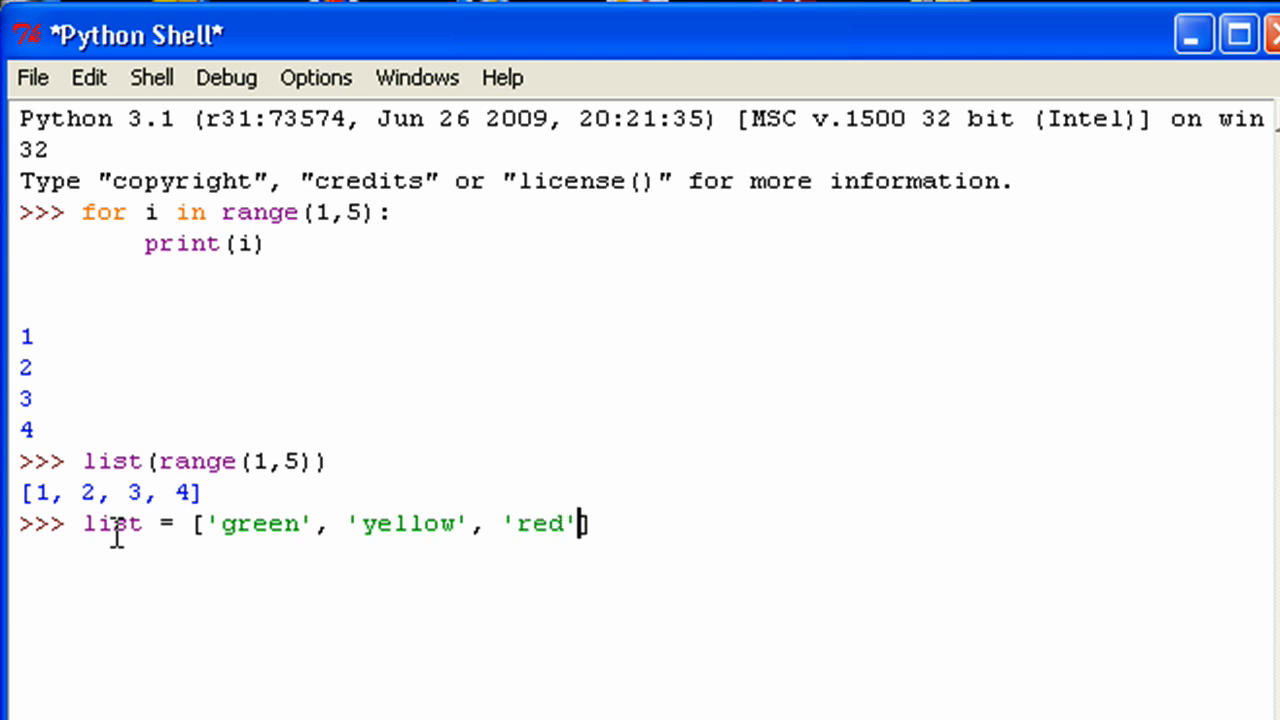
pyautogui.press('enter')
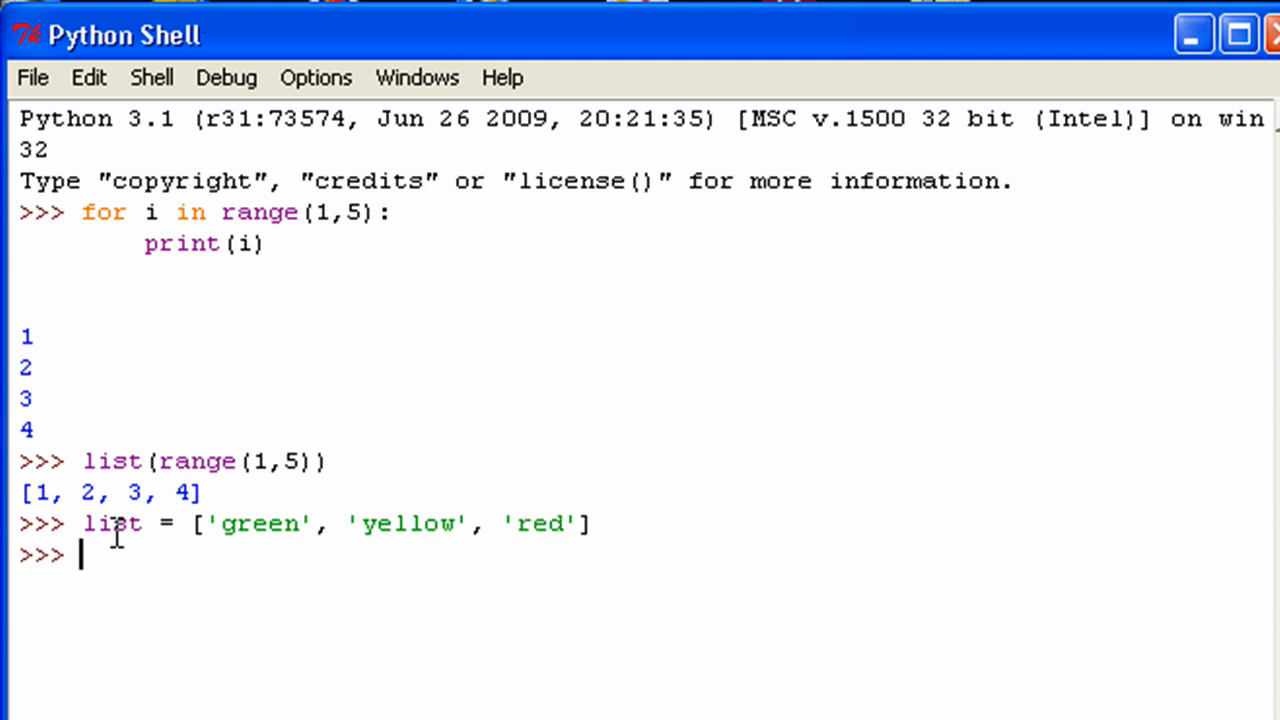
pyautogui.write('for')
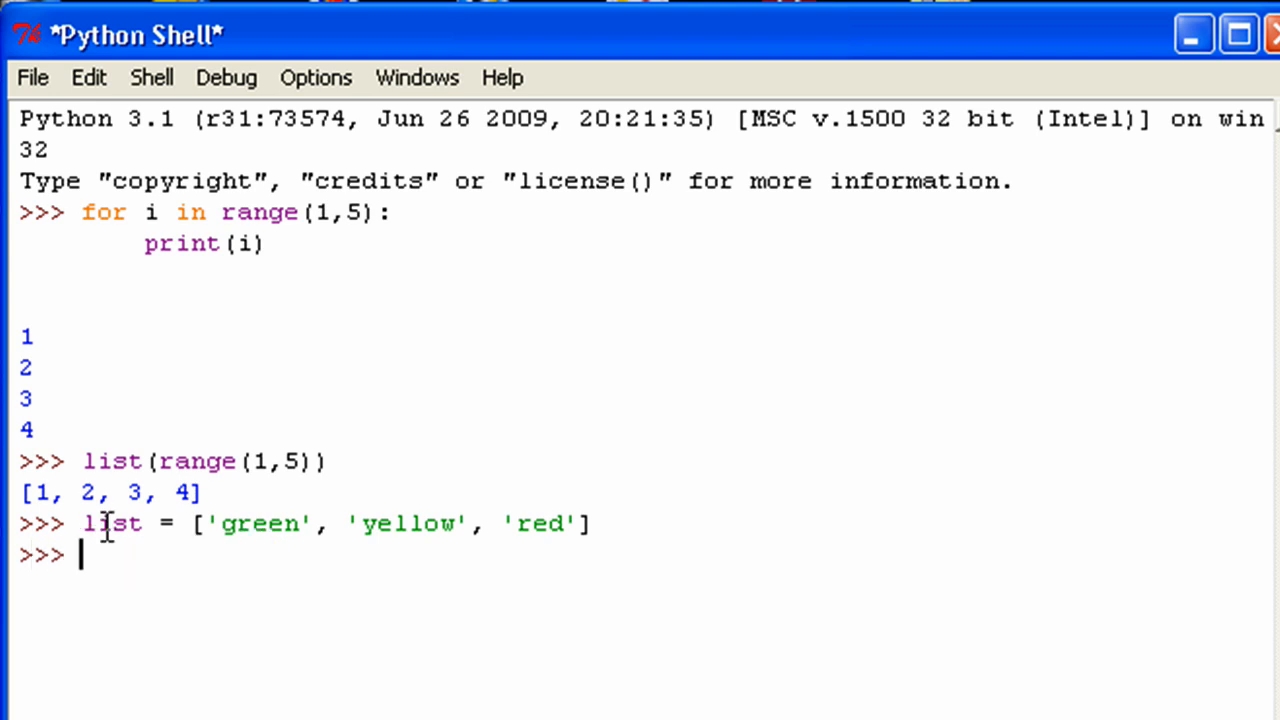
pyautogui.write("list1 = ['green', 'yellow', 'red']")
pyautogui.write('f')
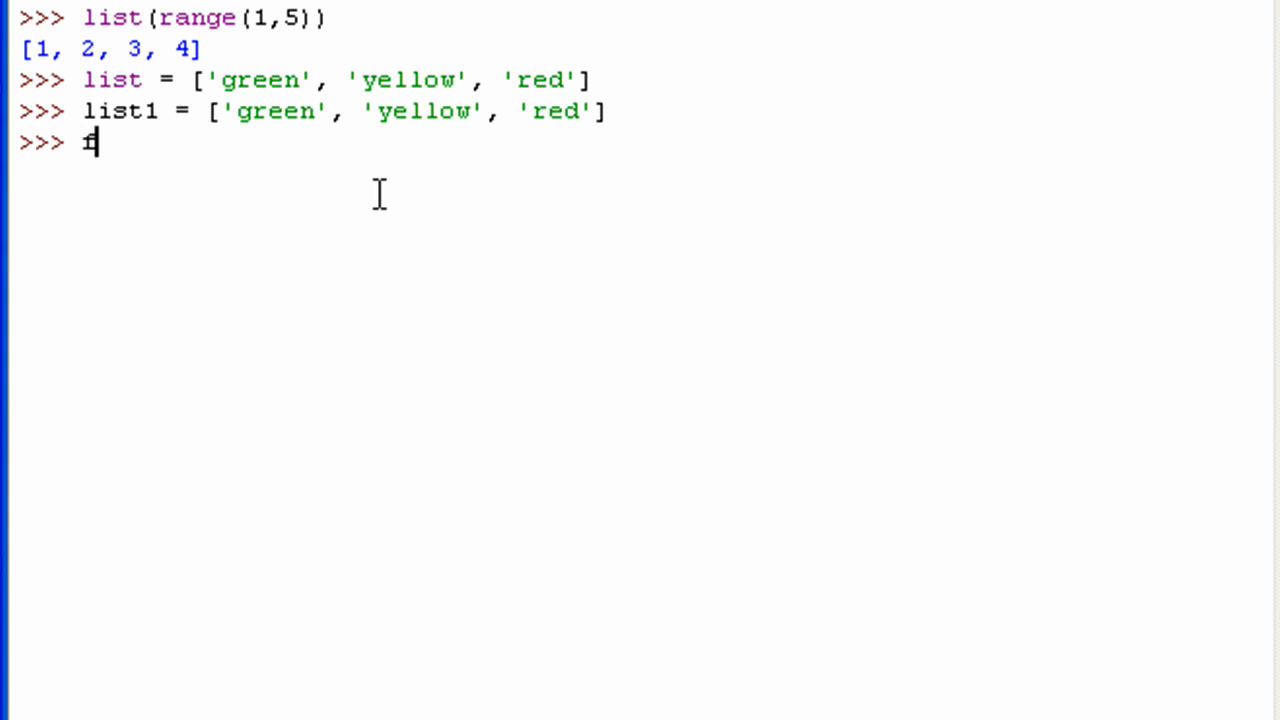
# - Write 'for i in list1:' with print(i, 'is my favorite color') in the body
pyautogui.write('or i in list')
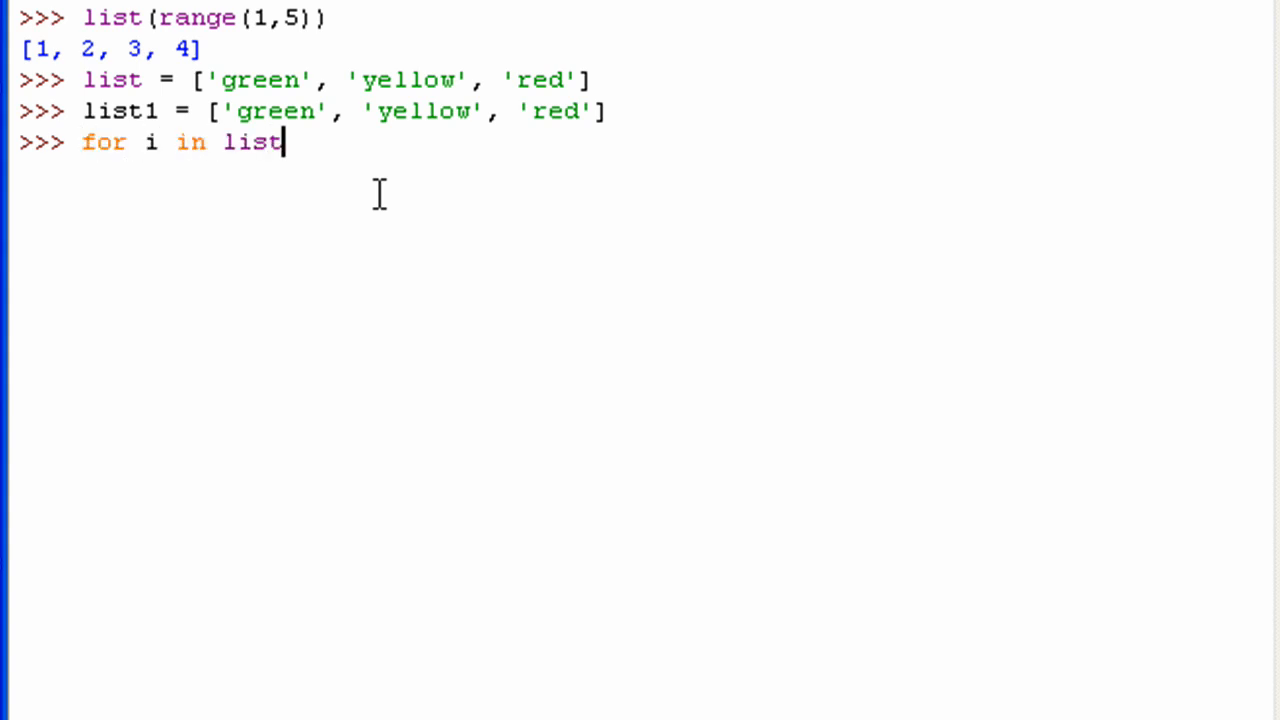
pyautogui.write('1:')
pyautogui.write('print(')
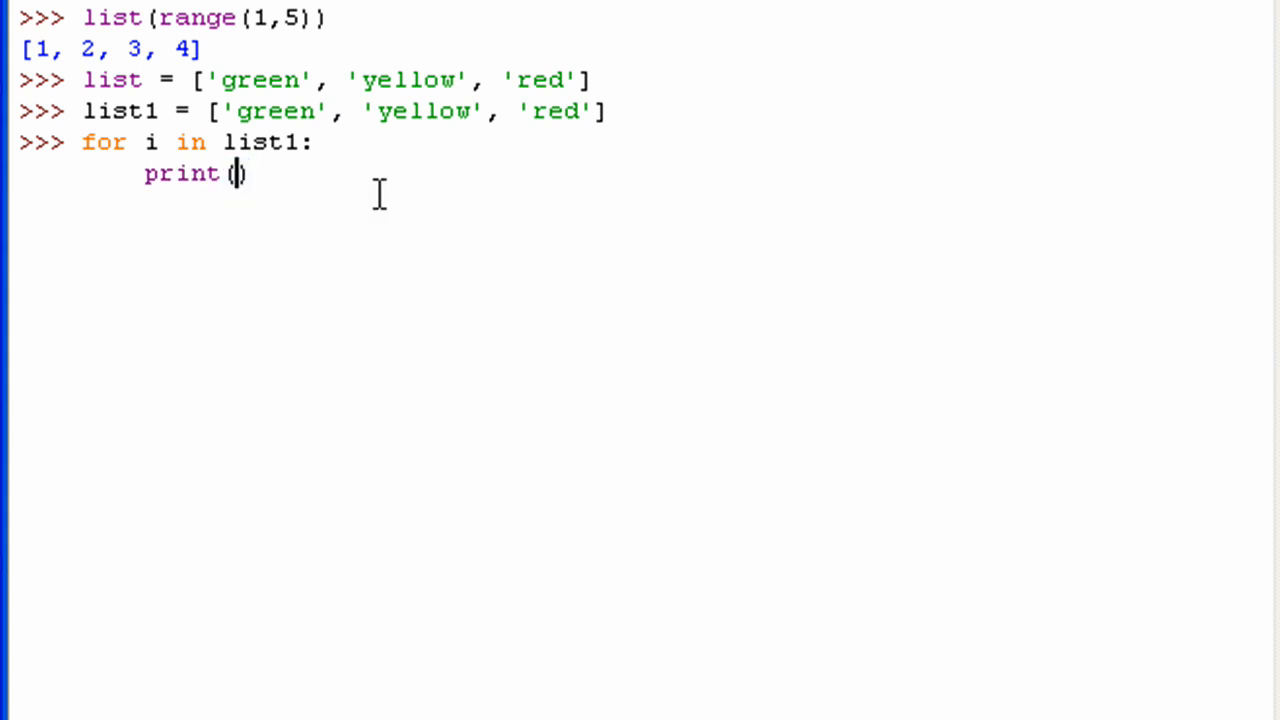
pyautogui.write('i,')
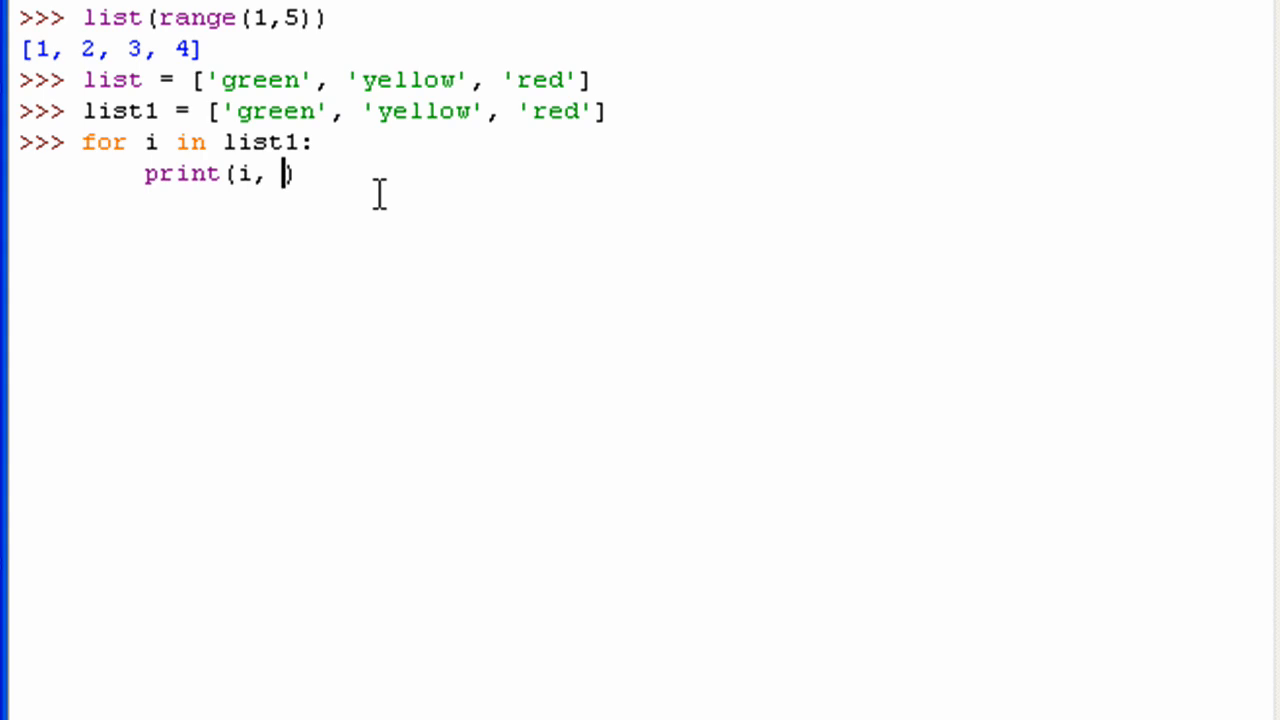
pyautogui.write("''")
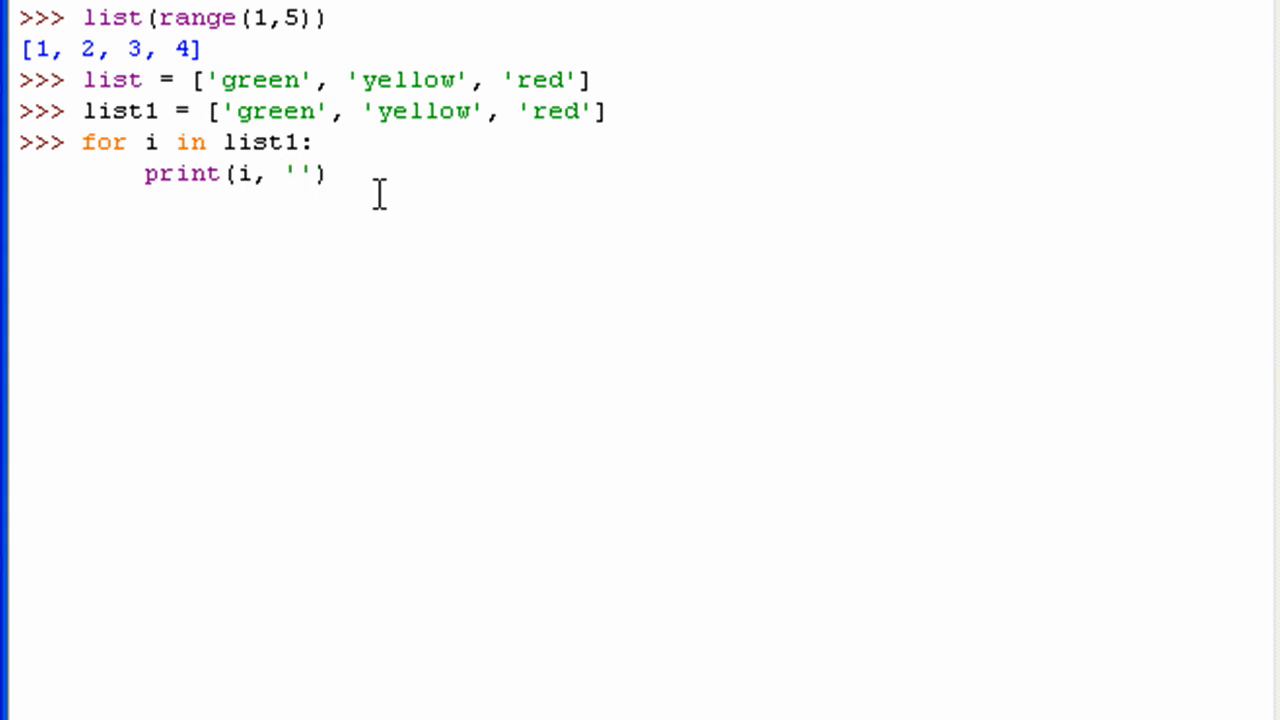
pyautogui.write('is my')
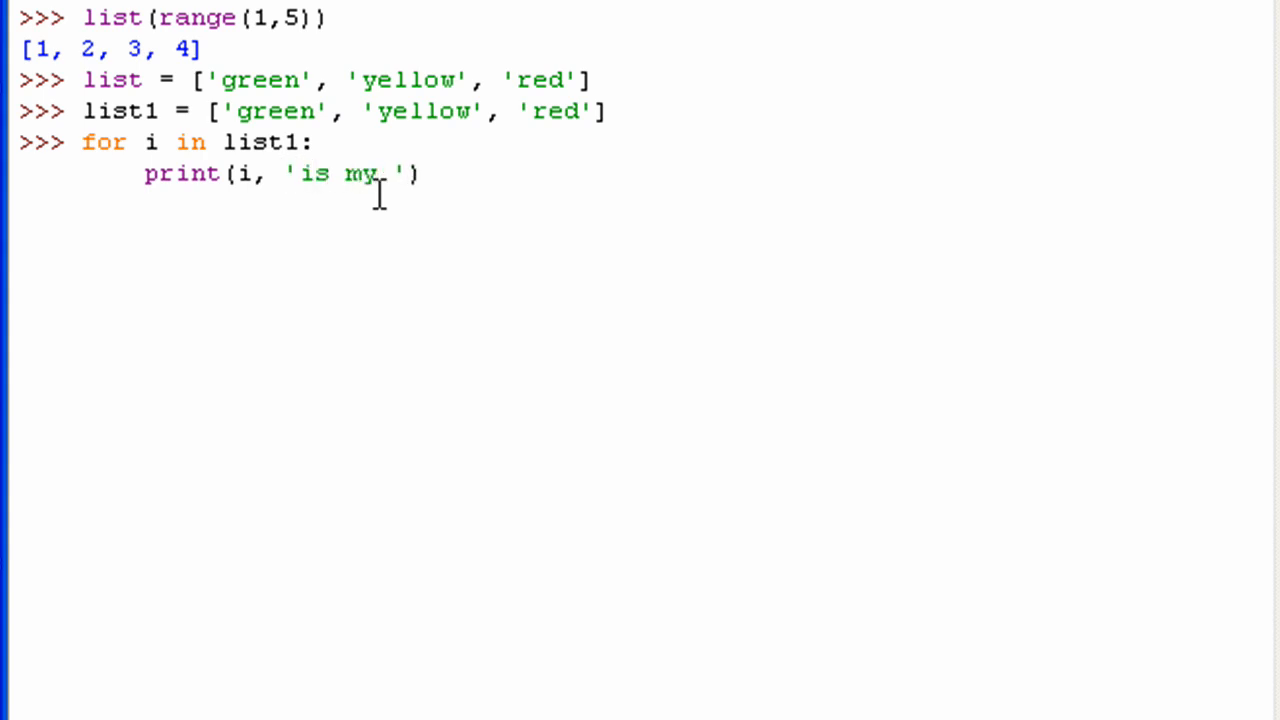
pyautogui.write('favorite color')
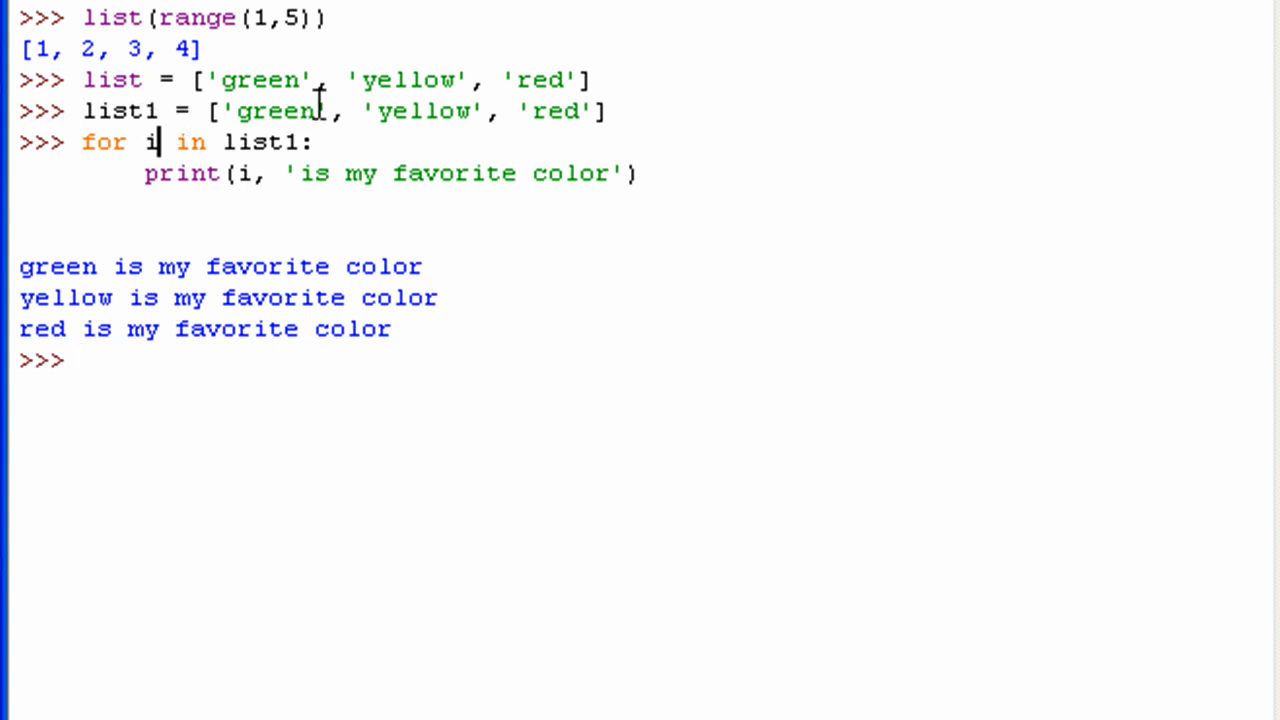
pyautogui.doubleClick(150, 142)
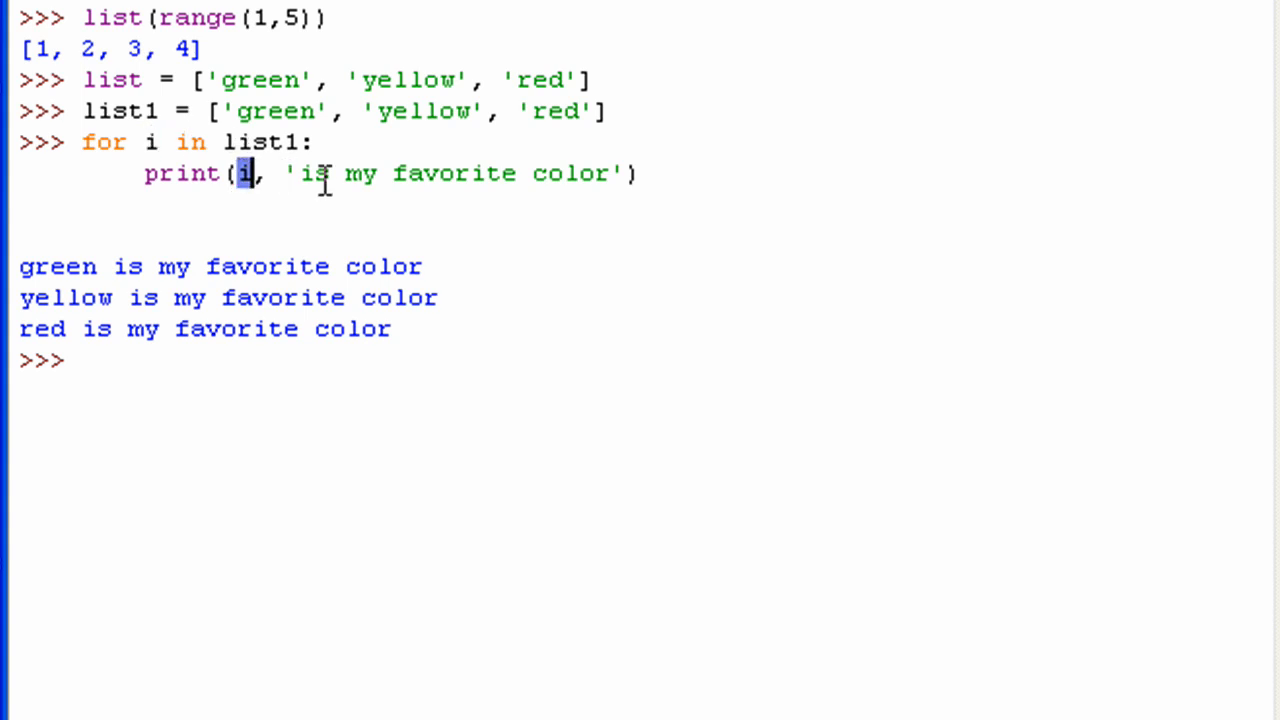
pyautogui.moveTo(248, 173); pyautogui.dragTo(620, 173)
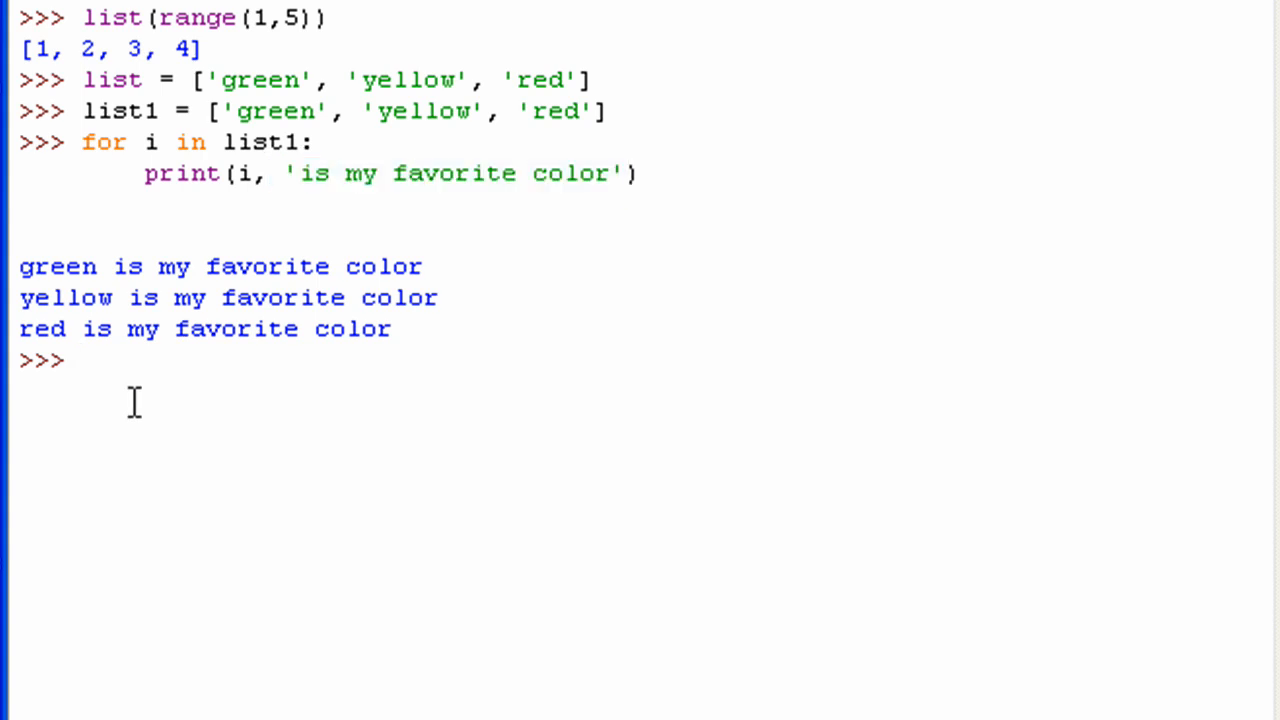
pyautogui.moveTo(135, 330)
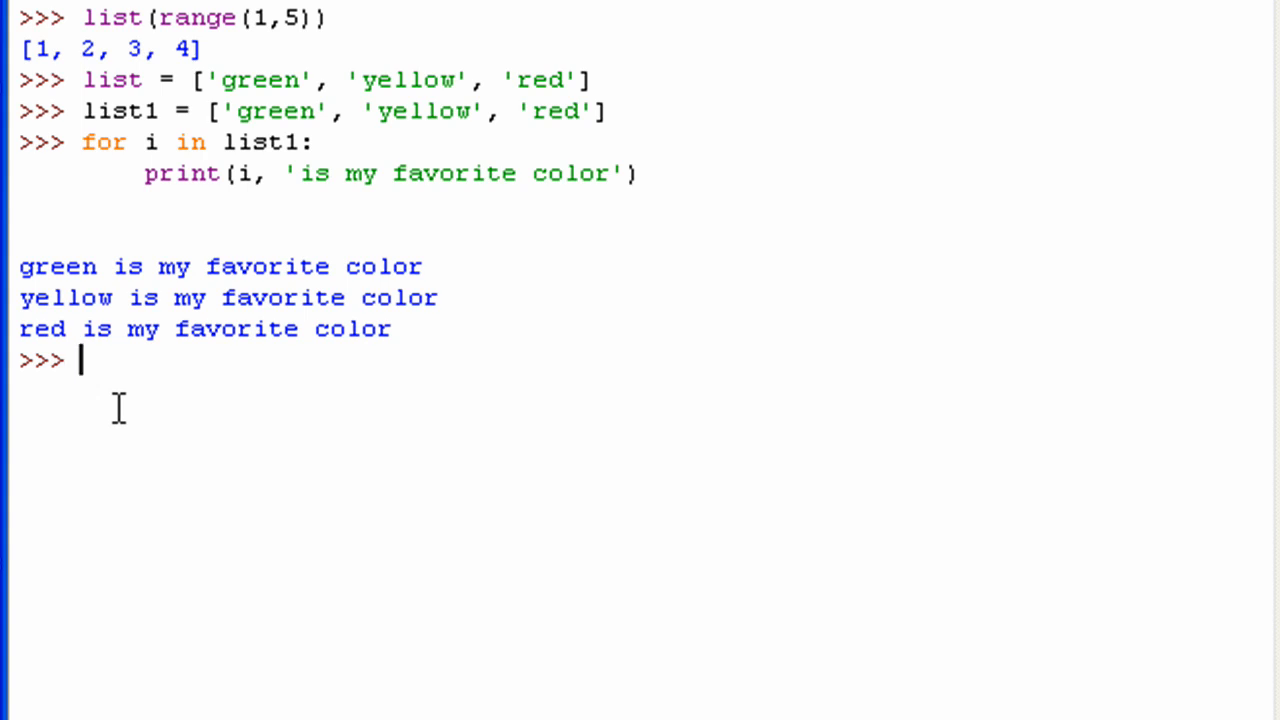
pyautogui.write('demod')
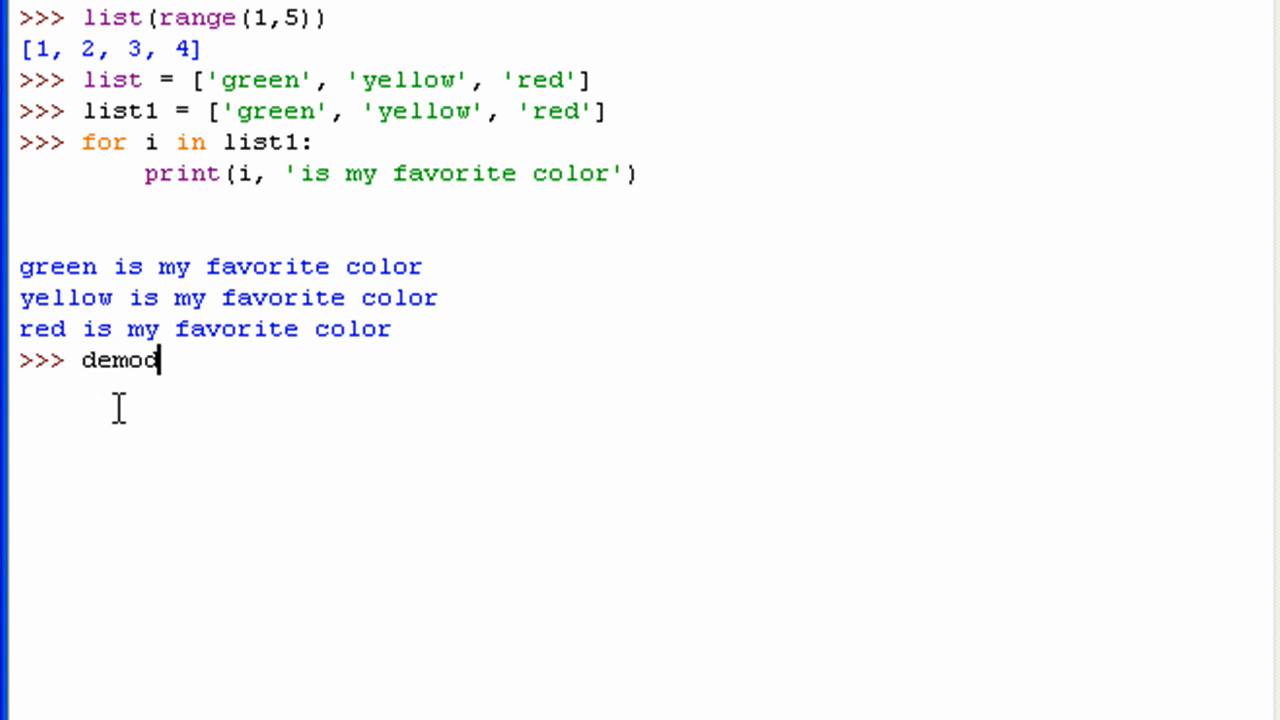
# - Define demod as {'green': 'grass', 'red': 'fire', 'yellow': 'sun'} and type print(demod)
pyautogui.write('=')
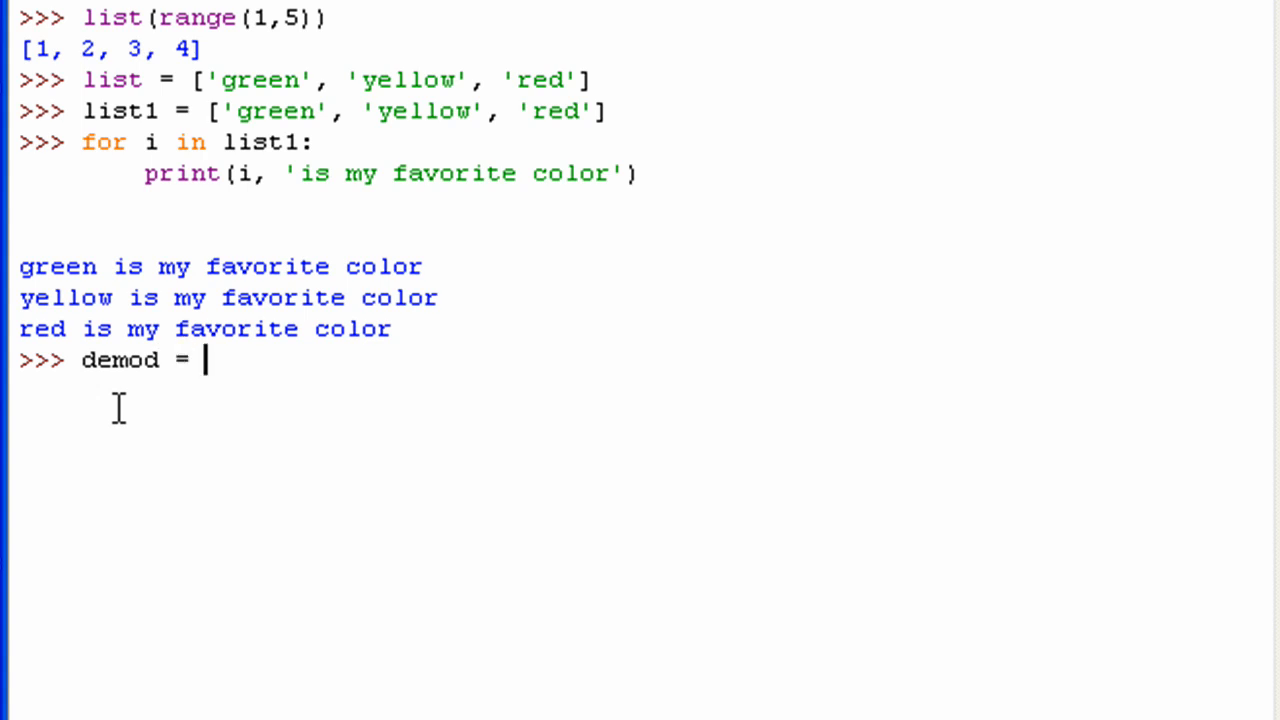
pyautogui.write('{}')
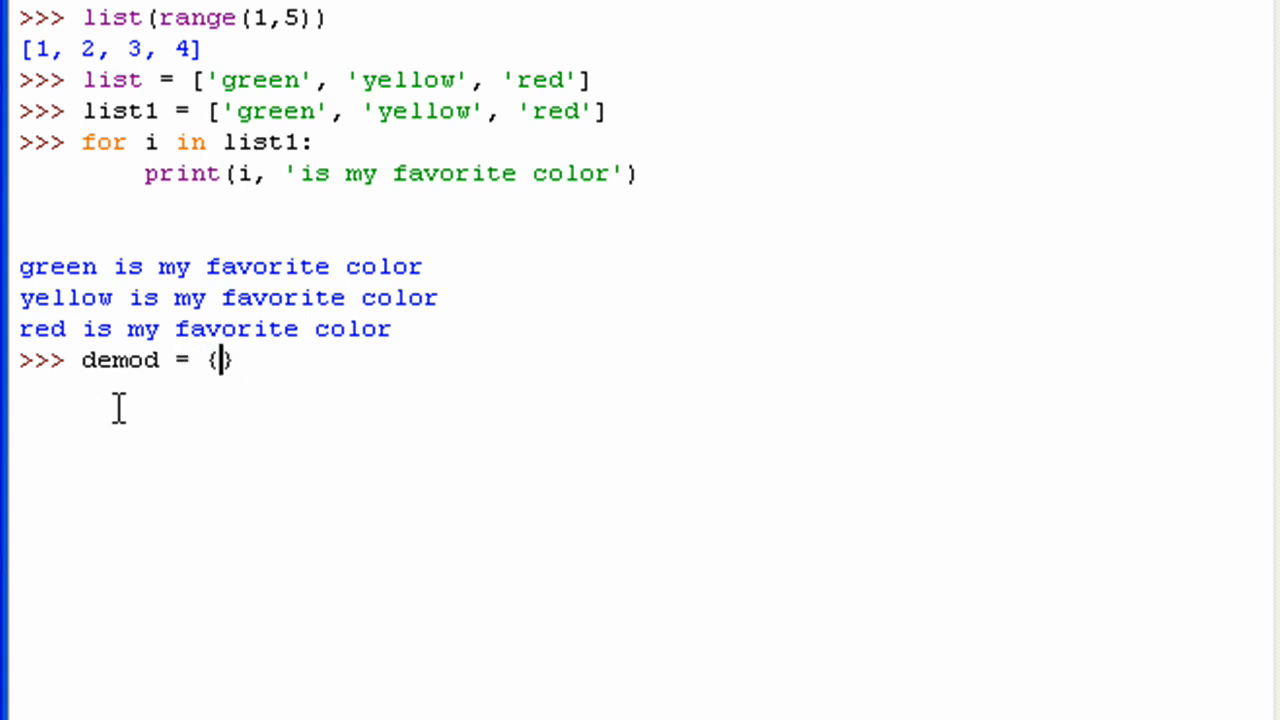
pyautogui.write("'green':")
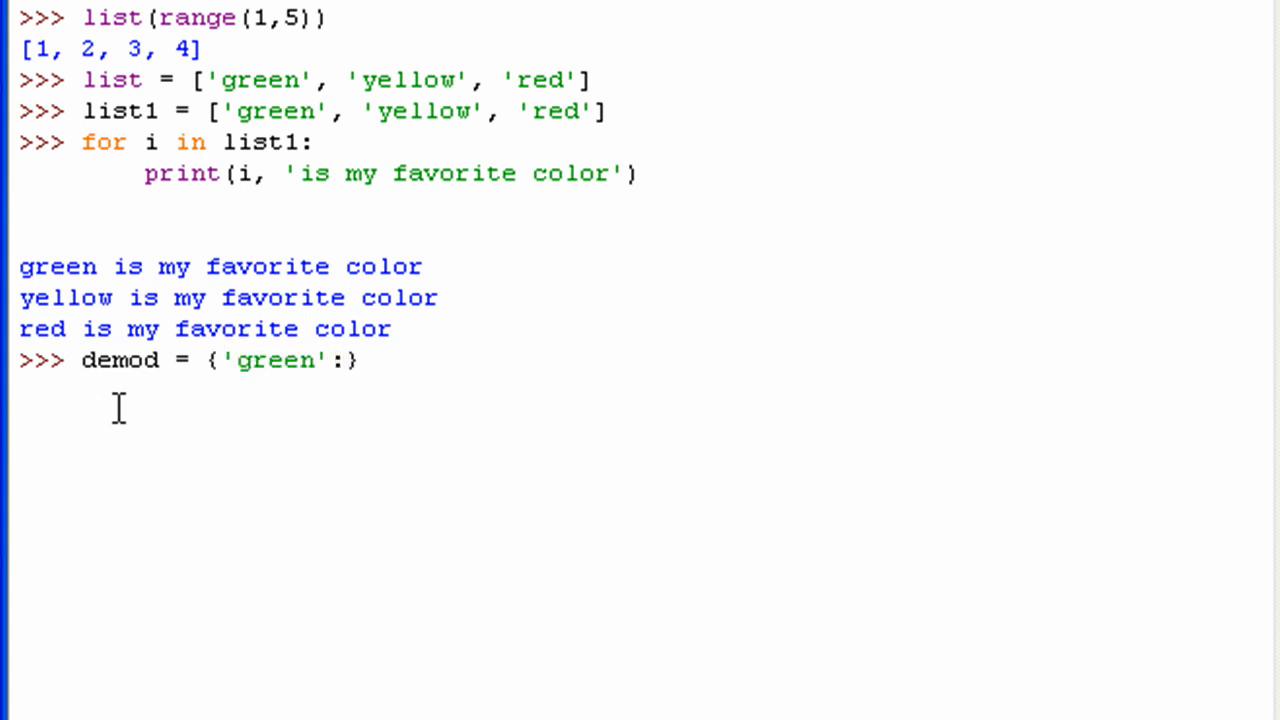
pyautogui.write("'gr'")
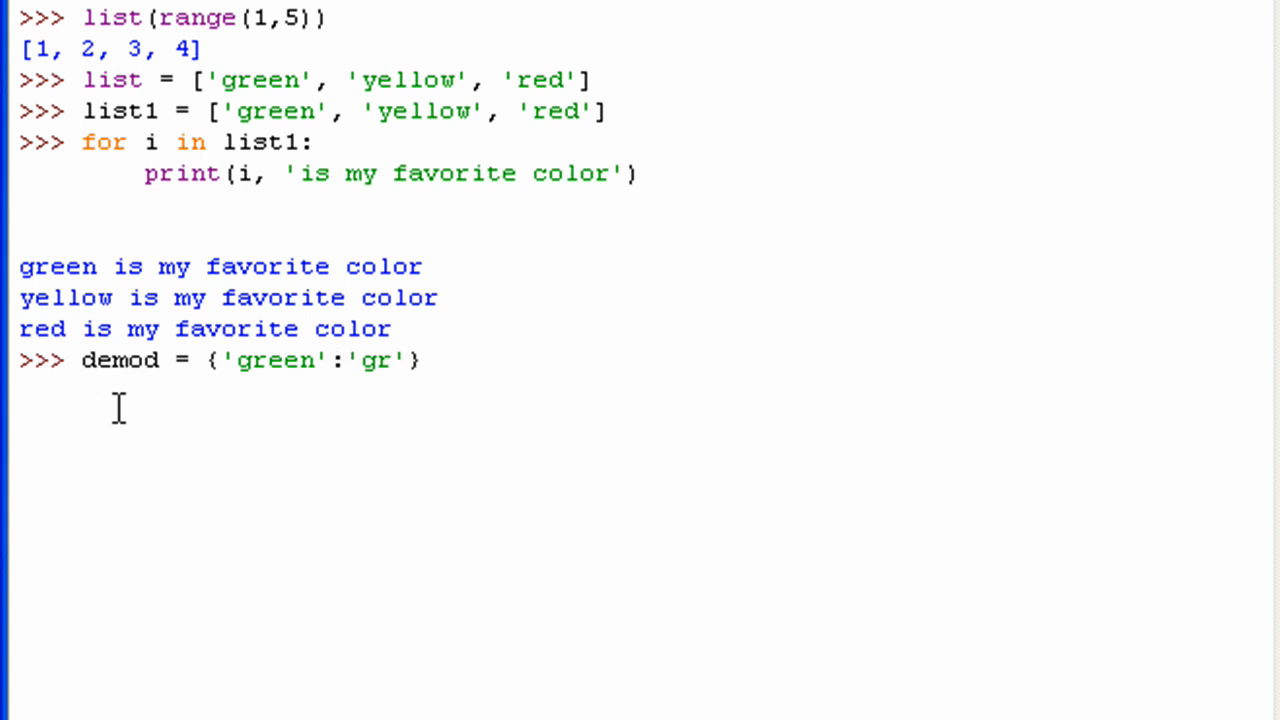
pyautogui.write("ass',")
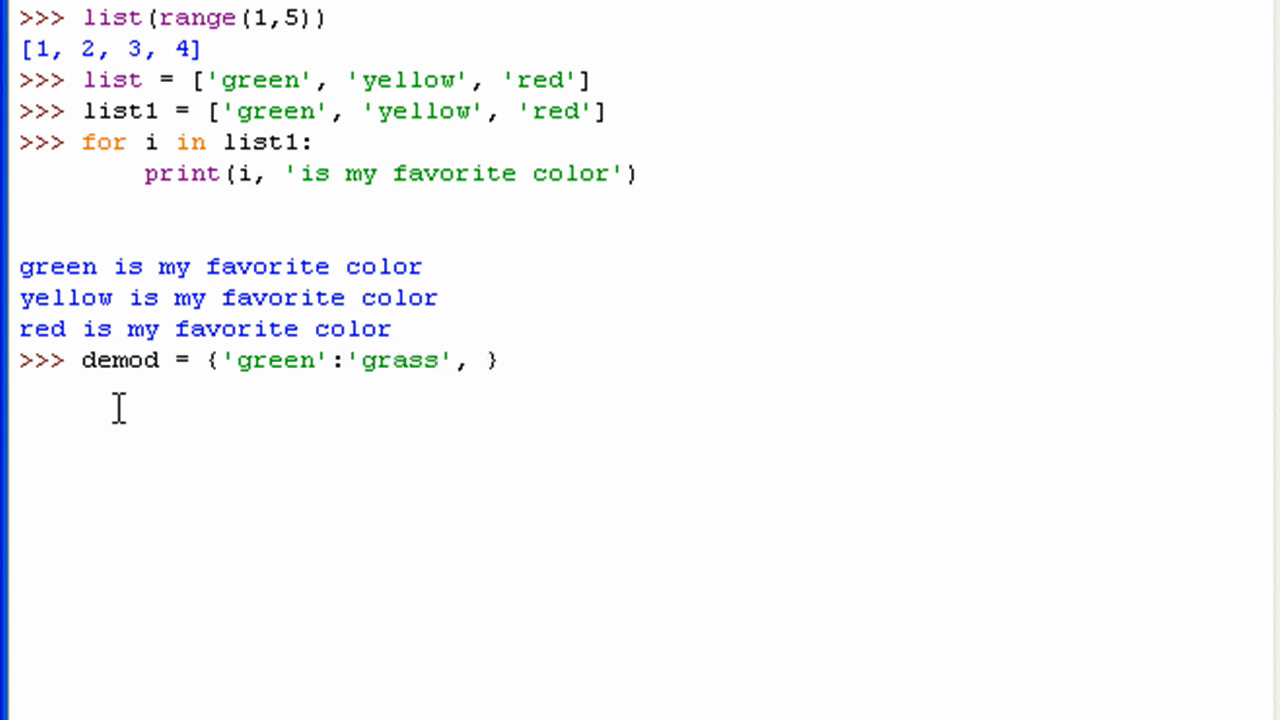
pyautogui.write("''")
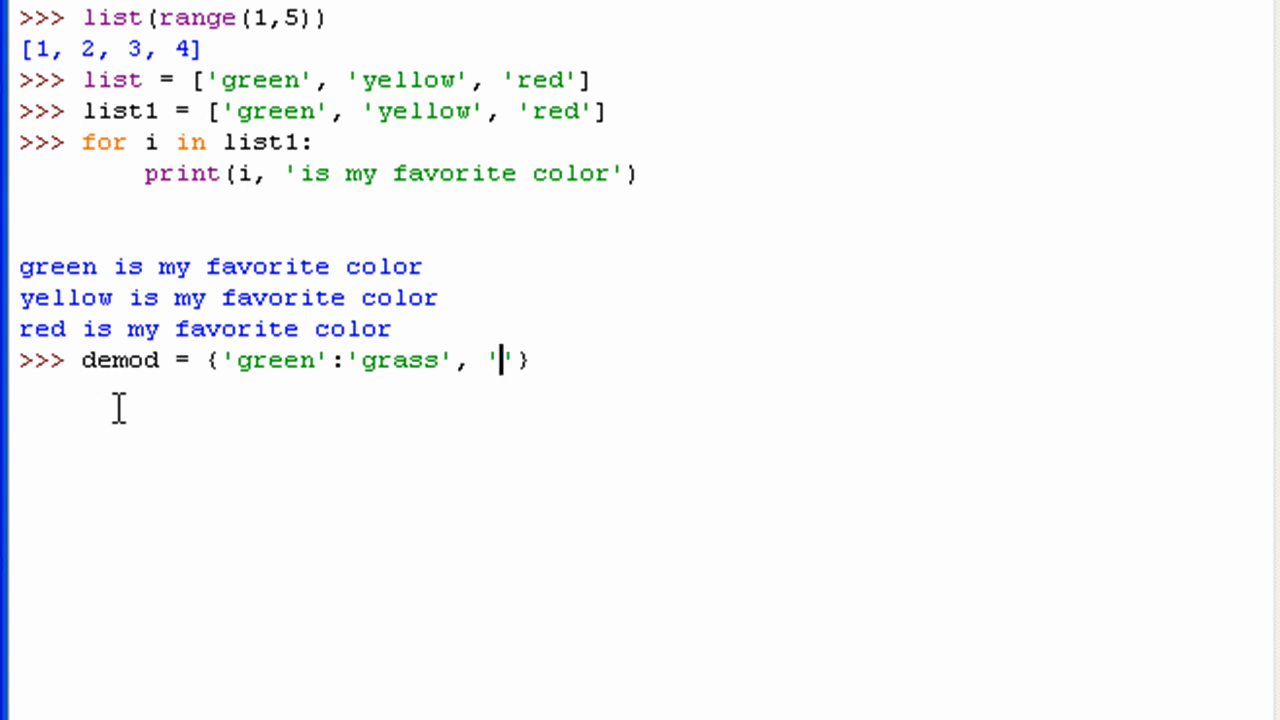
pyautogui.write("ed':")
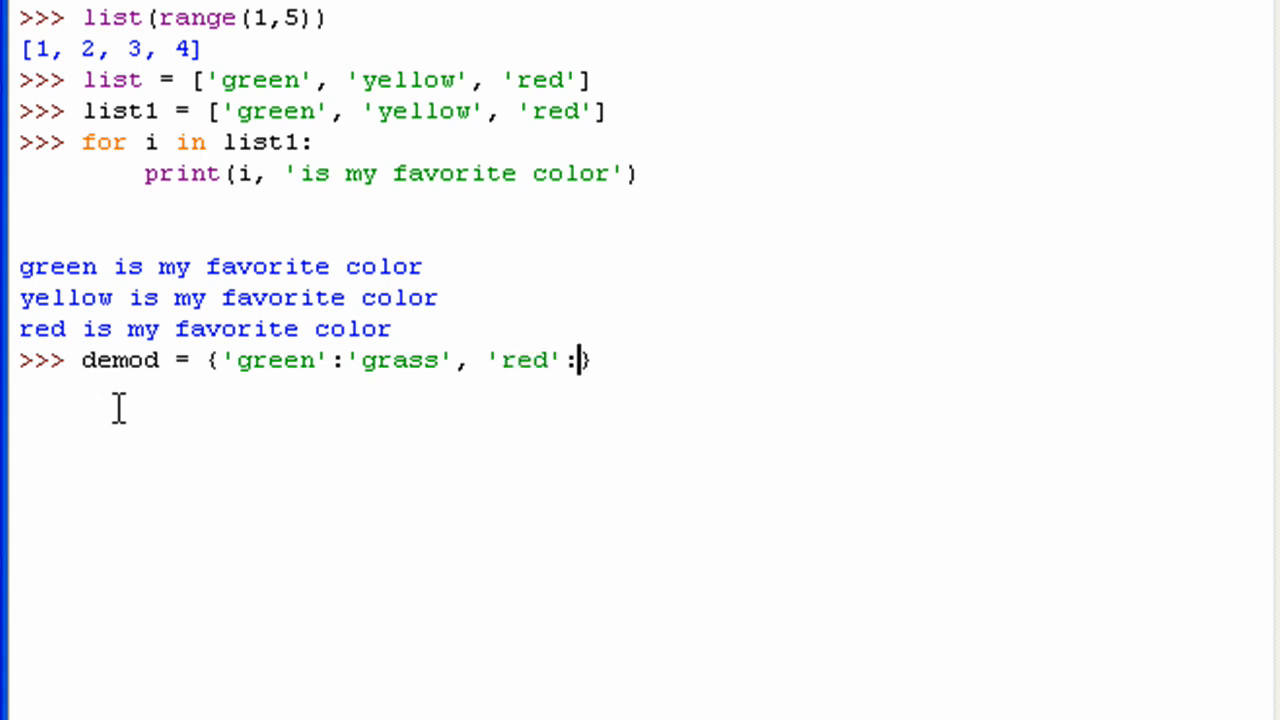
pyautogui.write("'fire'}")
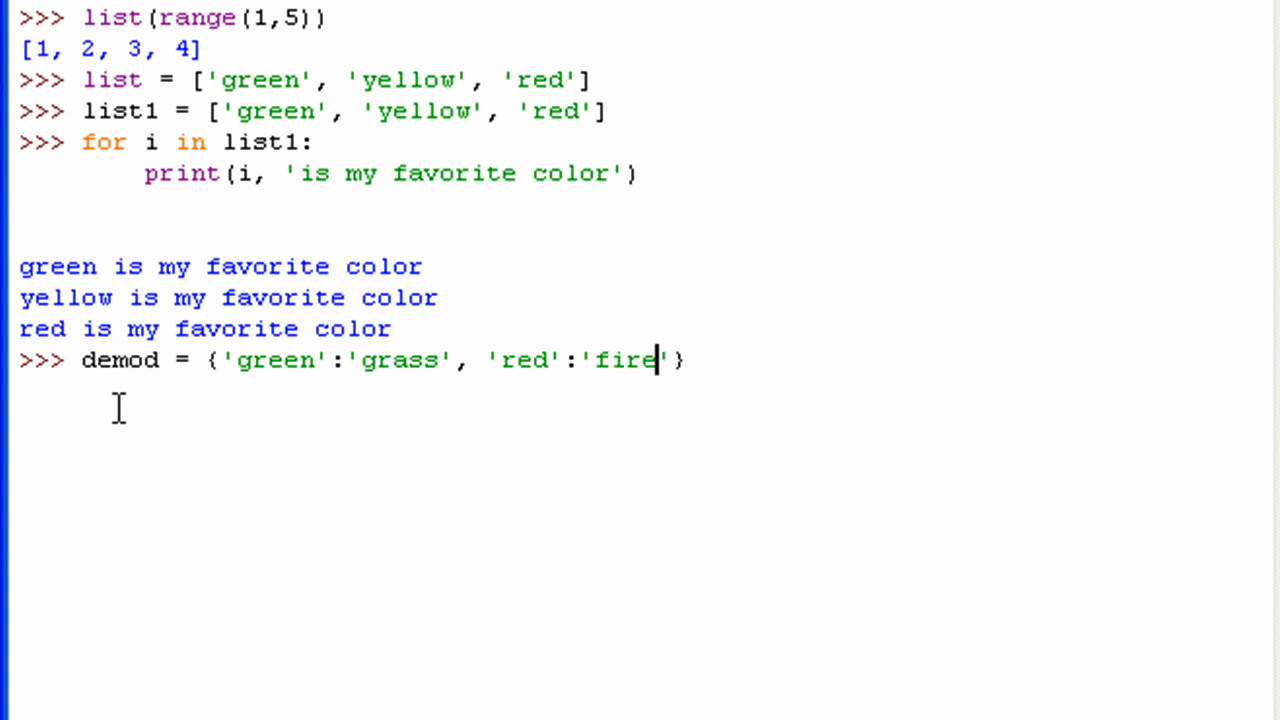
pyautogui.write(", ''")
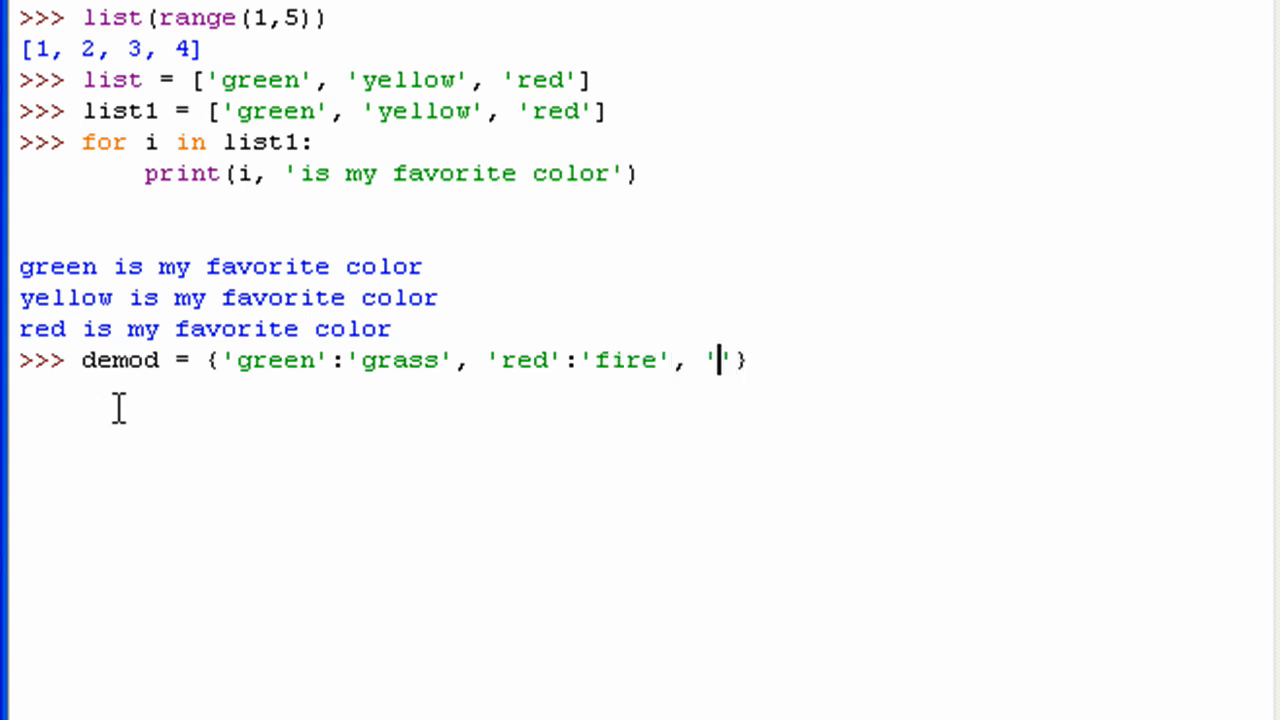
pyautogui.write('yello')
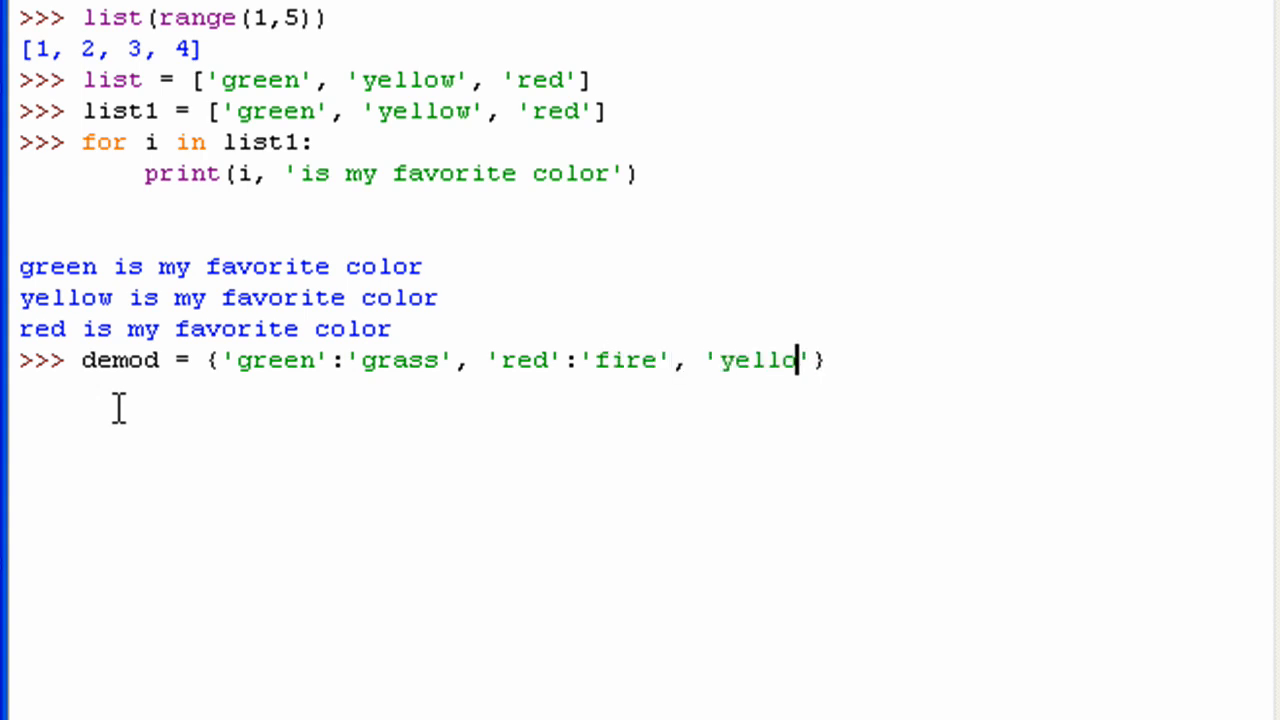
pyautogui.write("w':")
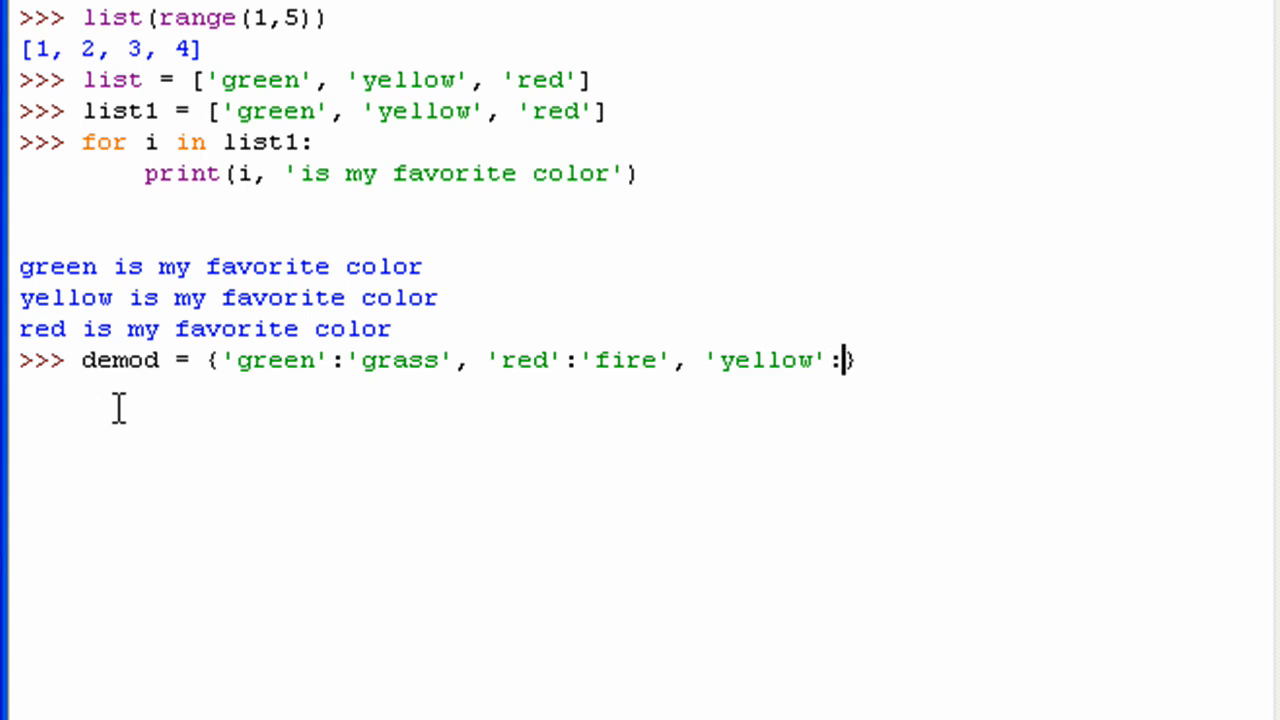
pyautogui.write("'sun'}")
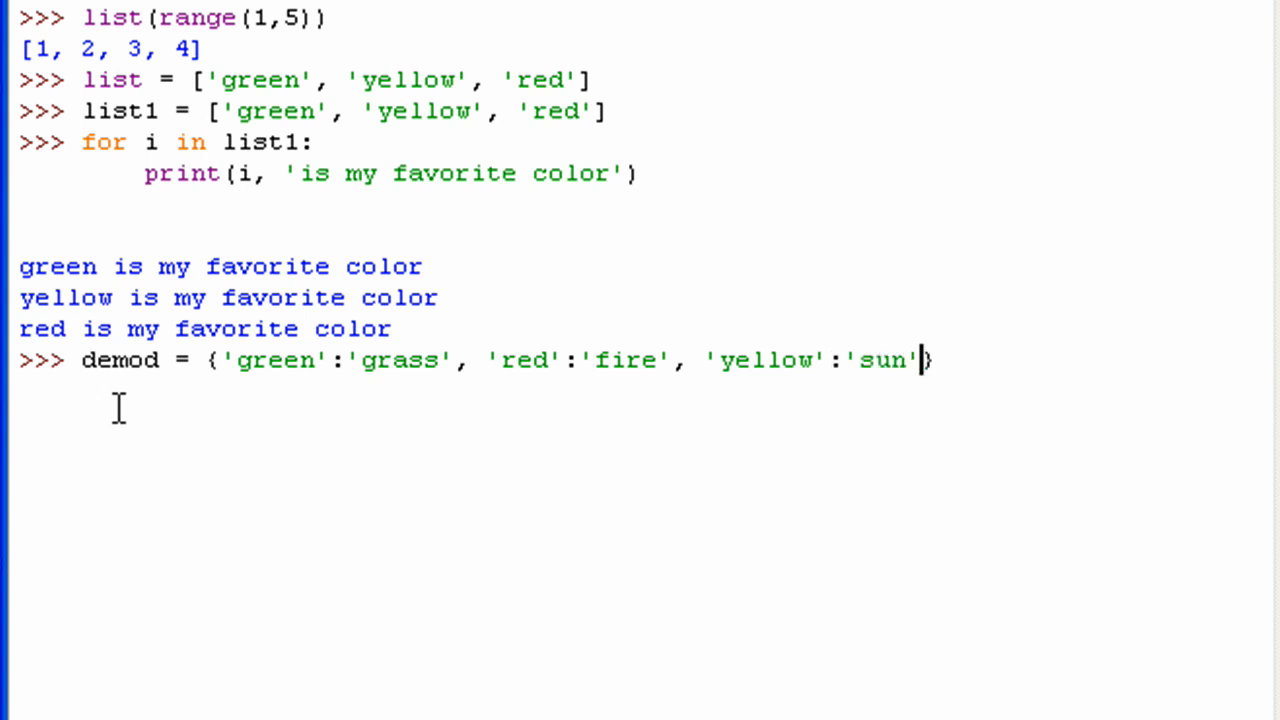
pyautogui.press('enter')
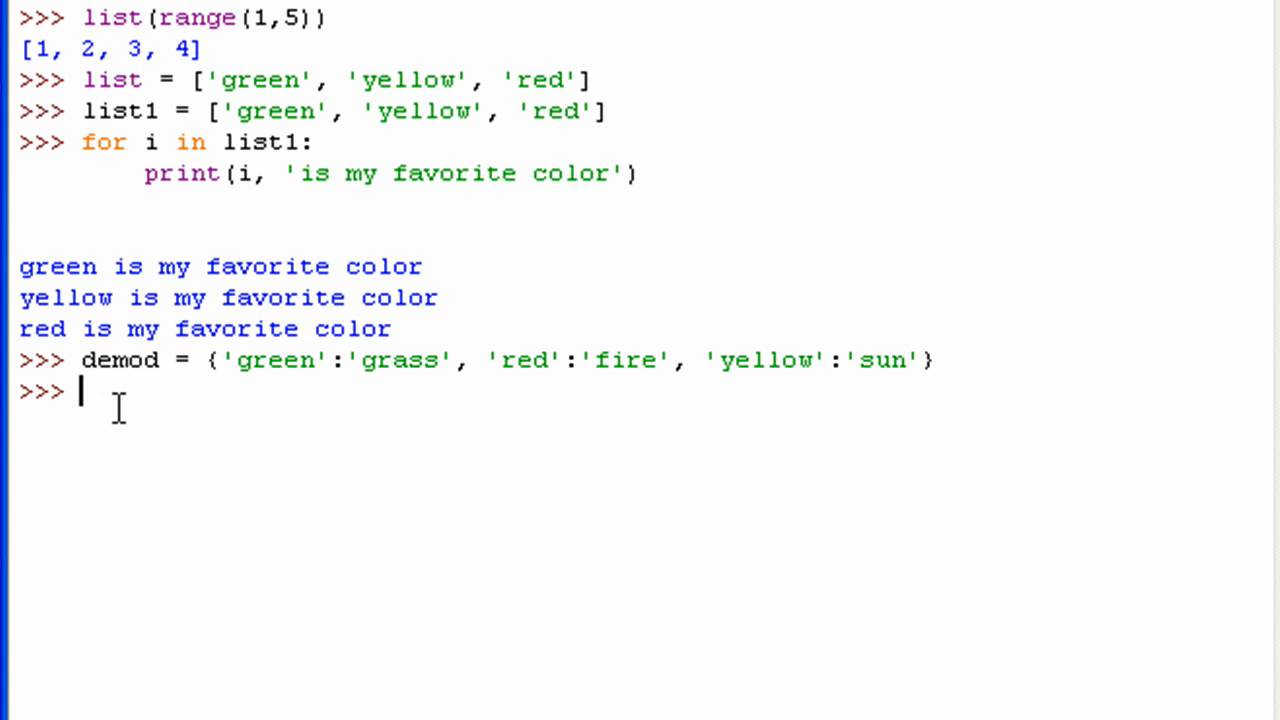
pyautogui.write('print(')
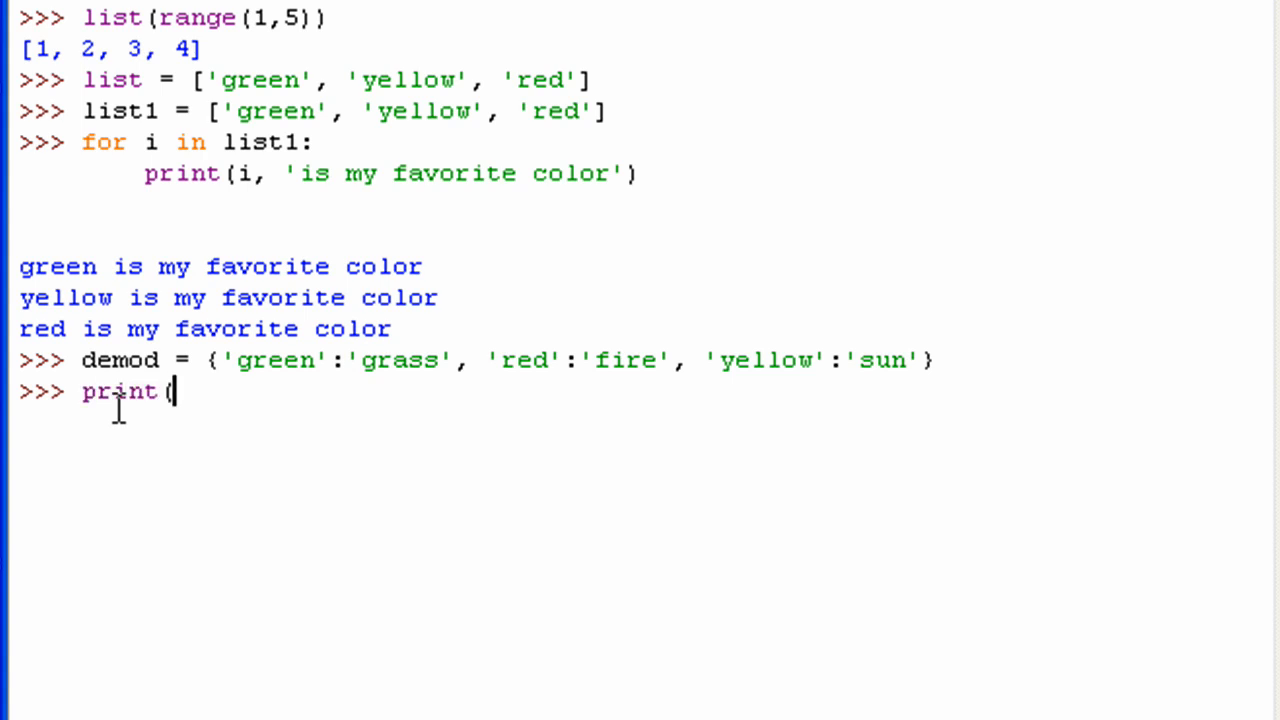
pyautogui.write('demod')
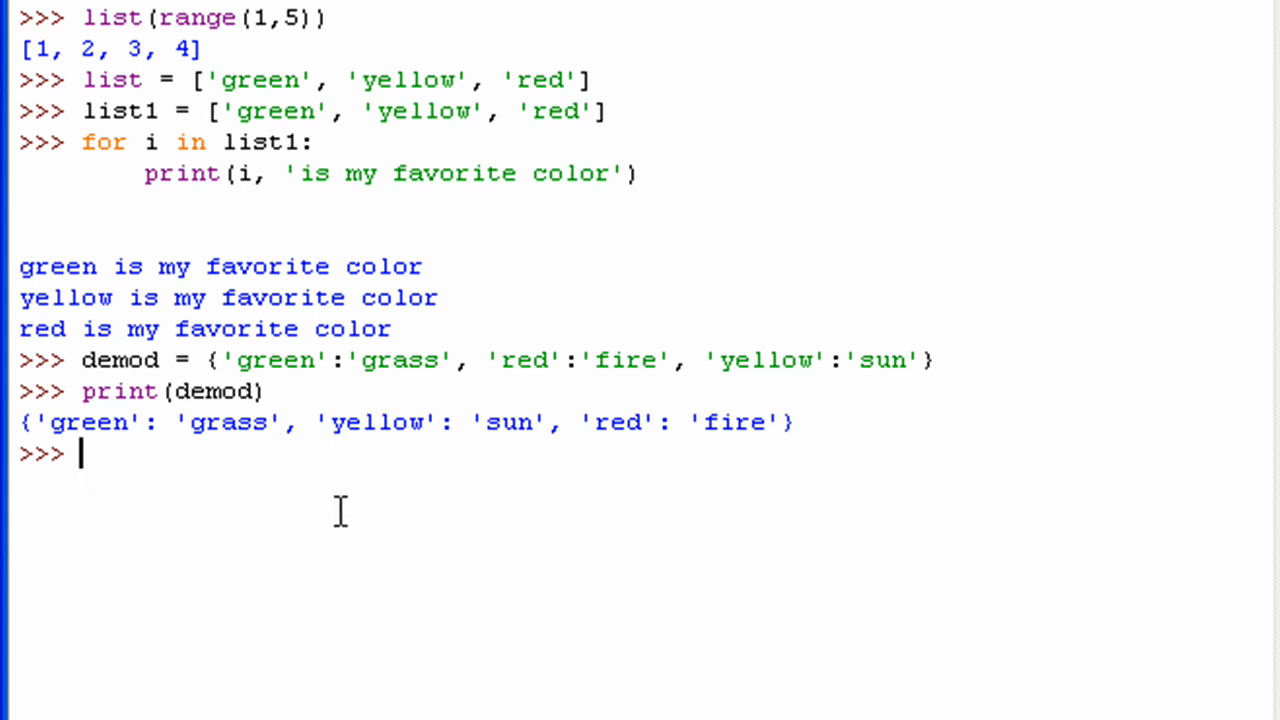
# - Write 'for i in demod:' with print(i) to list the keys green, yellow, red
pyautogui.write('for i in')
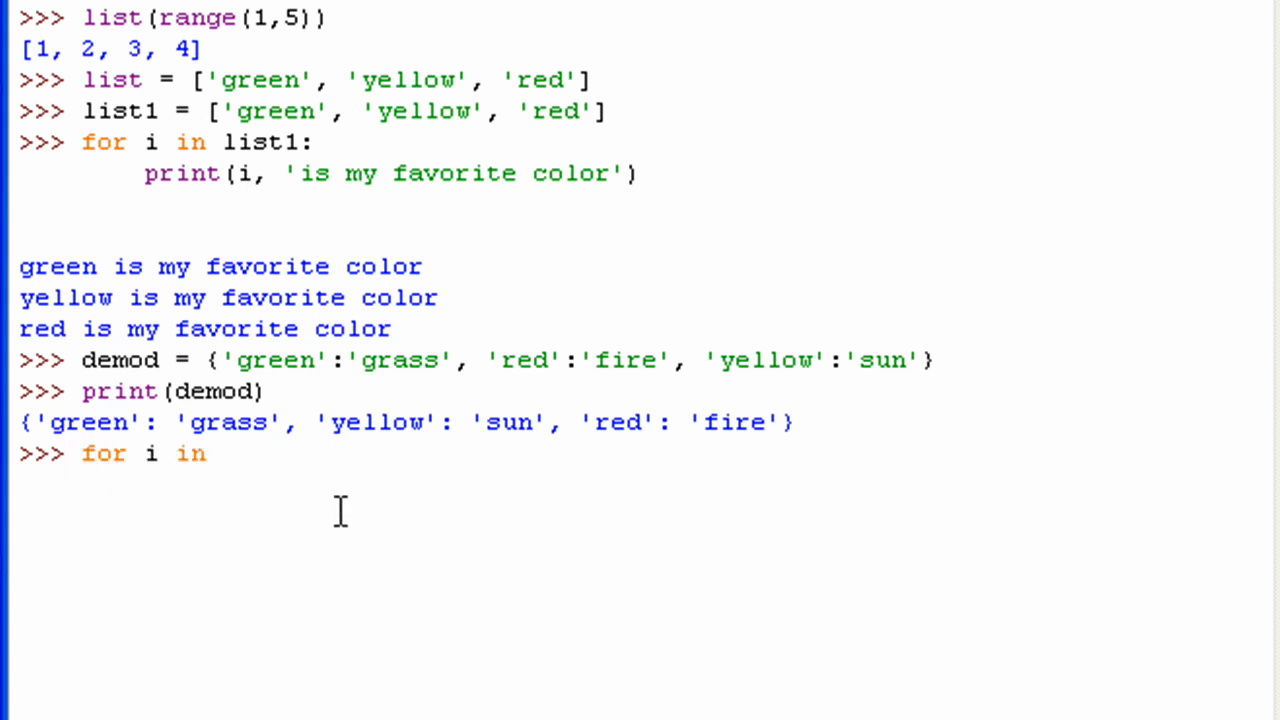
pyautogui.write('de')
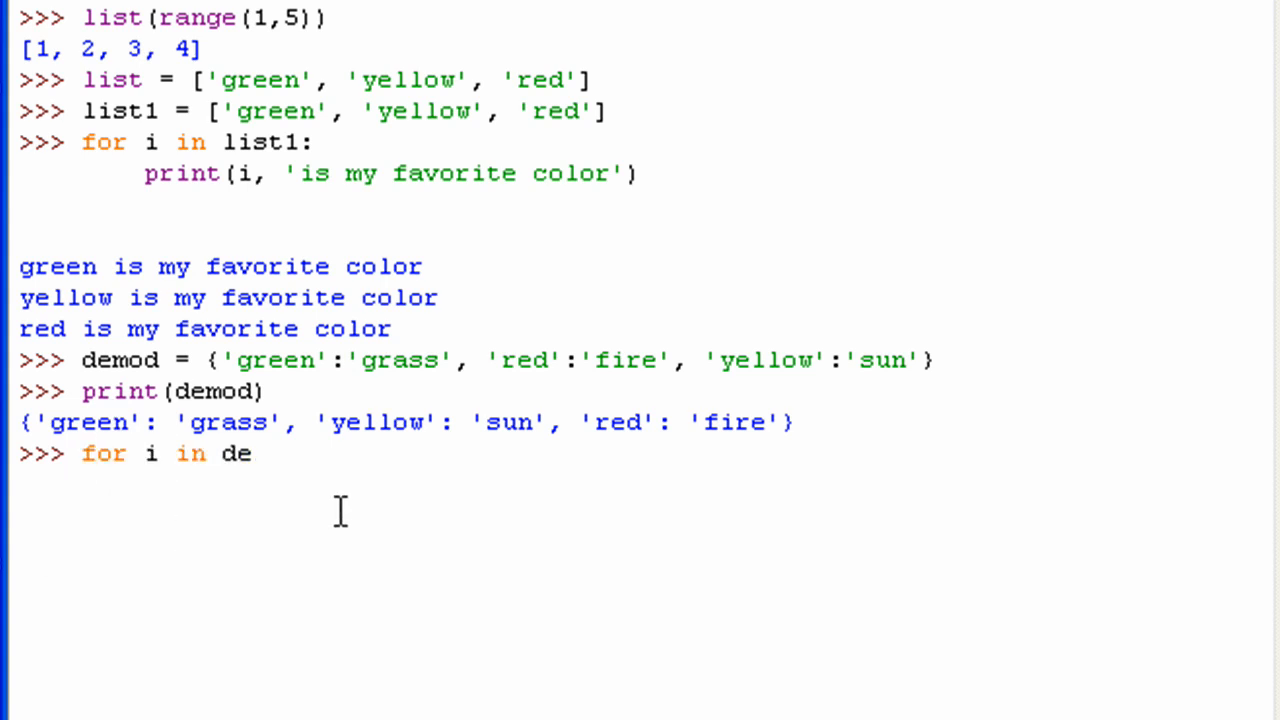
pyautogui.write('mod:')
pyautogui.write('print(')
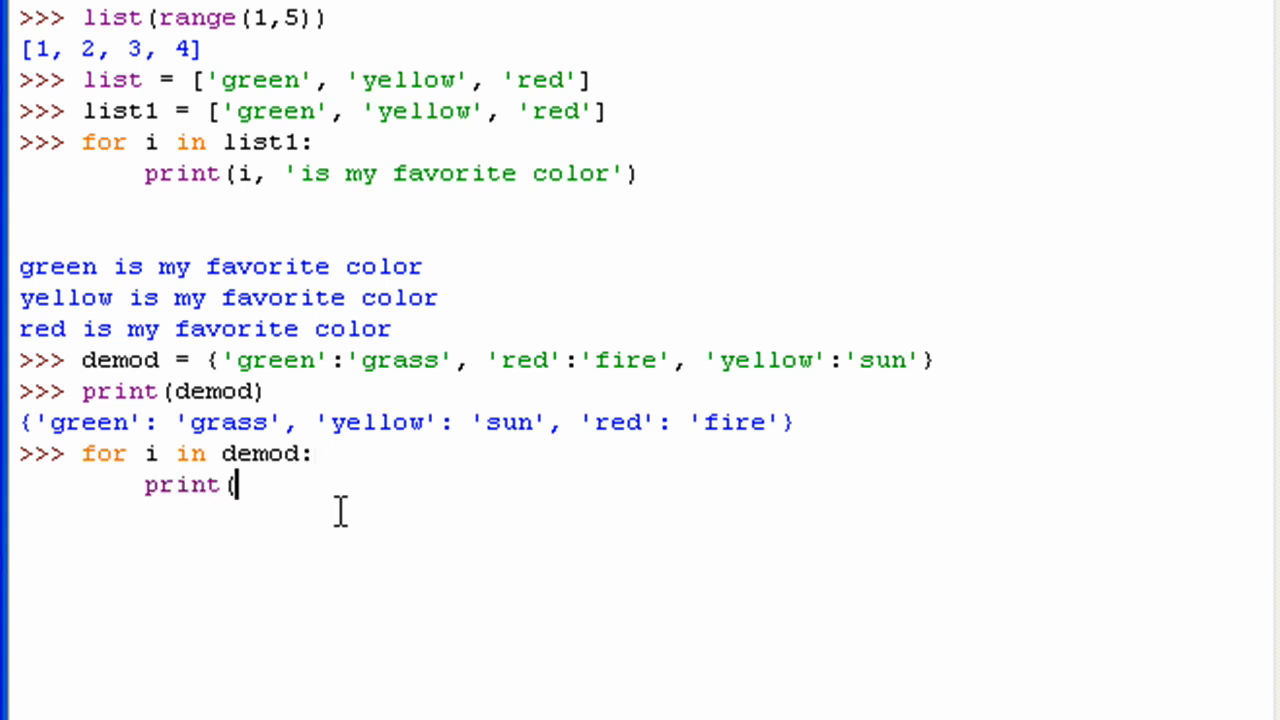
pyautogui.write('i)')
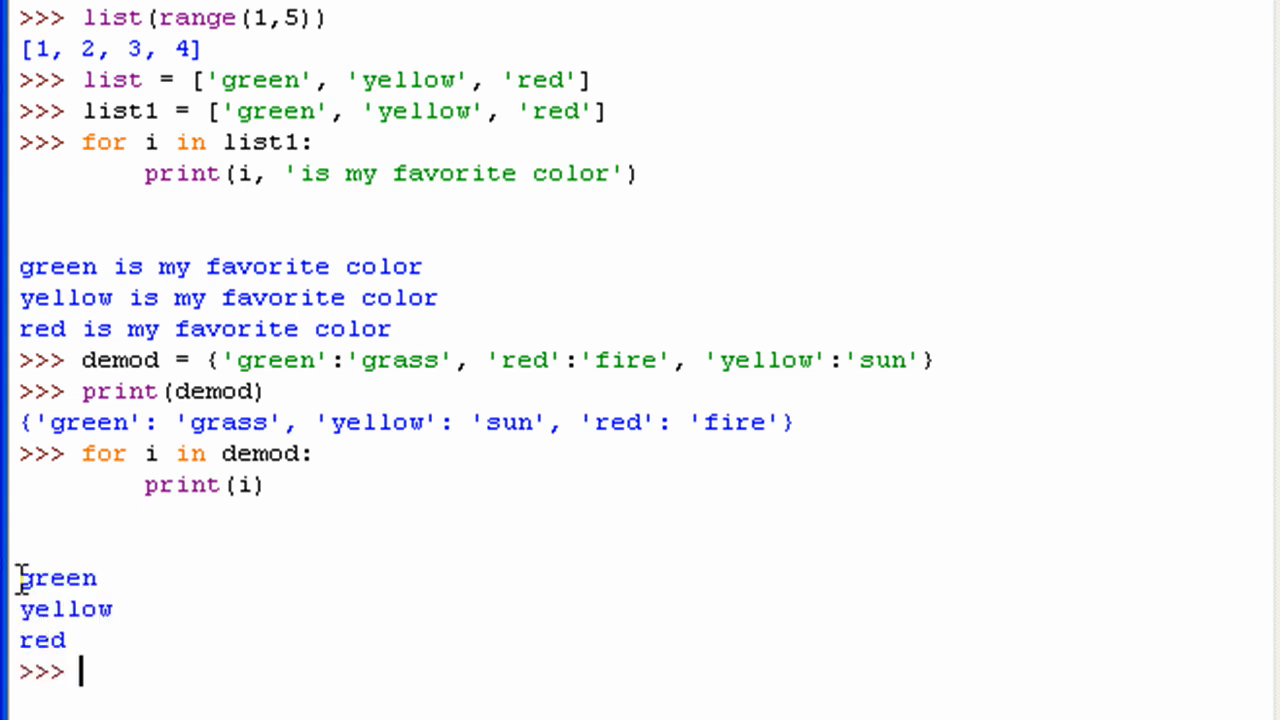
pyautogui.moveTo(20, 577); pyautogui.dragTo(67, 641)
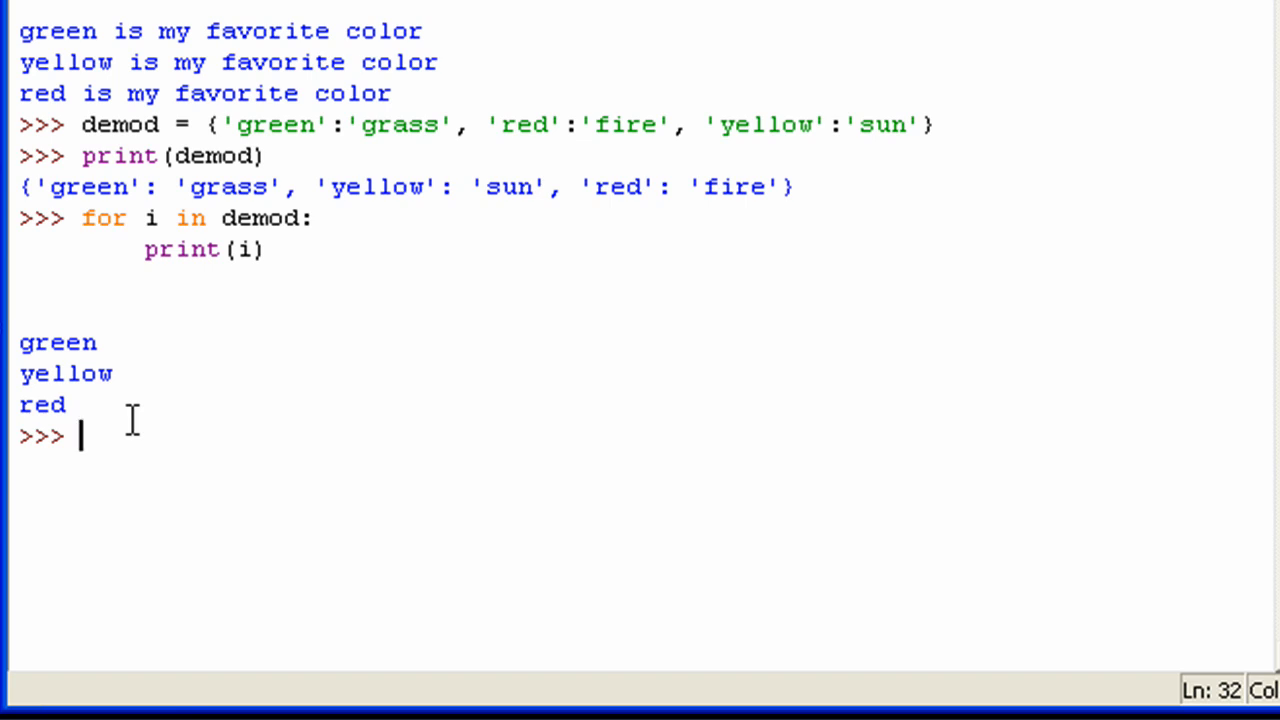
# - Write 'for i in demod:' with print(i,'-',demod[i]) to print each key-value pair
pyautogui.write('for')
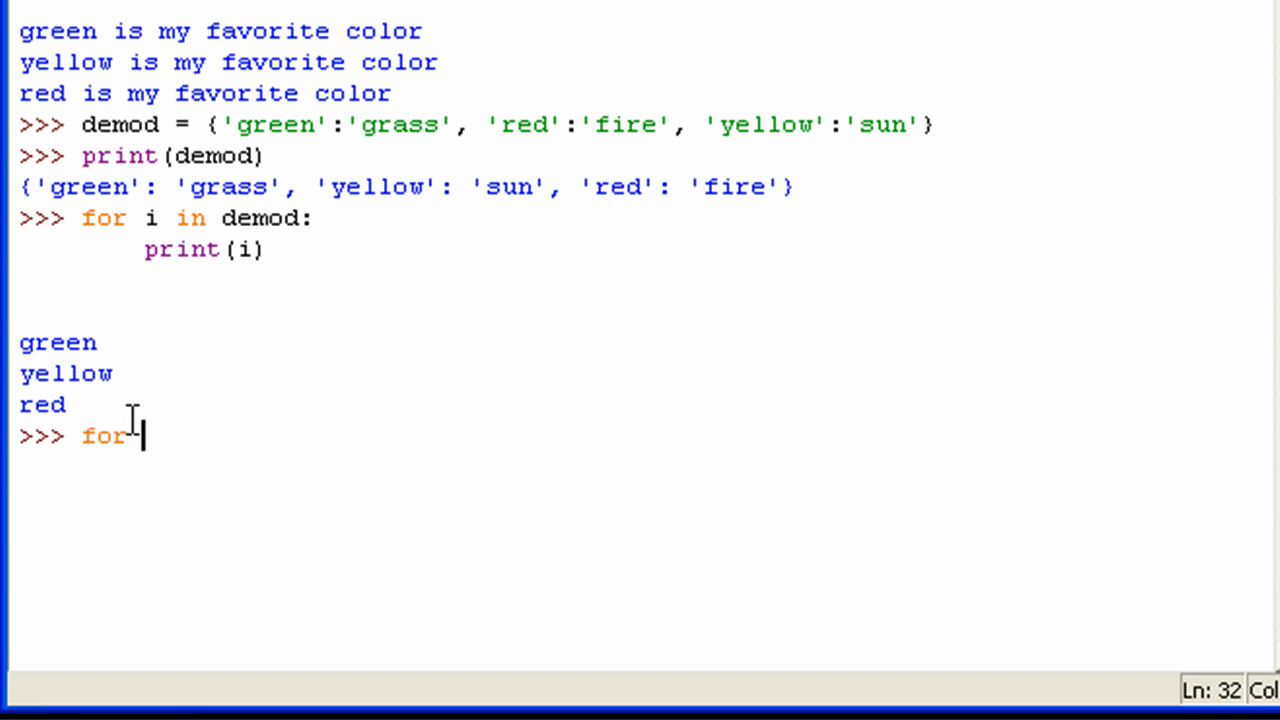
pyautogui.write('i in demod:')
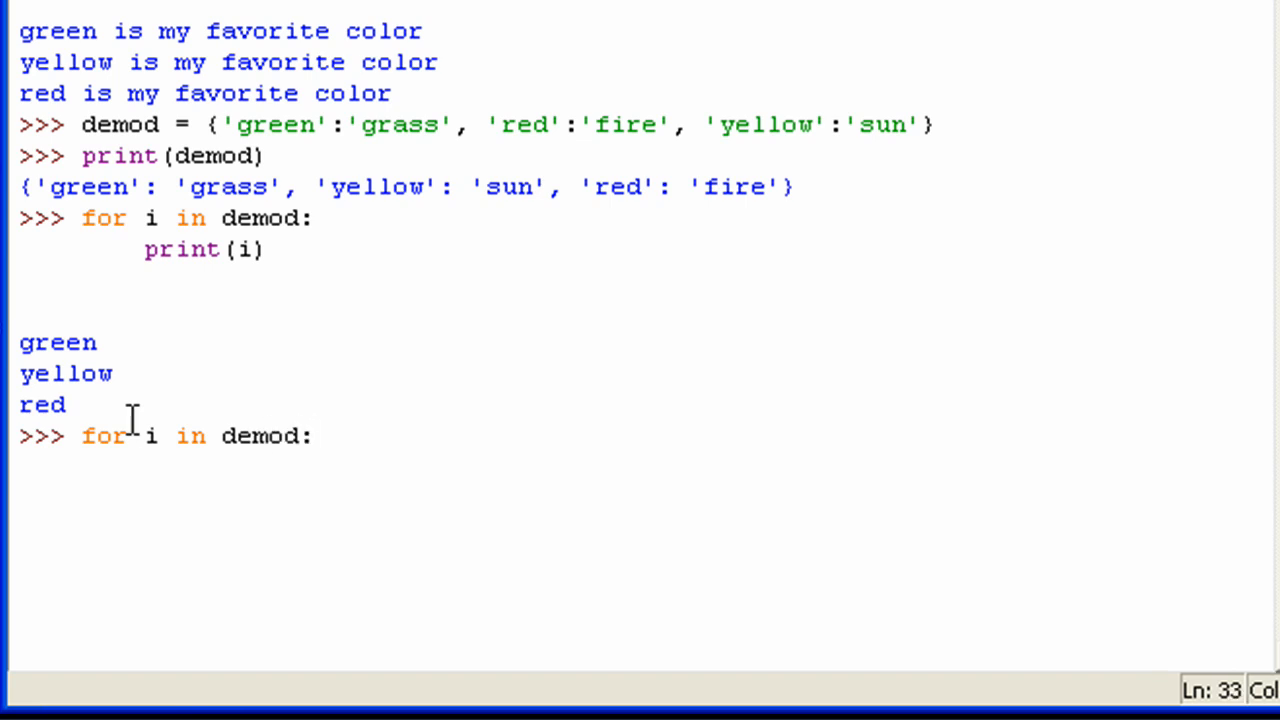
pyautogui.write('print(')
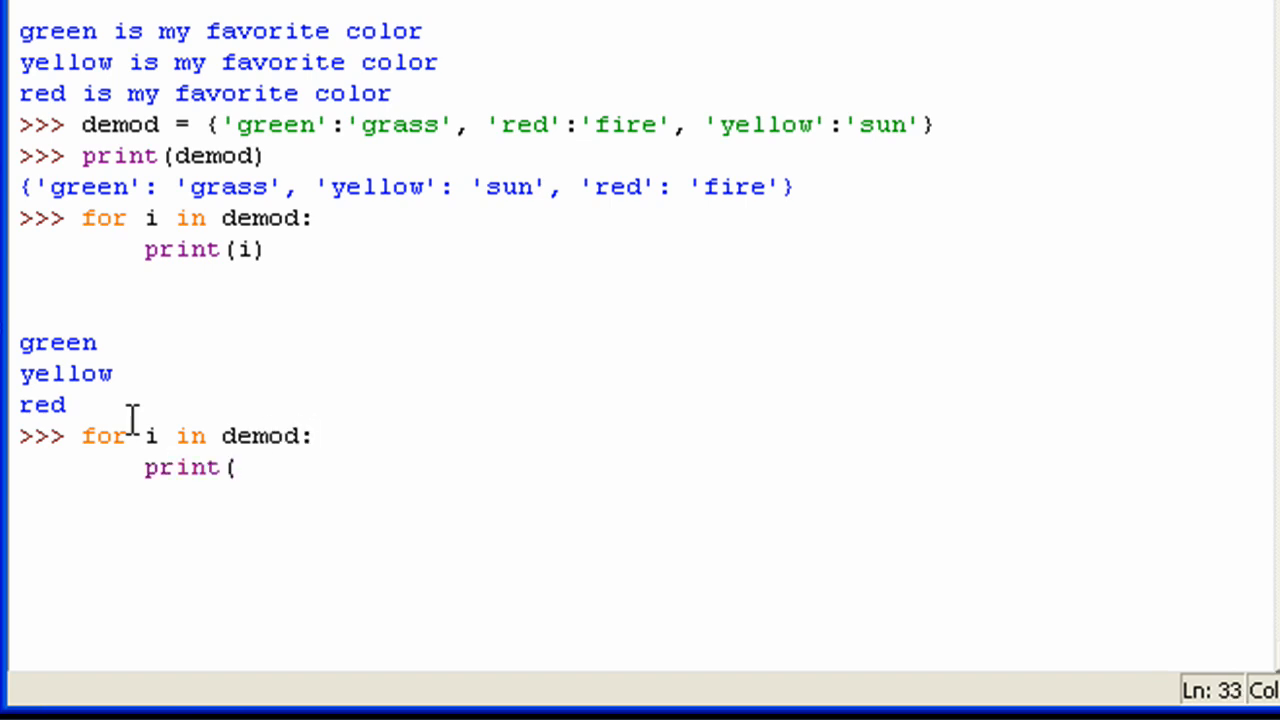
pyautogui.write('i')
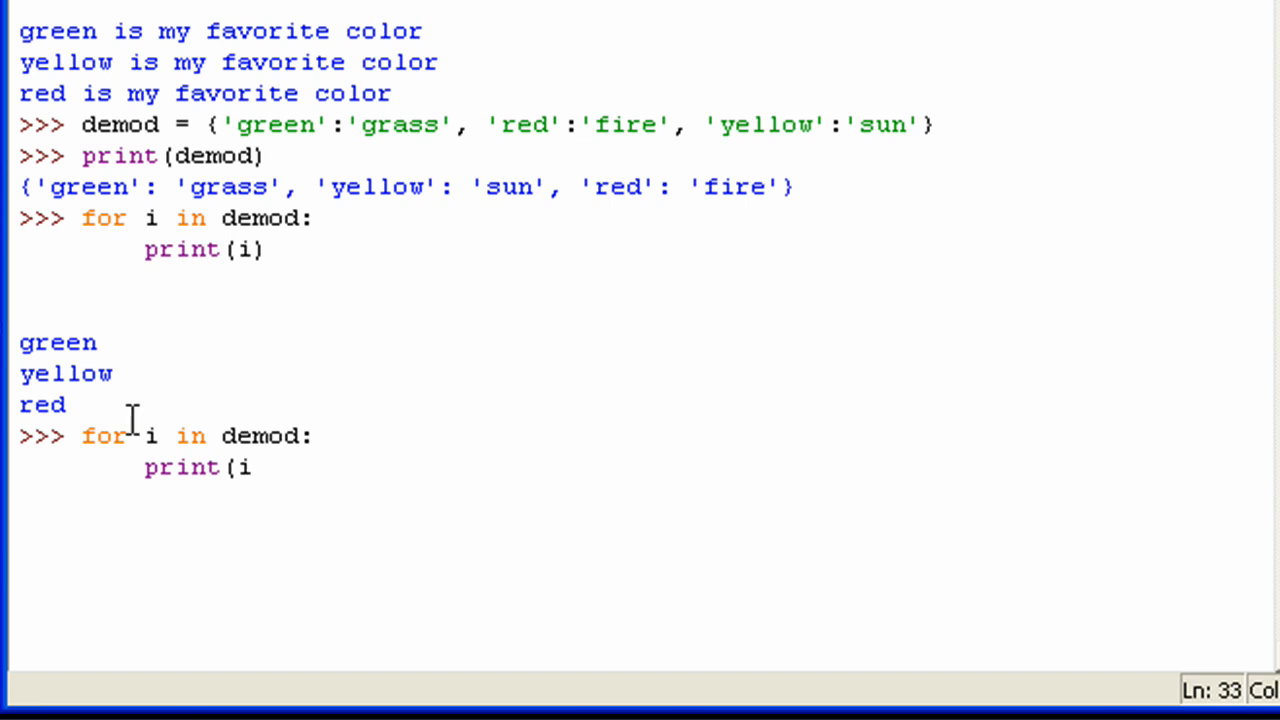
pyautogui.write(",''")
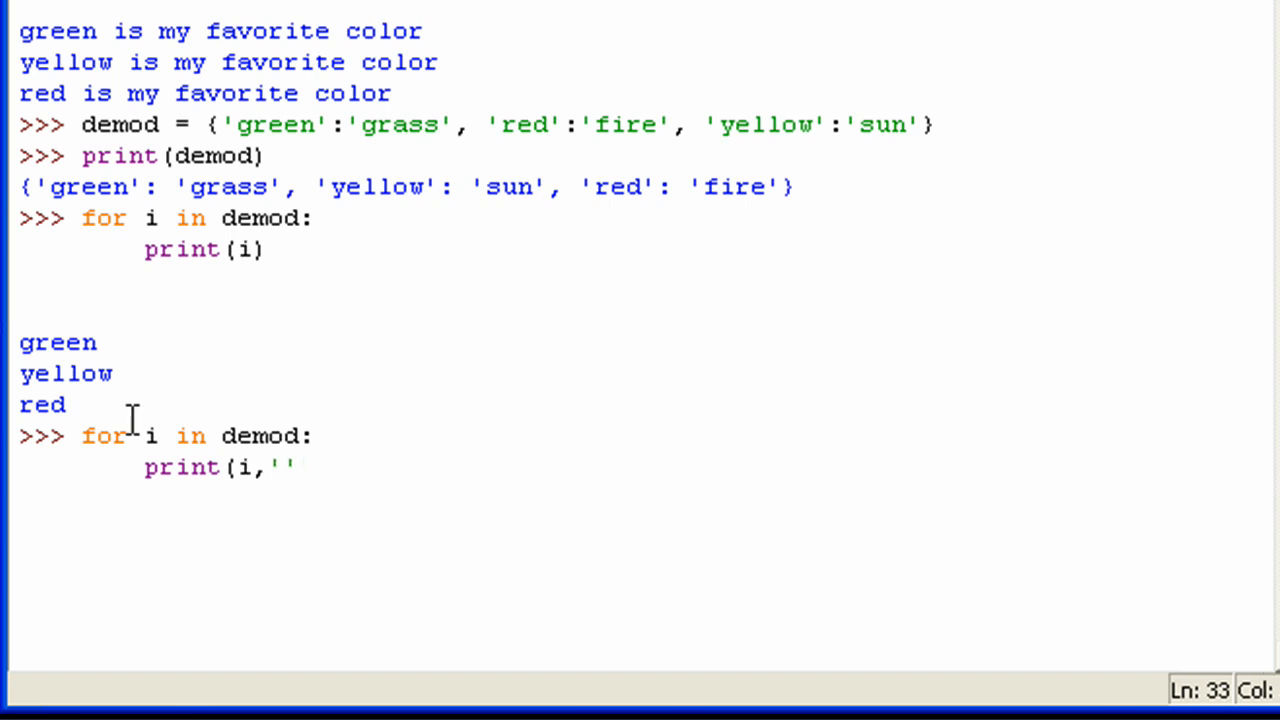
pyautogui.write('-')
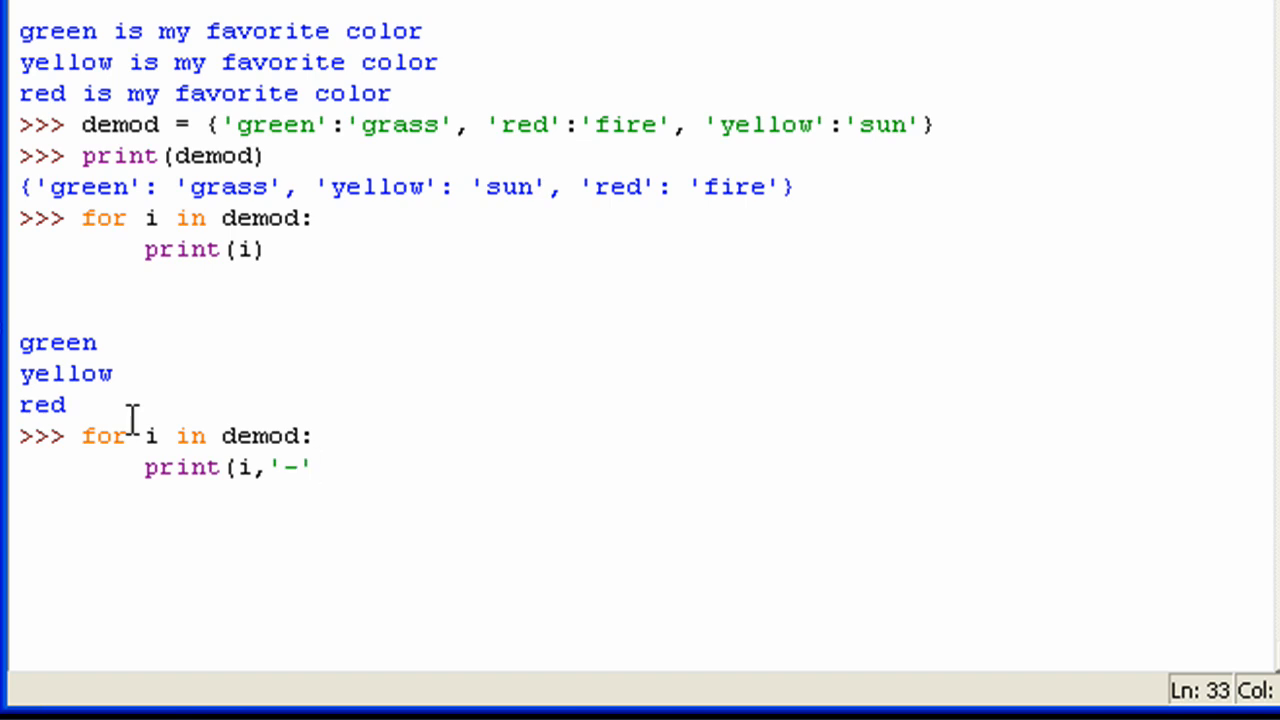
pyautogui.write(',')
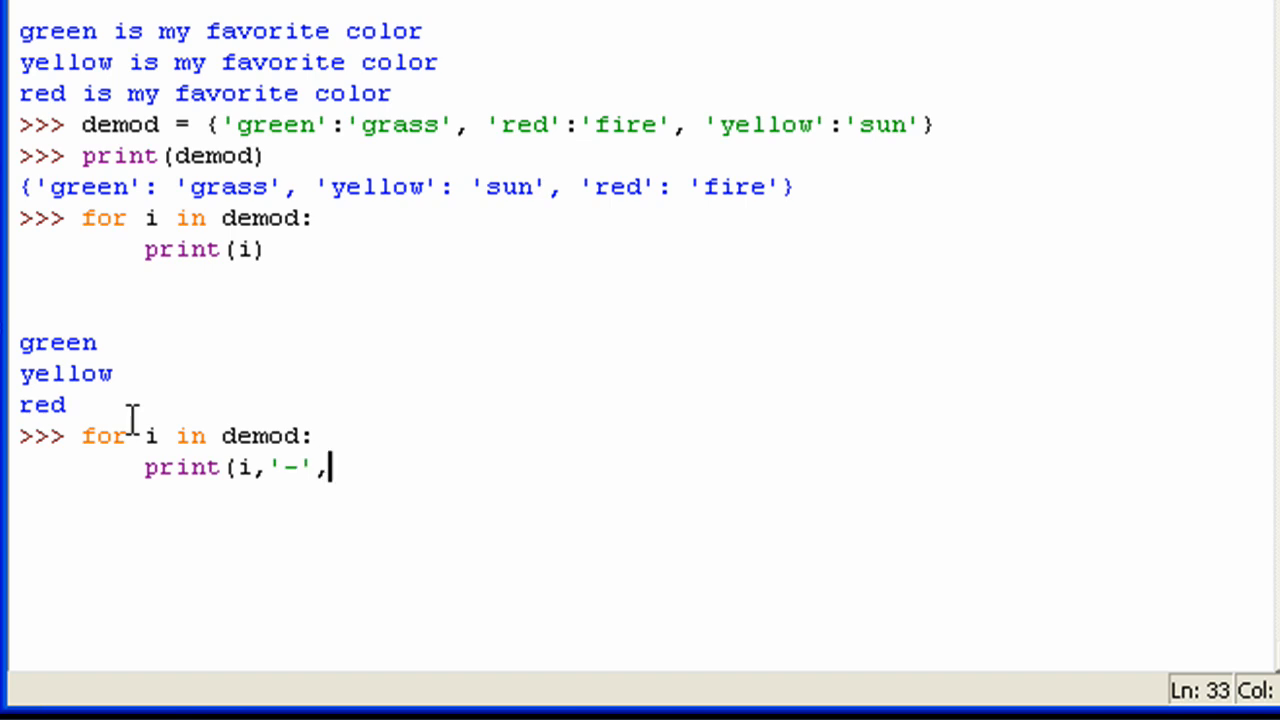
pyautogui.write('de')
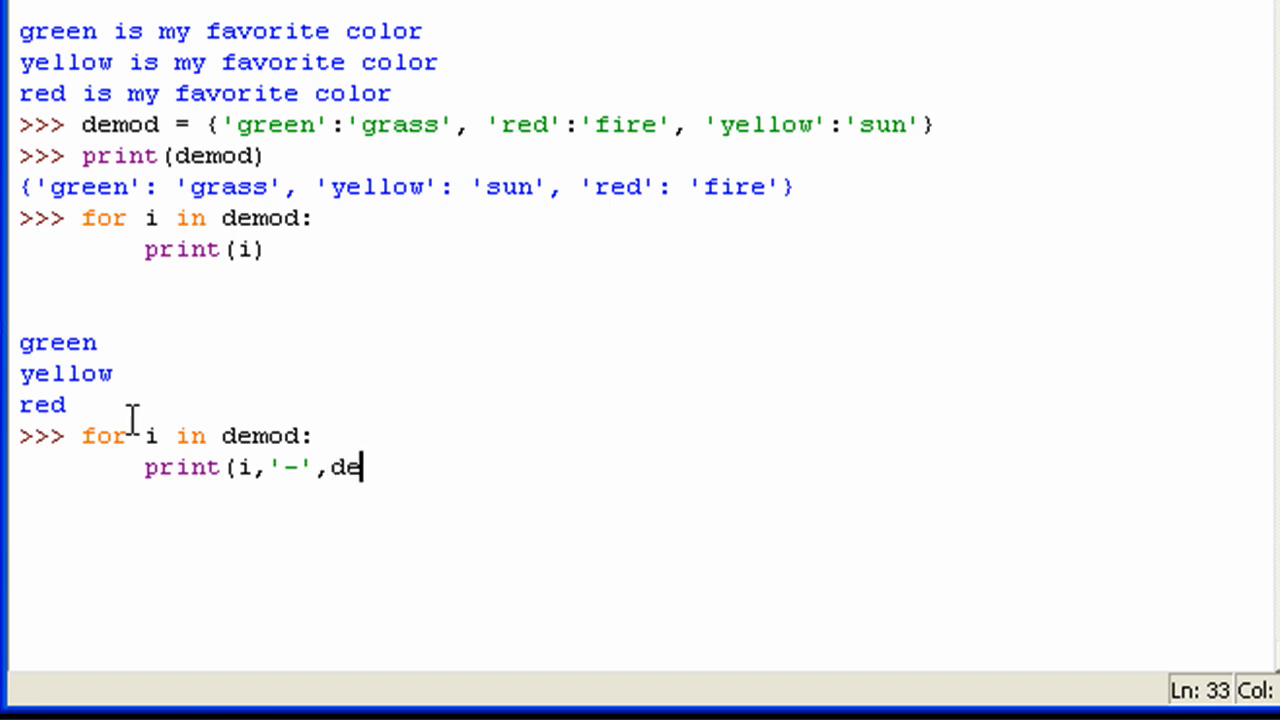
pyautogui.write('mod')
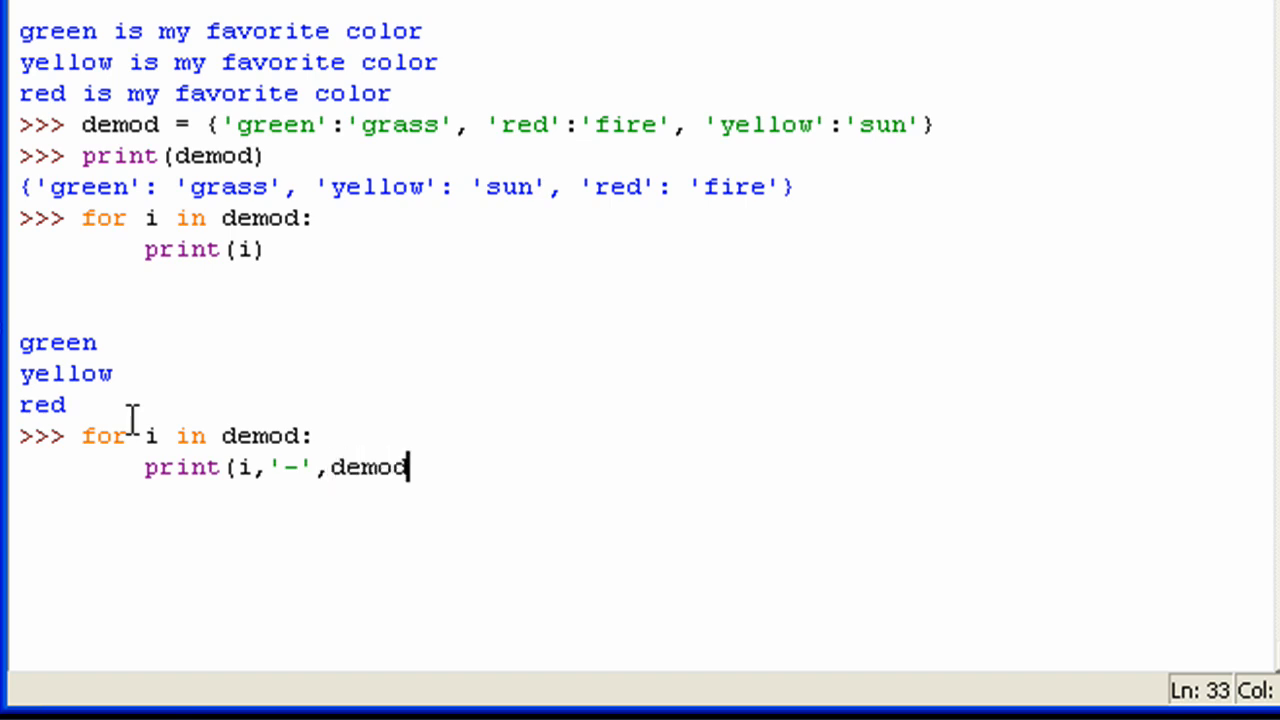
pyautogui.write('[]')
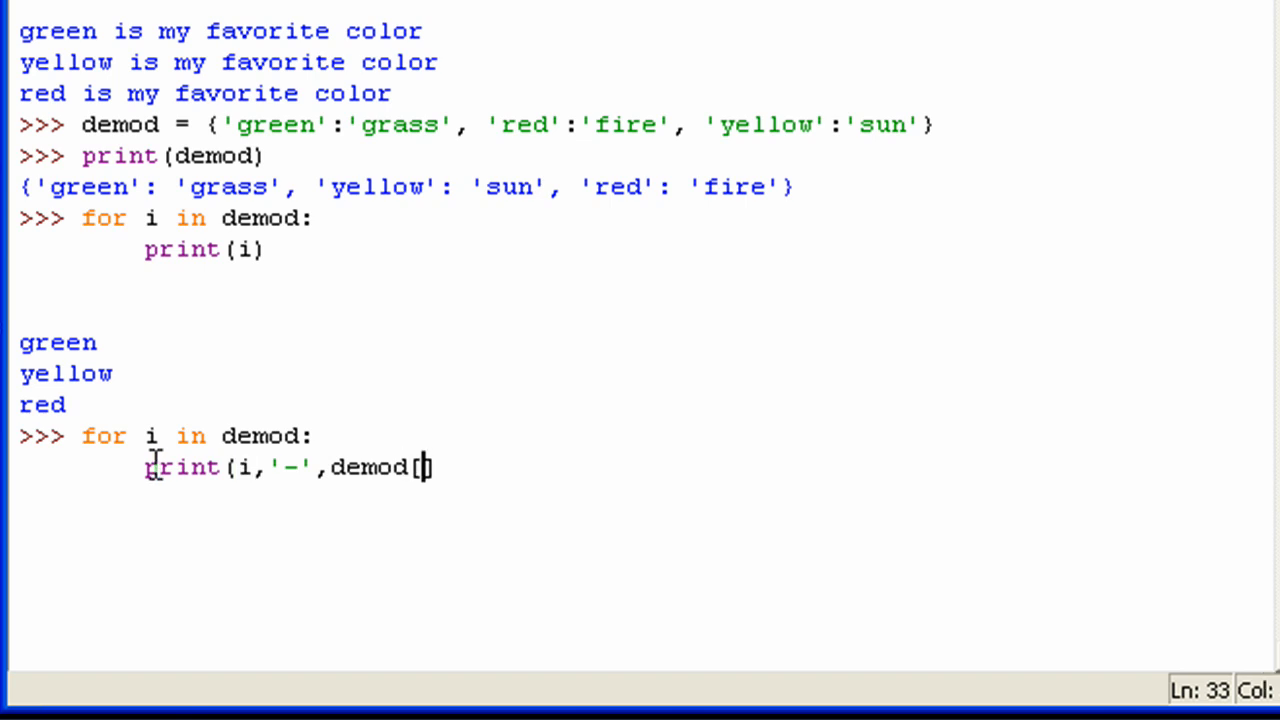
pyautogui.doubleClick(243, 467)
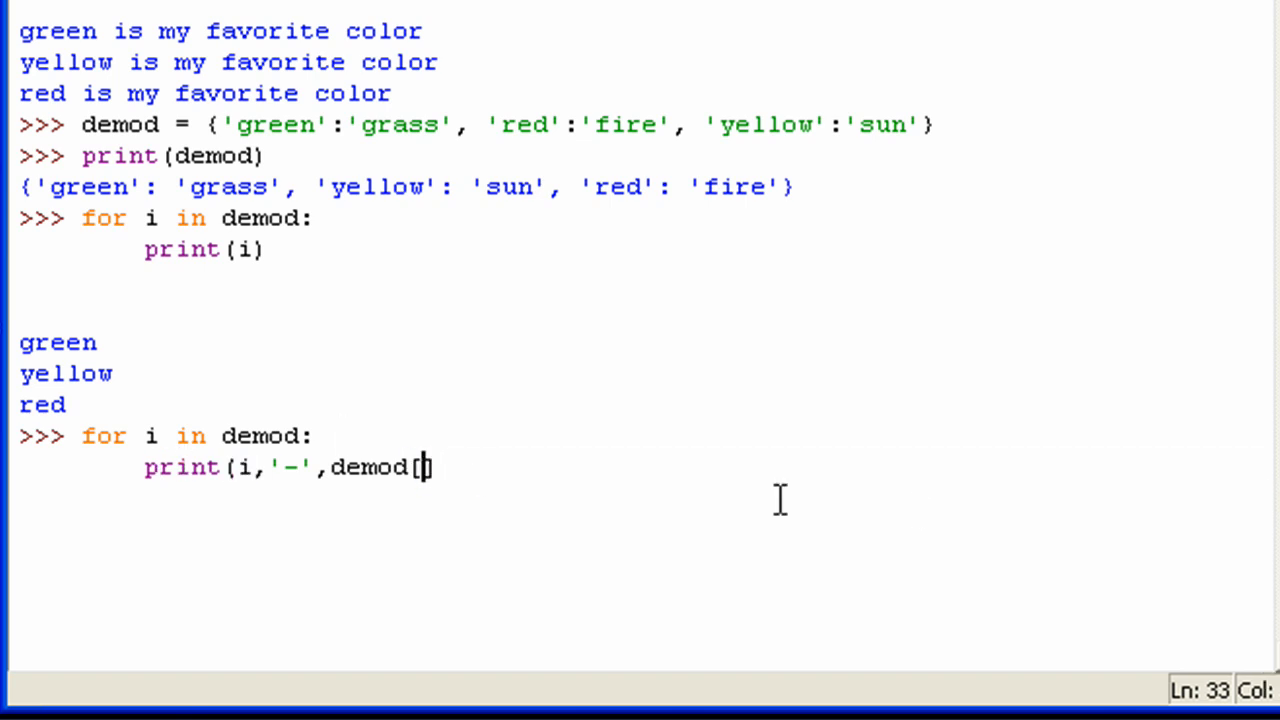
pyautogui.write('i])')
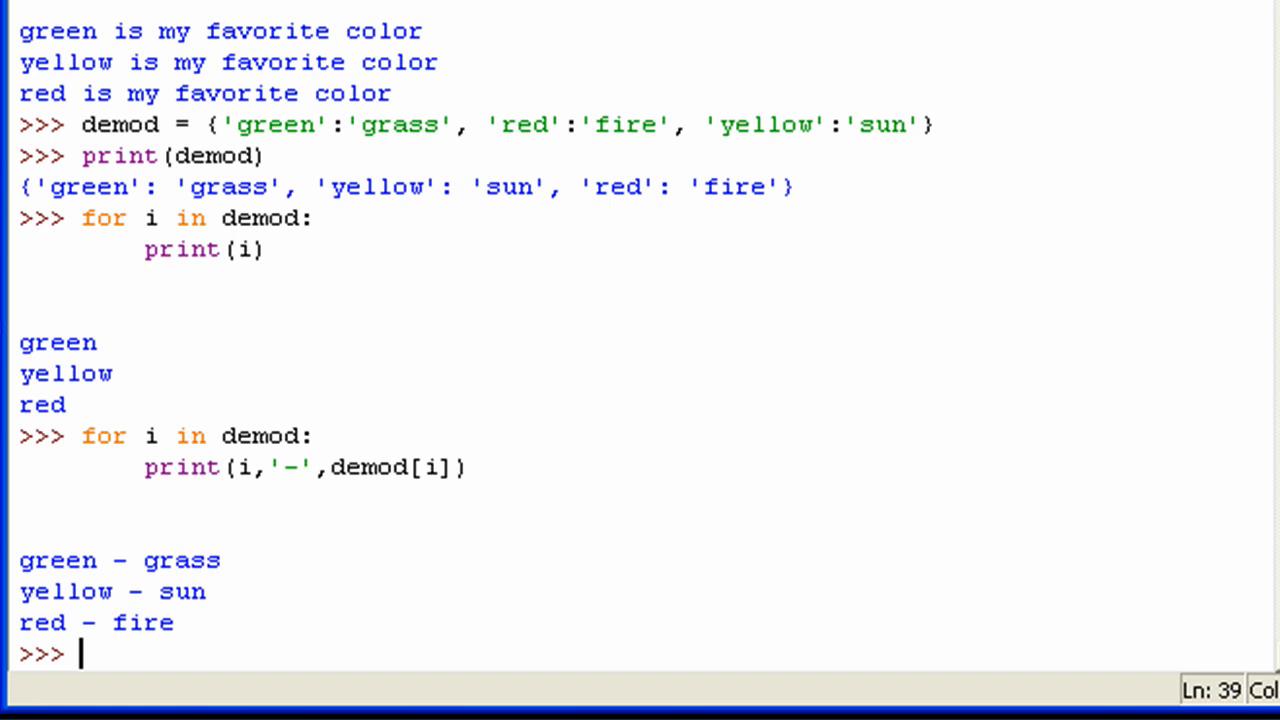
pyautogui.scroll(-3)
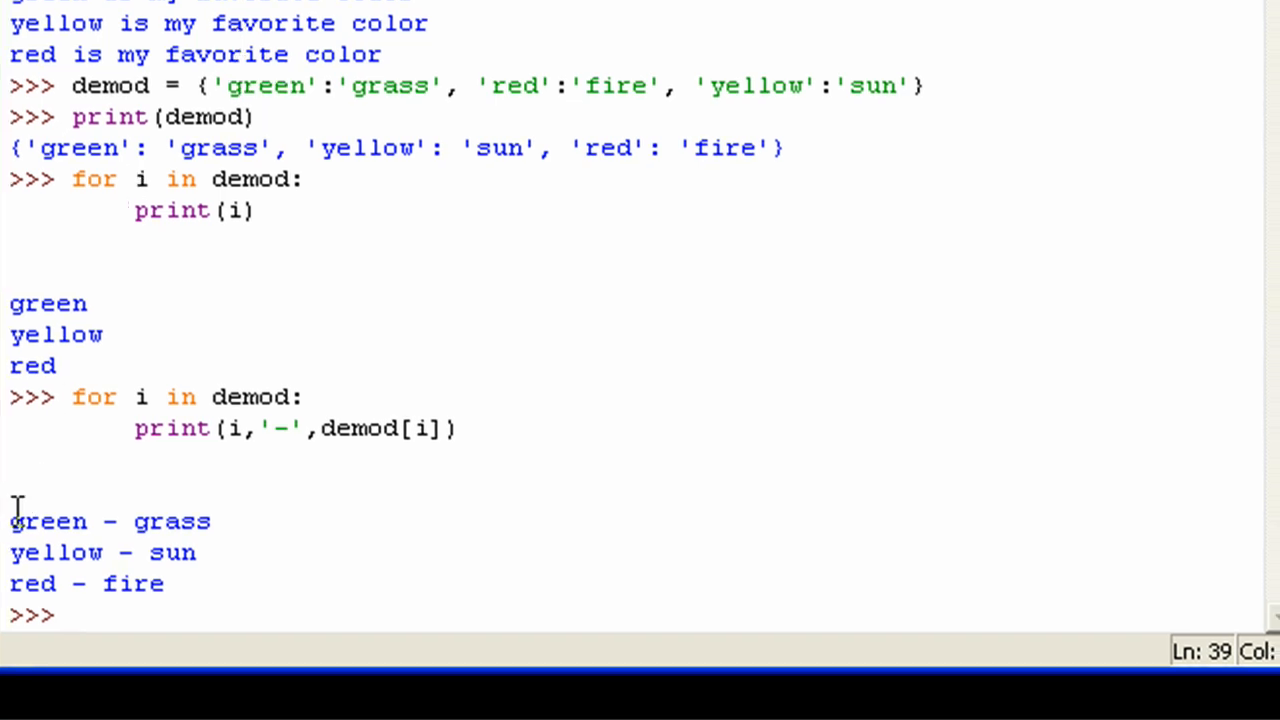
pyautogui.doubleClick(47, 521)
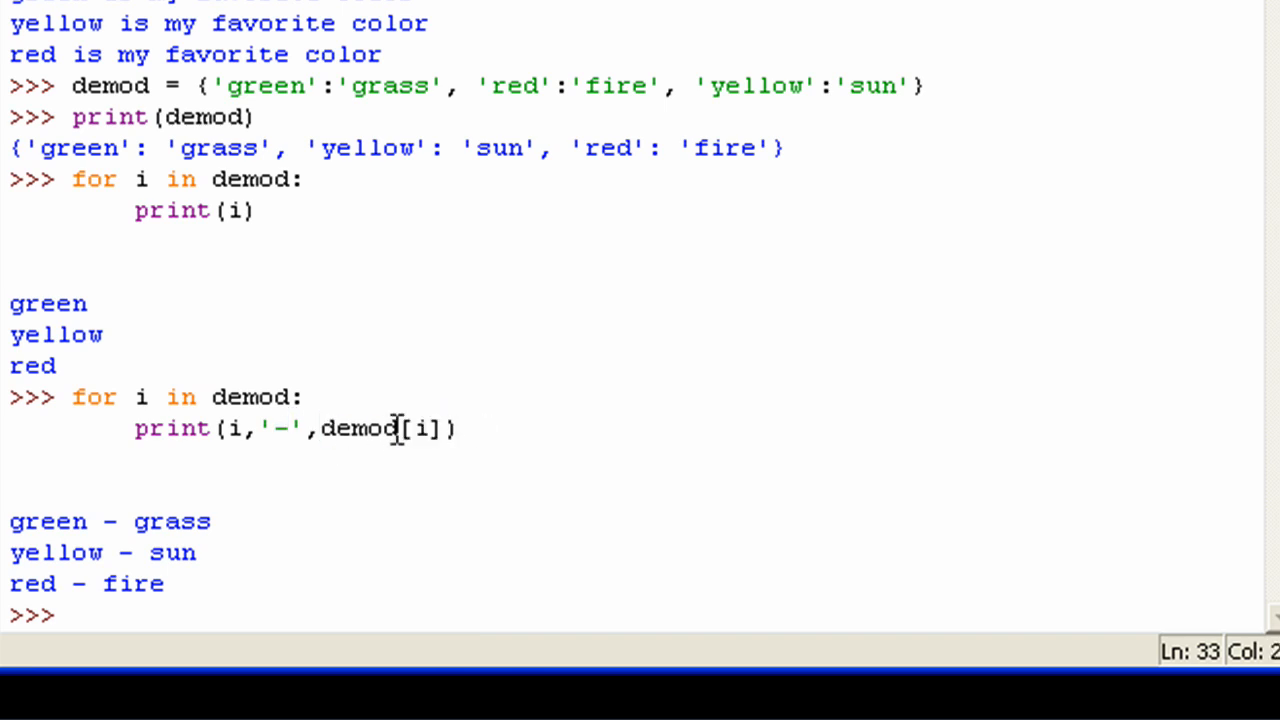
pyautogui.moveTo(378, 418)
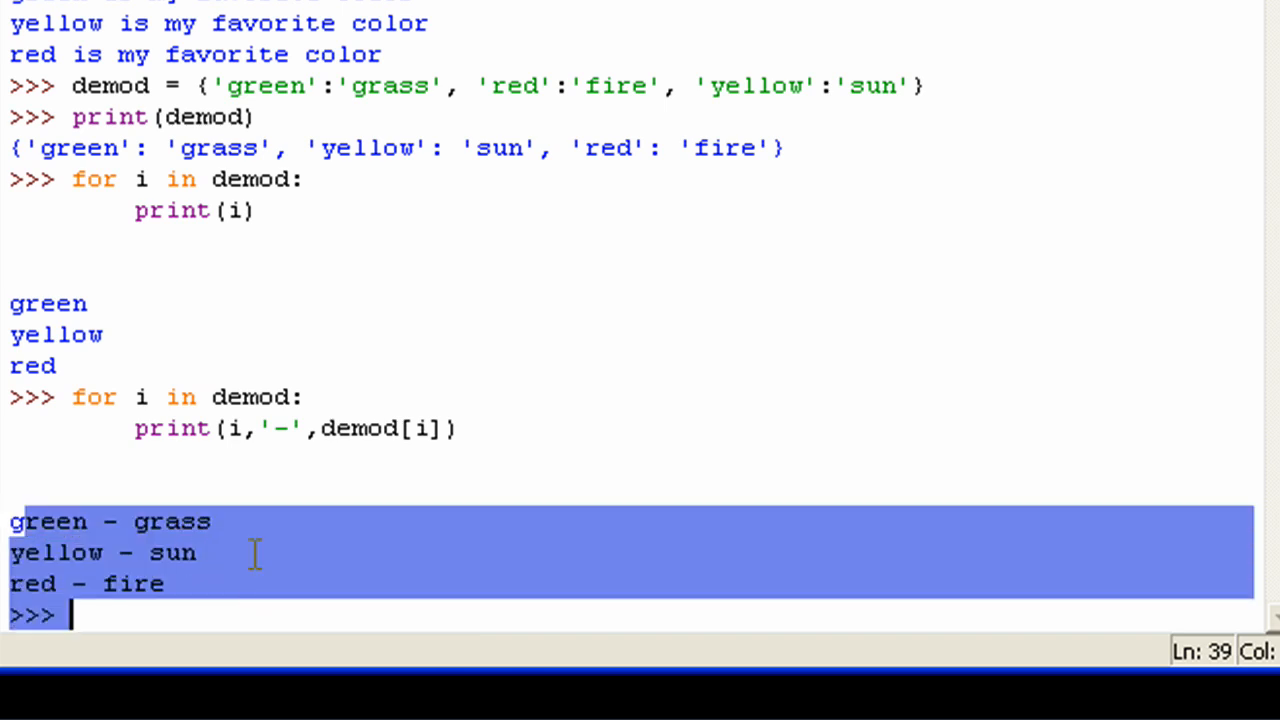
pyautogui.click(195, 617)
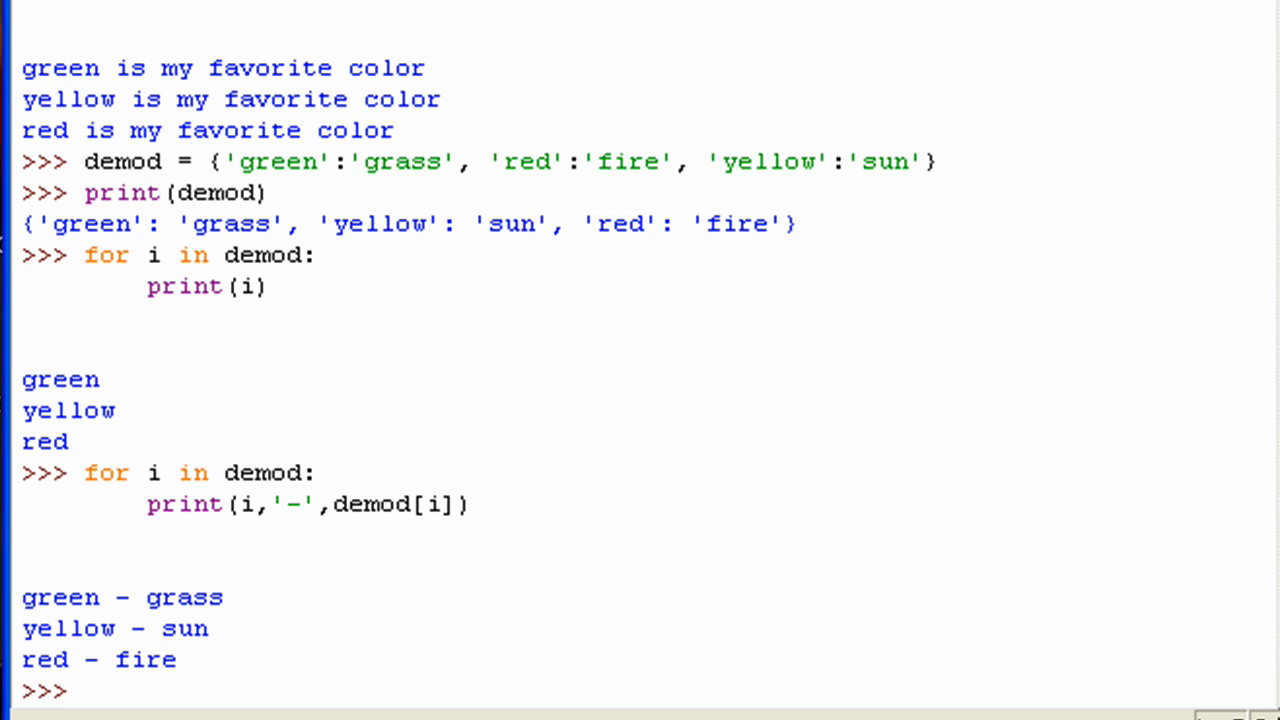
pyautogui.moveTo(122, 410)
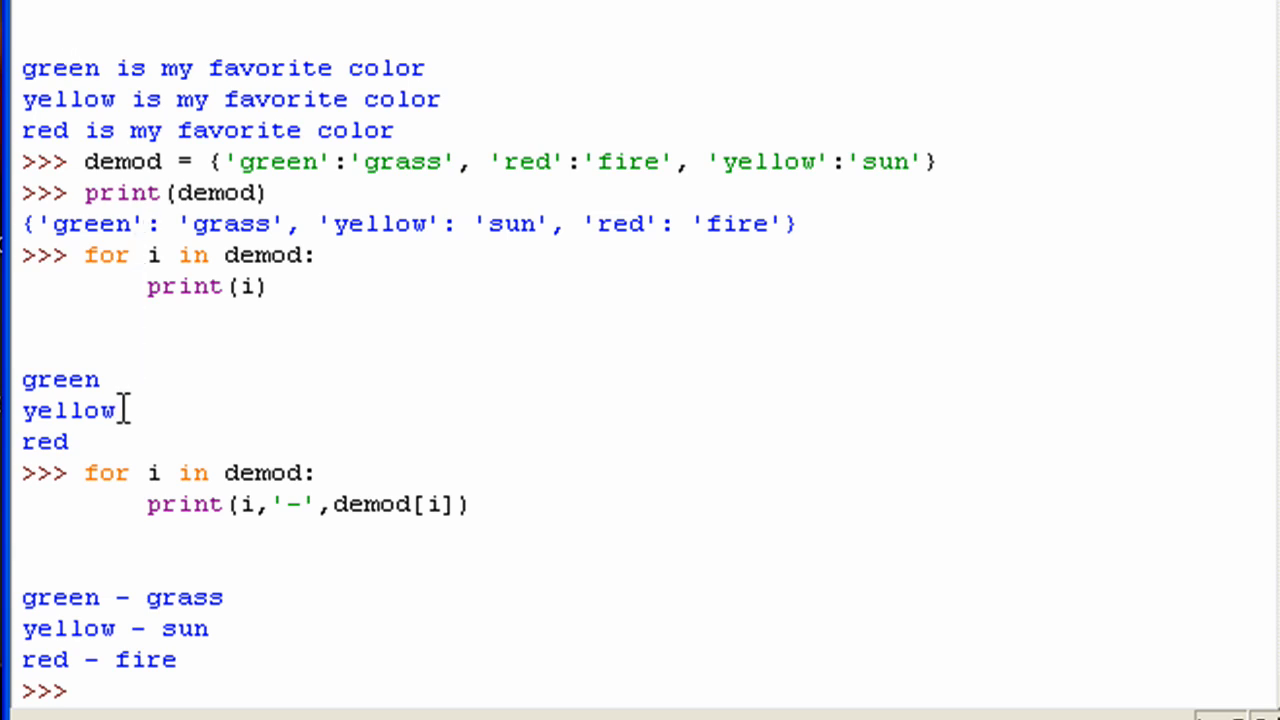